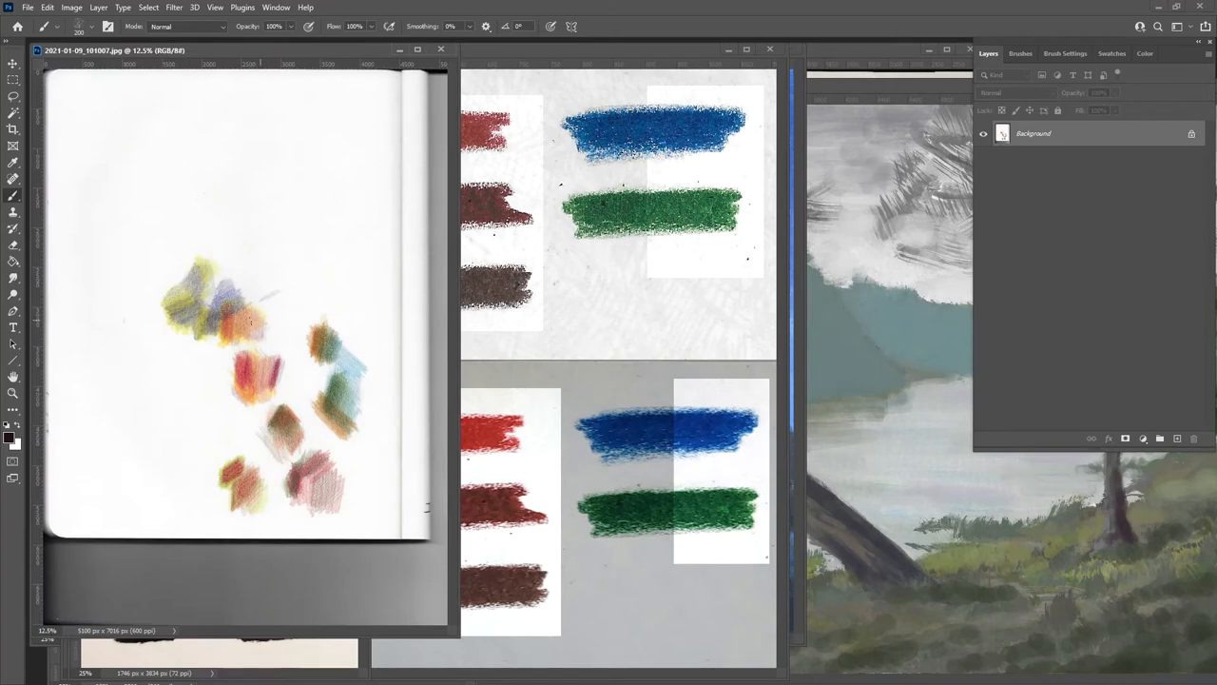
Step: Sample ochre, green-blue and red colours from the scanned pencil swatches into the Color panel
left_click(1148, 53)
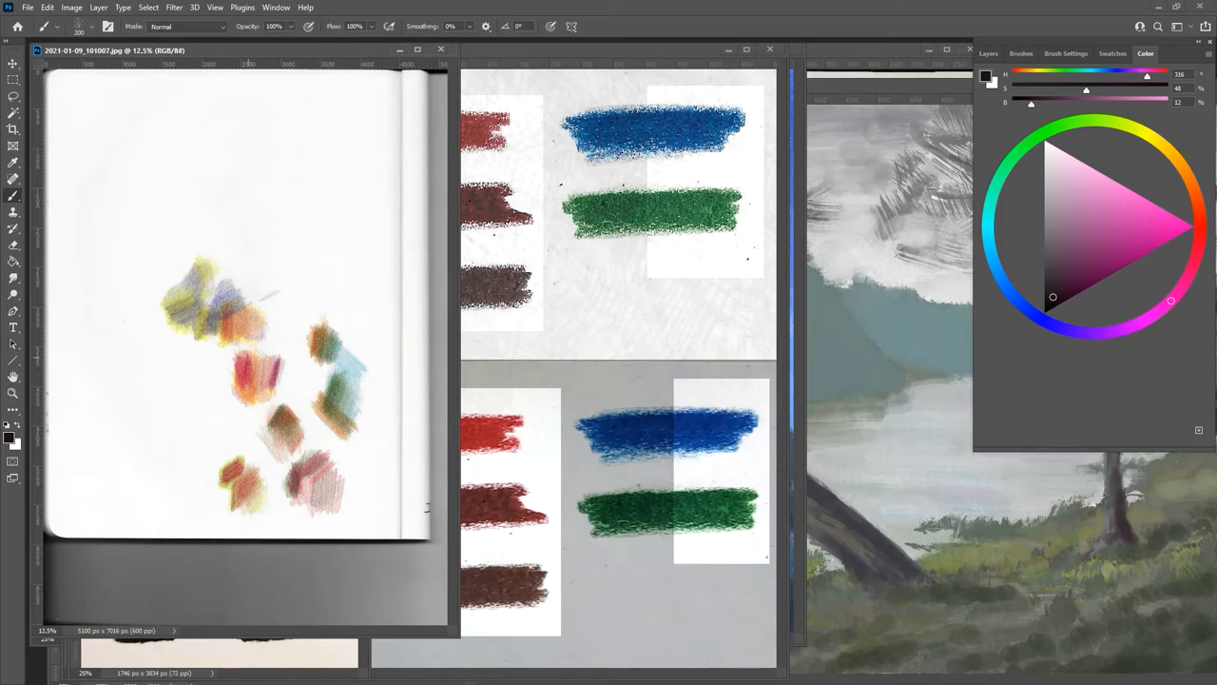
left_click(1106, 200)
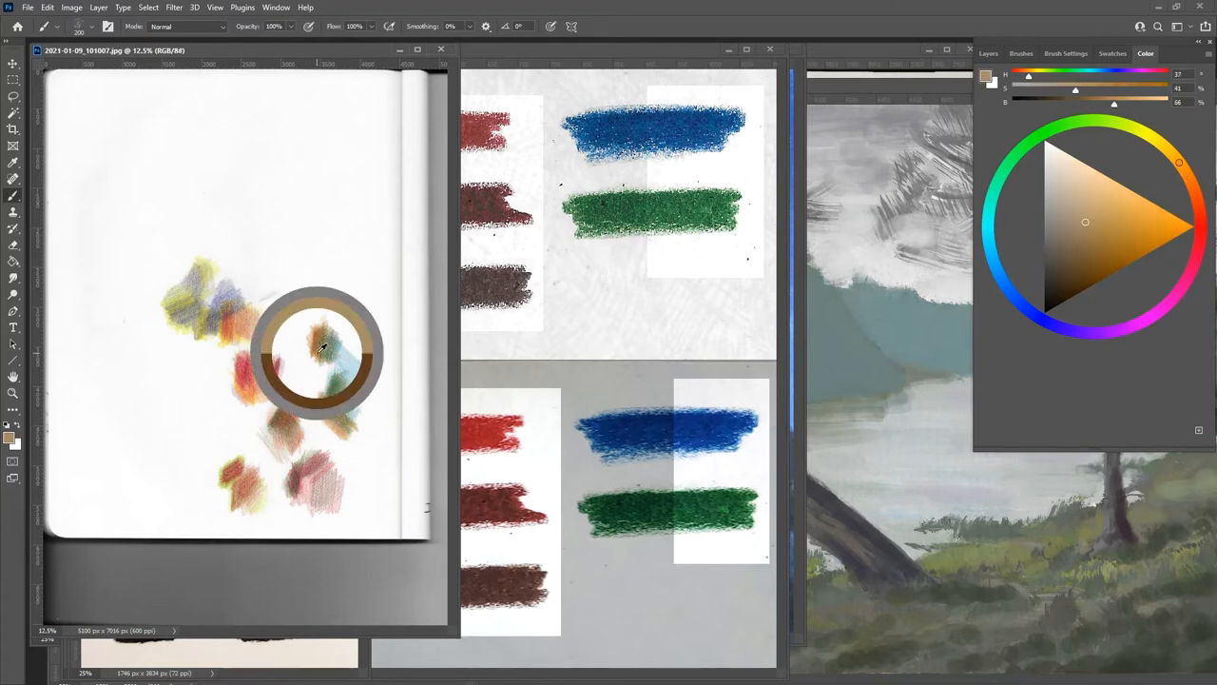
left_click(1044, 133)
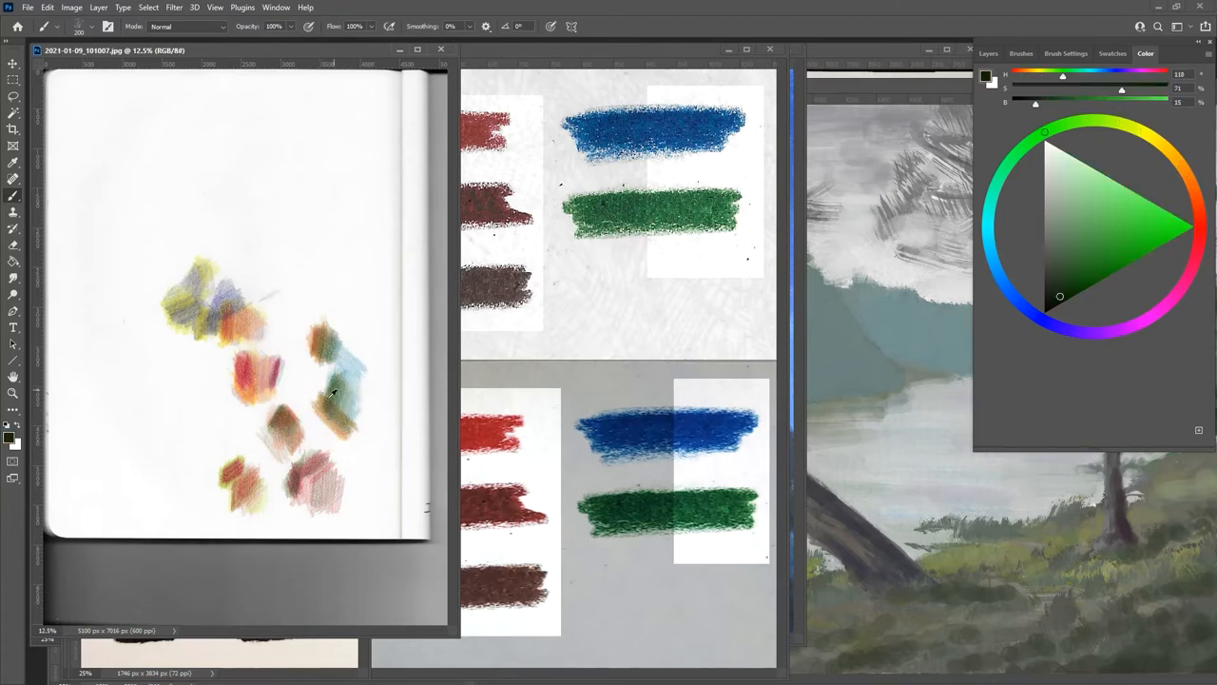
left_click(1186, 197)
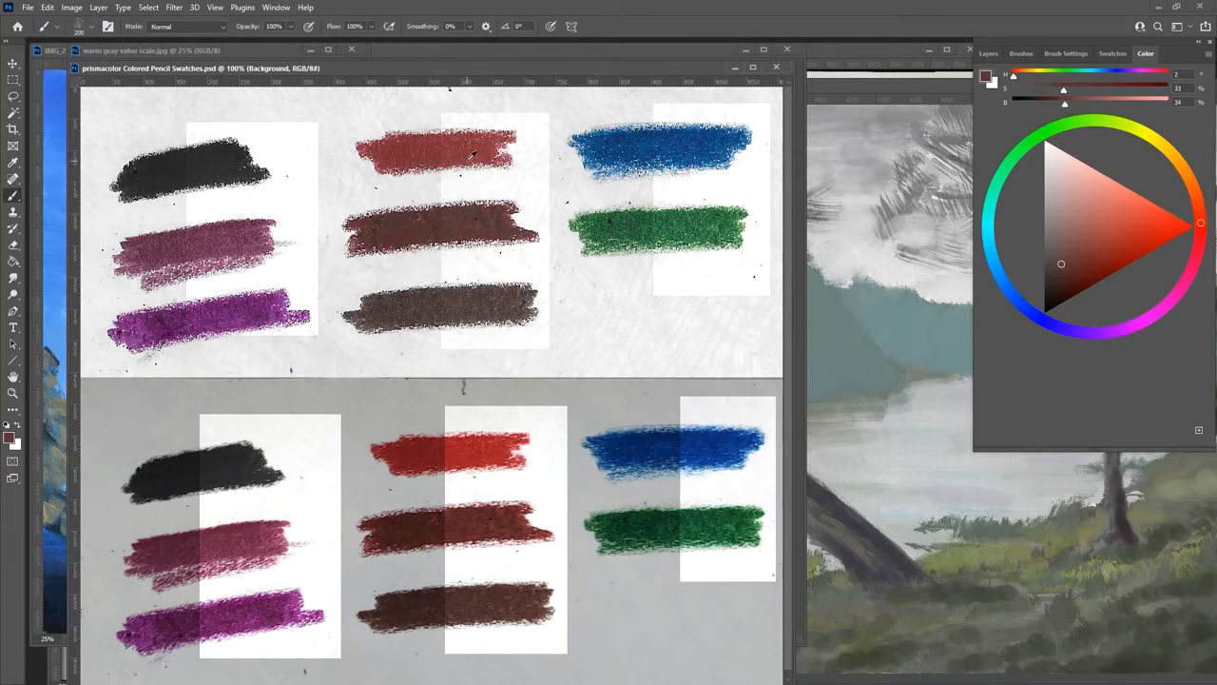
left_click(1045, 279)
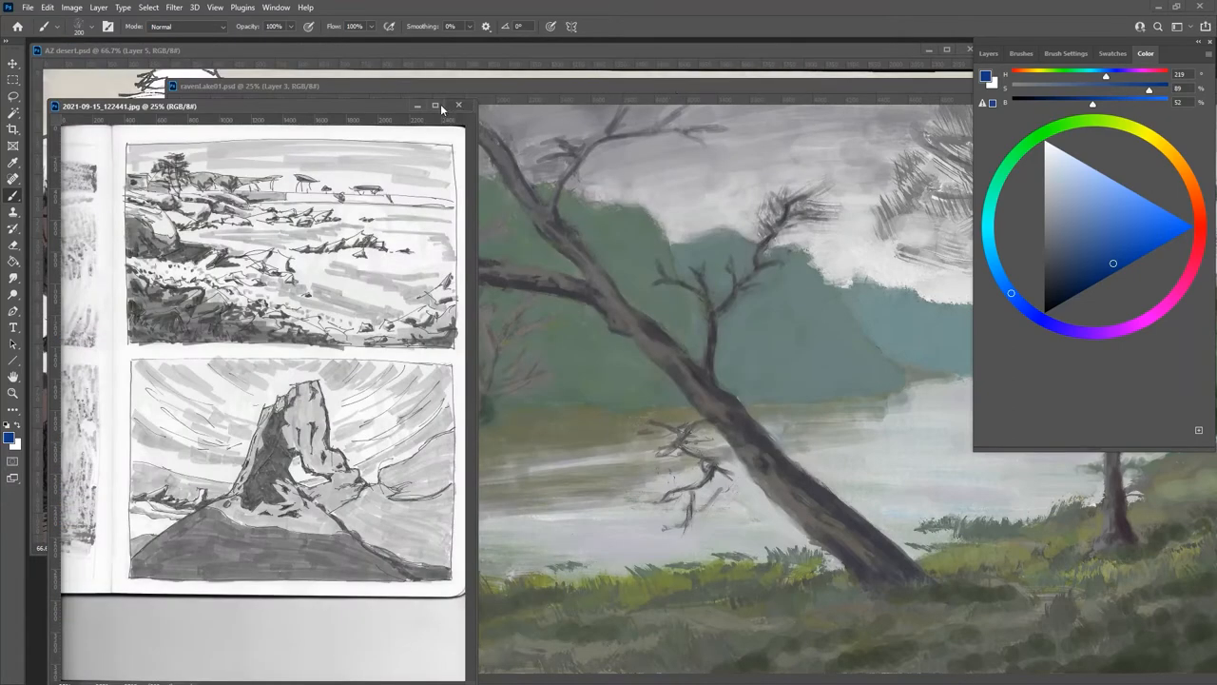
Step: Enlarge ravenLake01.psd and toggle Layers 1–3 to compare stages, leaving all visible
left_click_drag(440, 106, 417, 112)
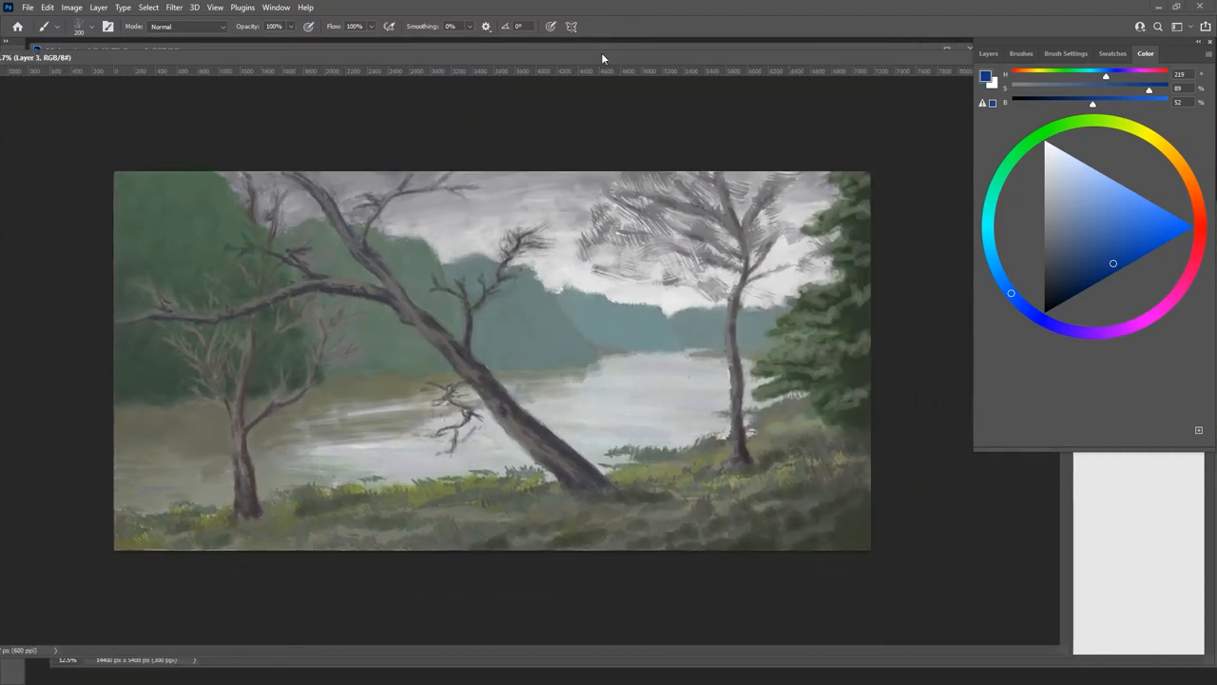
left_click(994, 53)
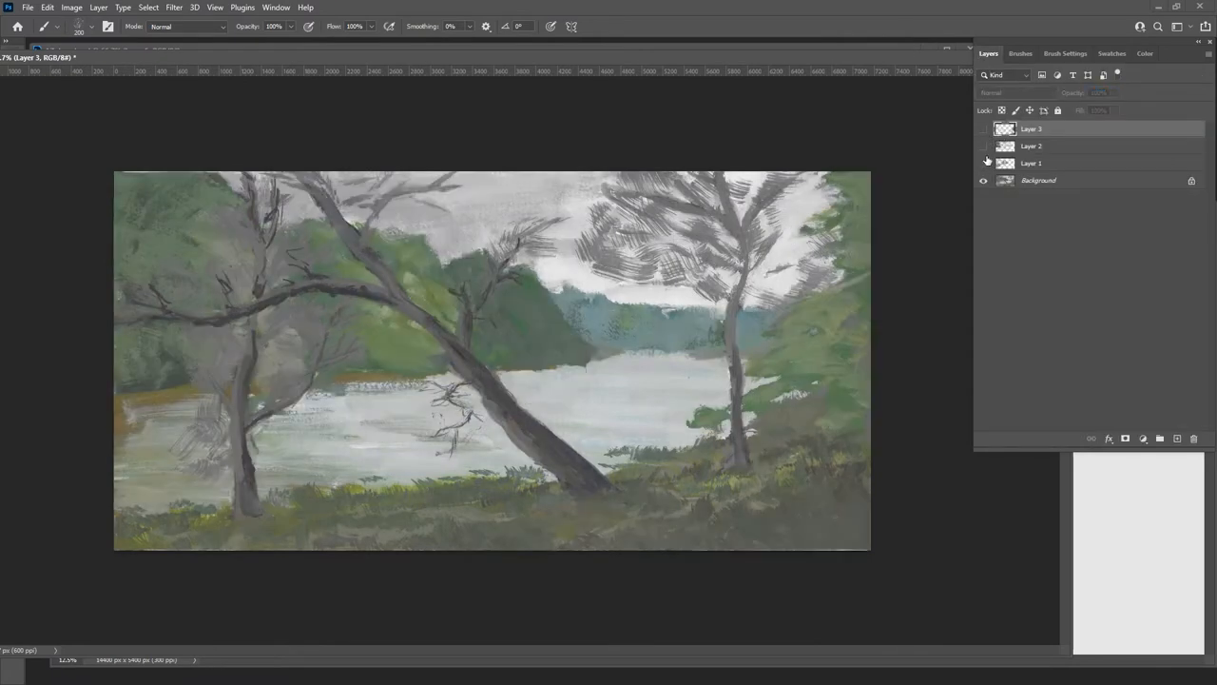
left_click(984, 163)
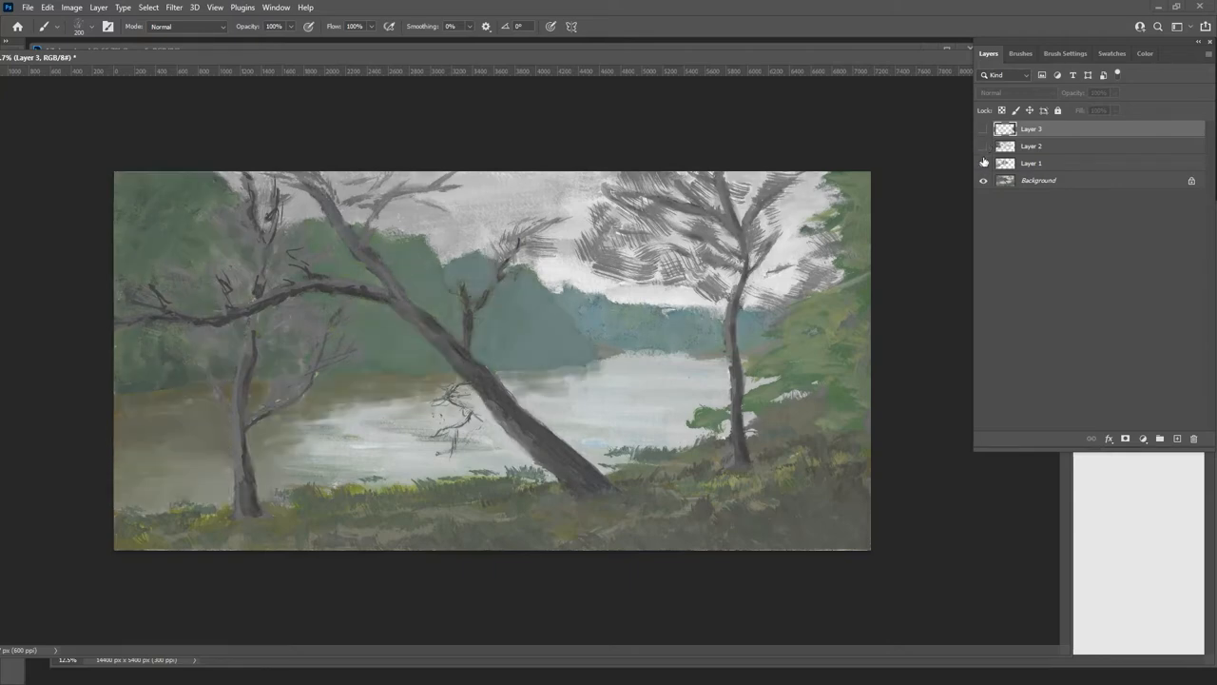
left_click(984, 128)
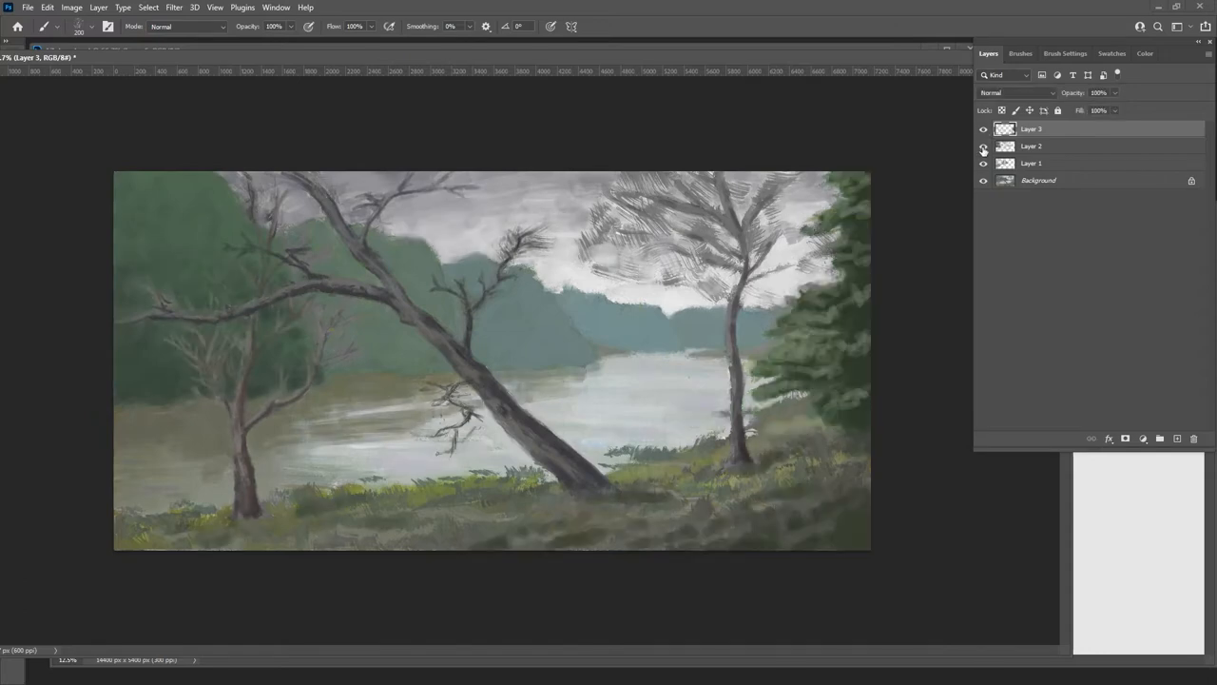
left_click(983, 146)
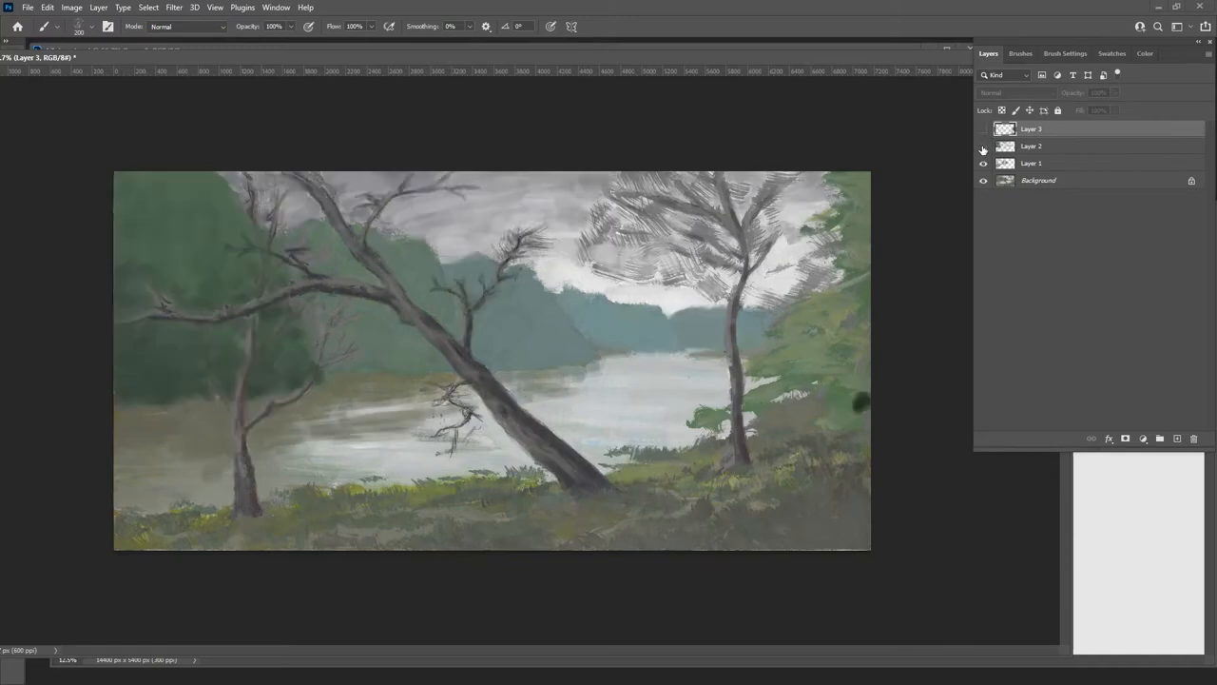
left_click(984, 128)
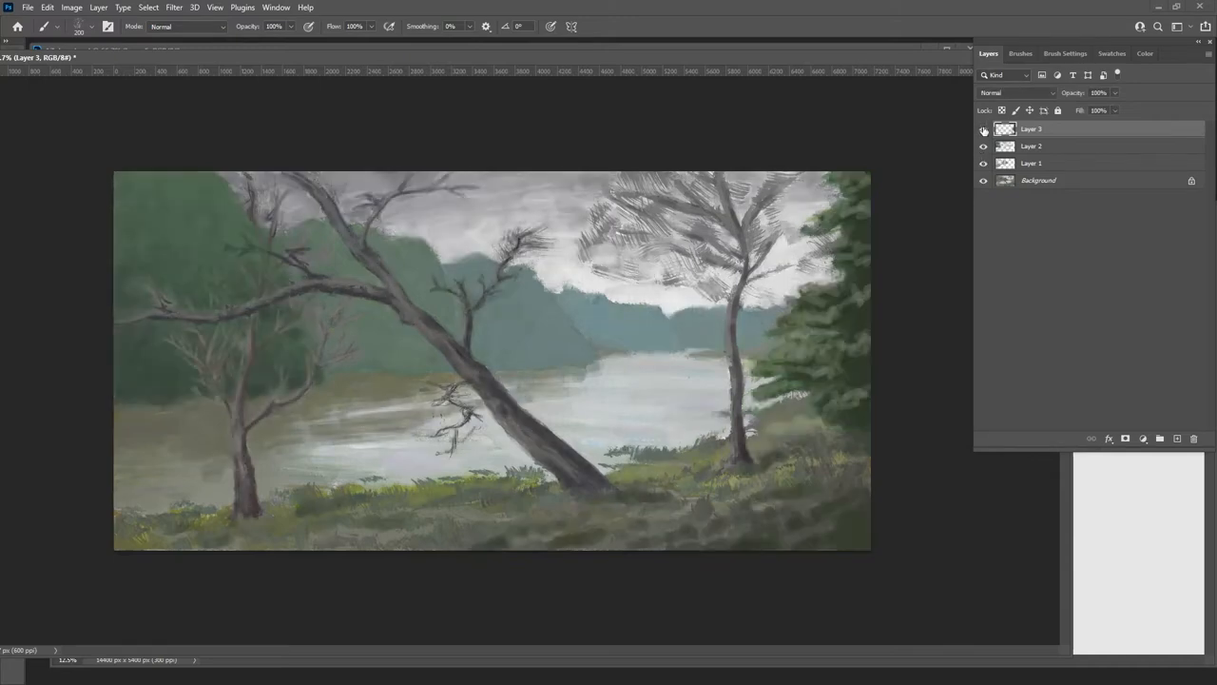
left_click(984, 128)
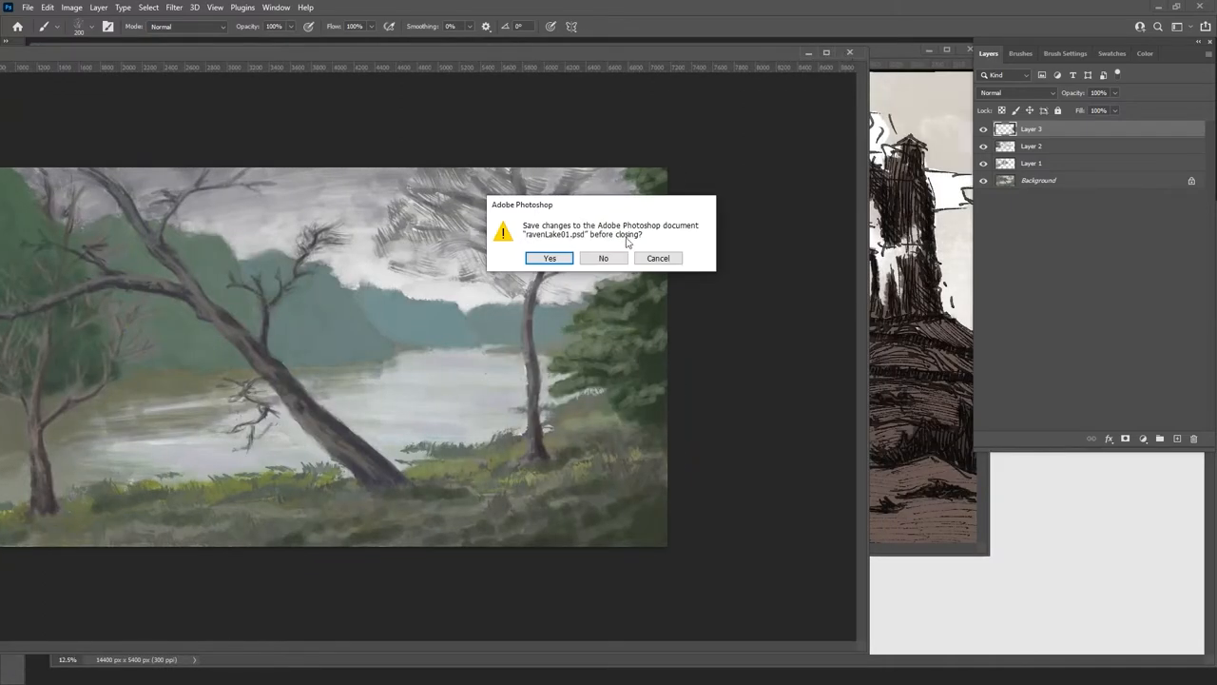
Step: Close ravenLake01.psd and preview the desert ink layer in Normal before returning it to Multiply
left_click(602, 258)
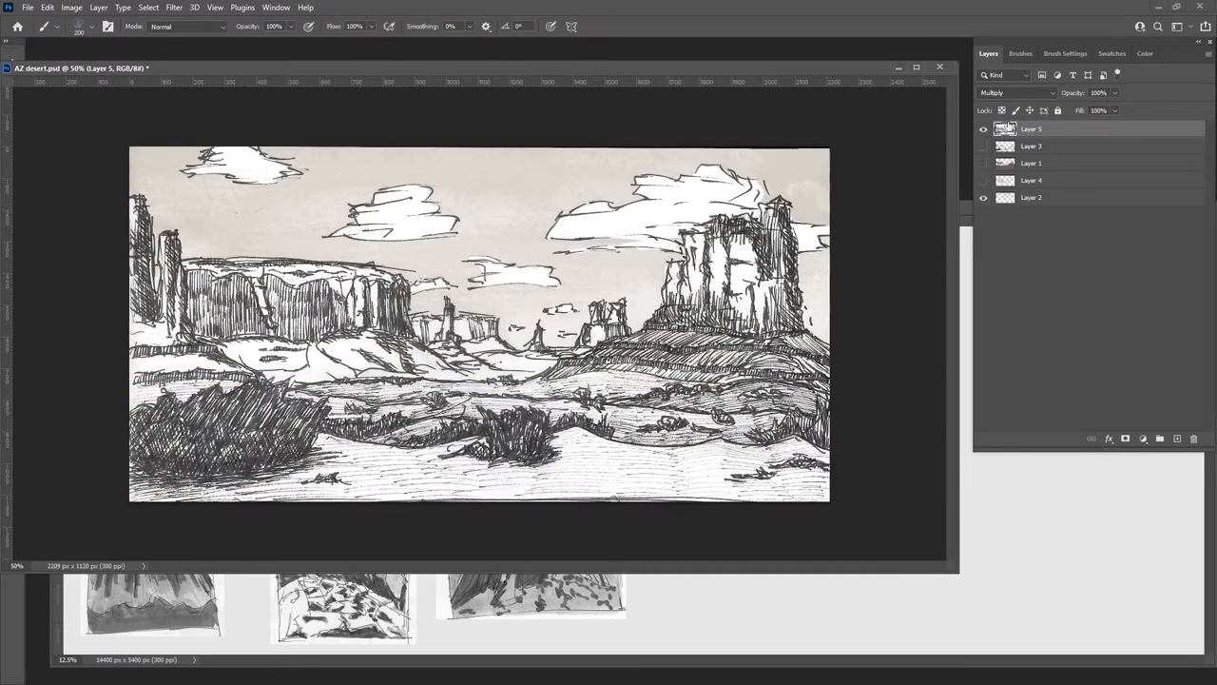
left_click(1013, 93)
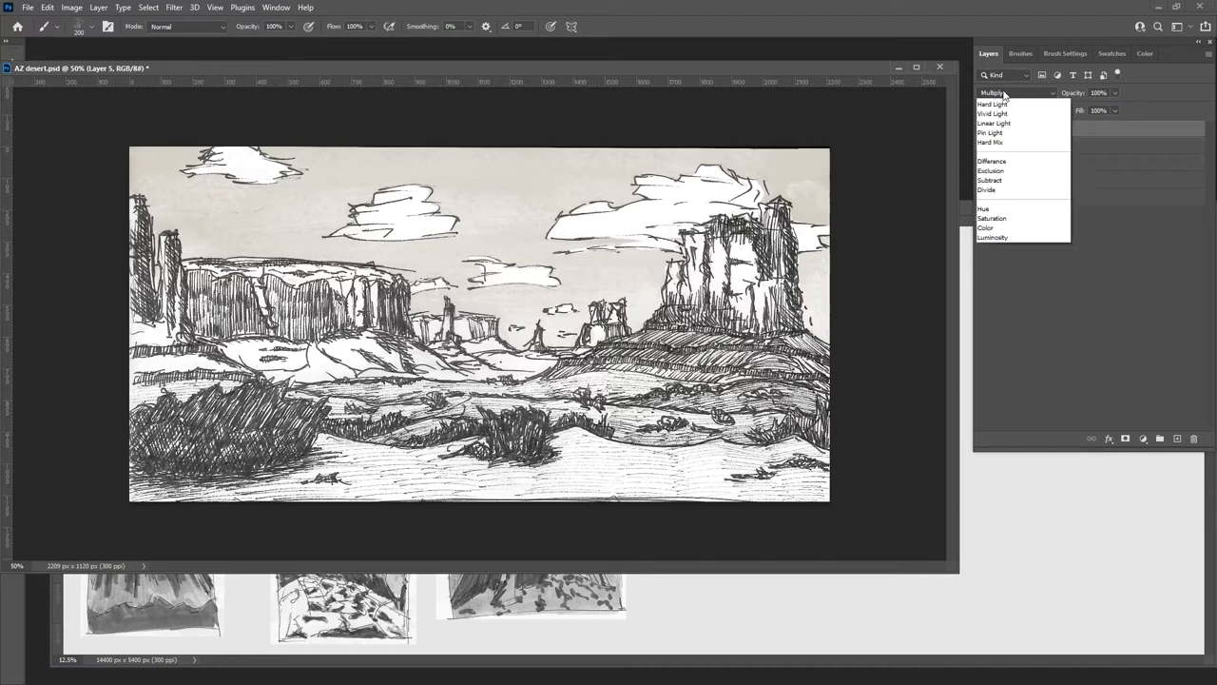
left_click(1013, 92)
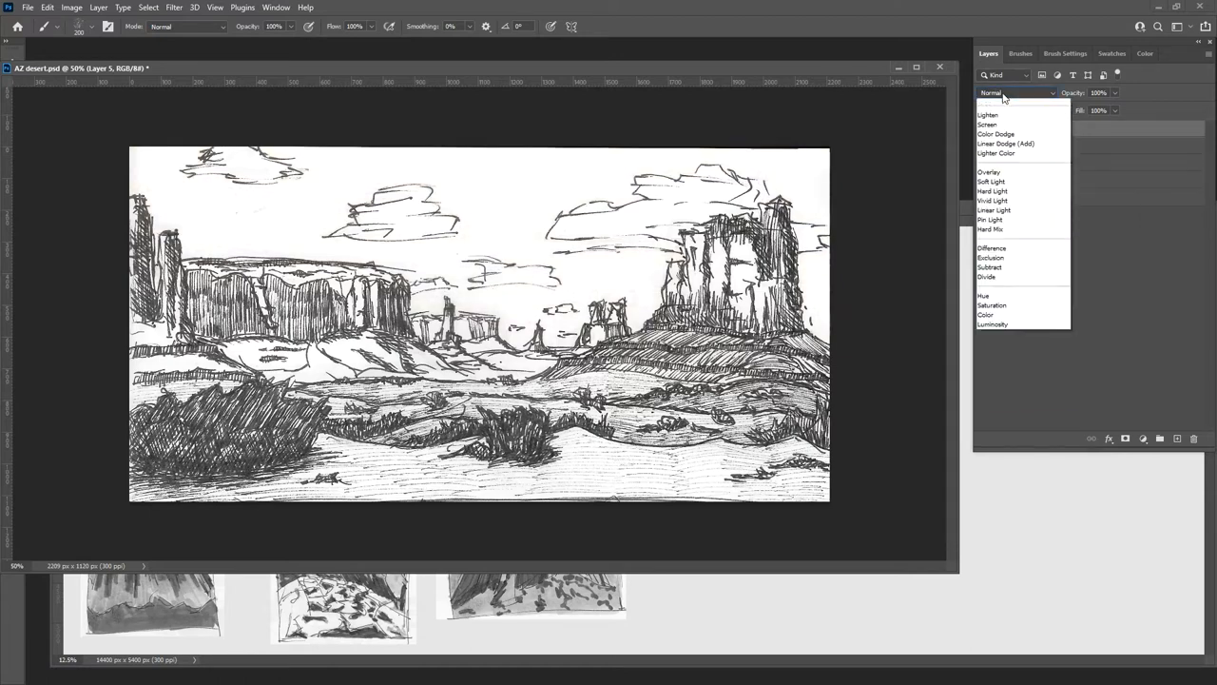
left_click(1013, 161)
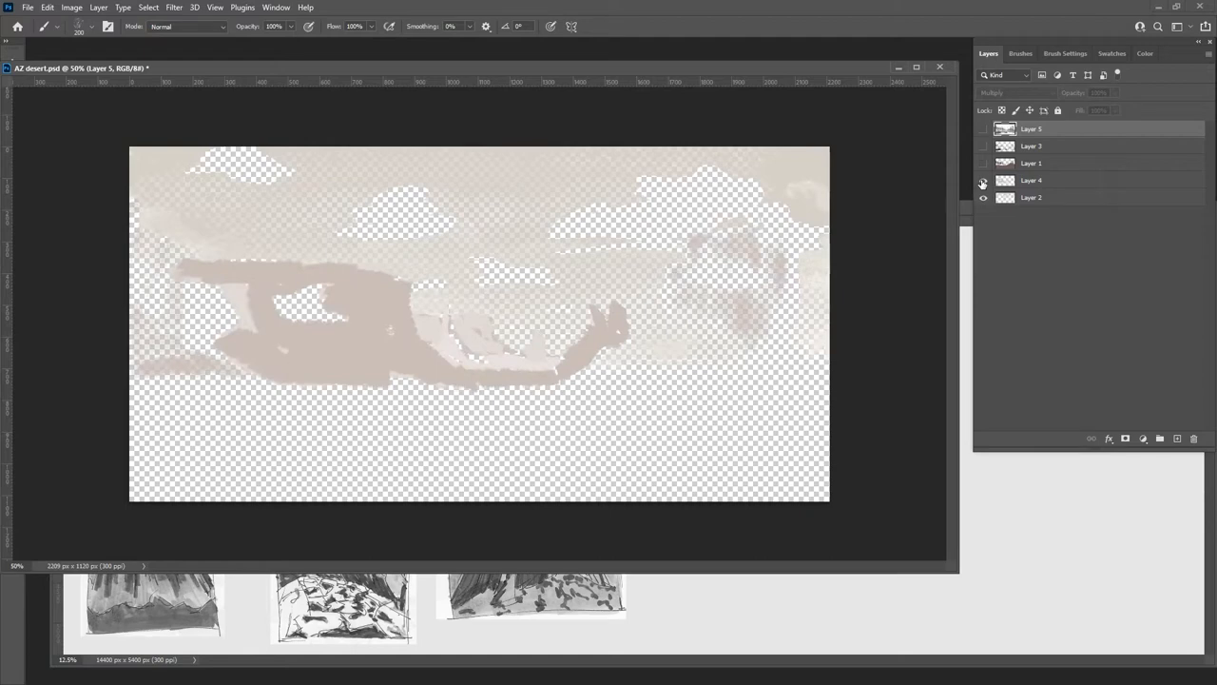
Step: Show Layer 1, Layer 3 and the ink layer, compare ink on/off, then close AZ desert.psd
left_click(984, 163)
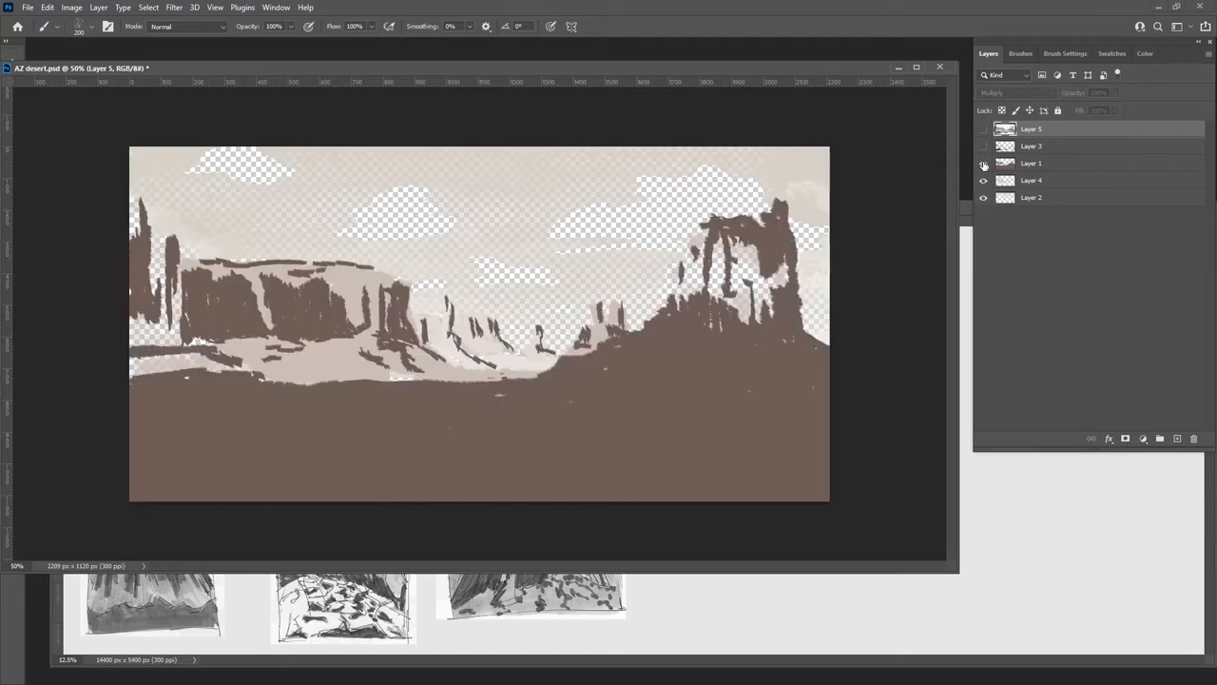
left_click(984, 145)
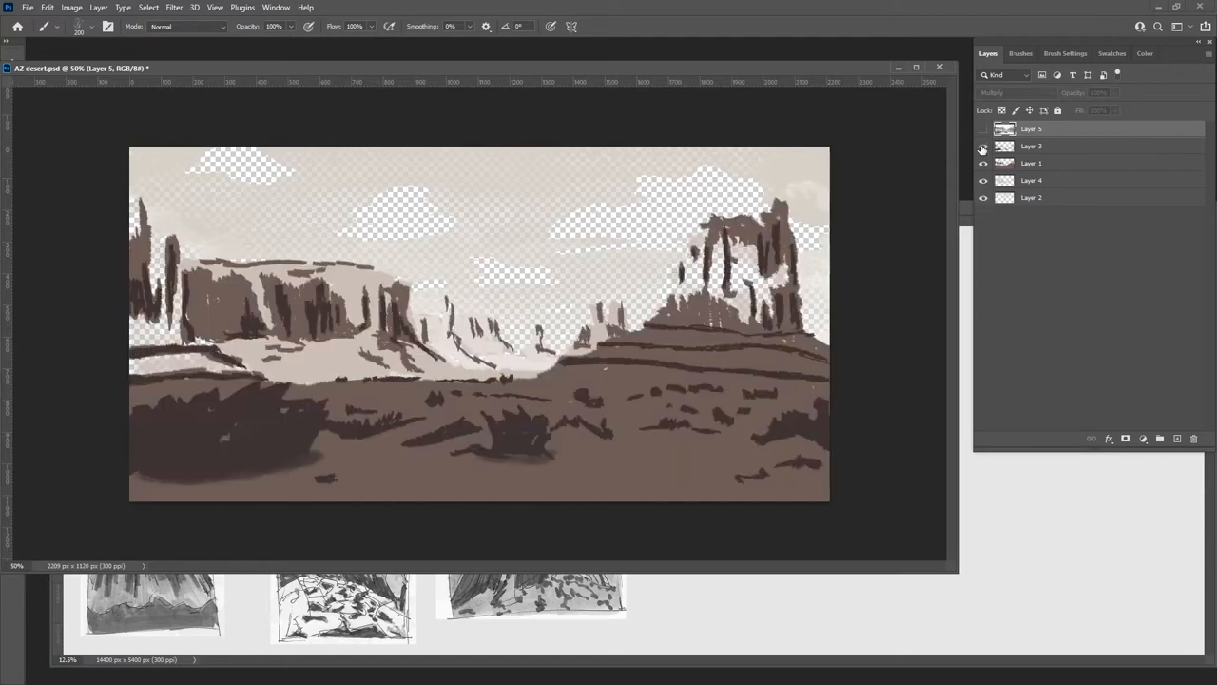
left_click(984, 128)
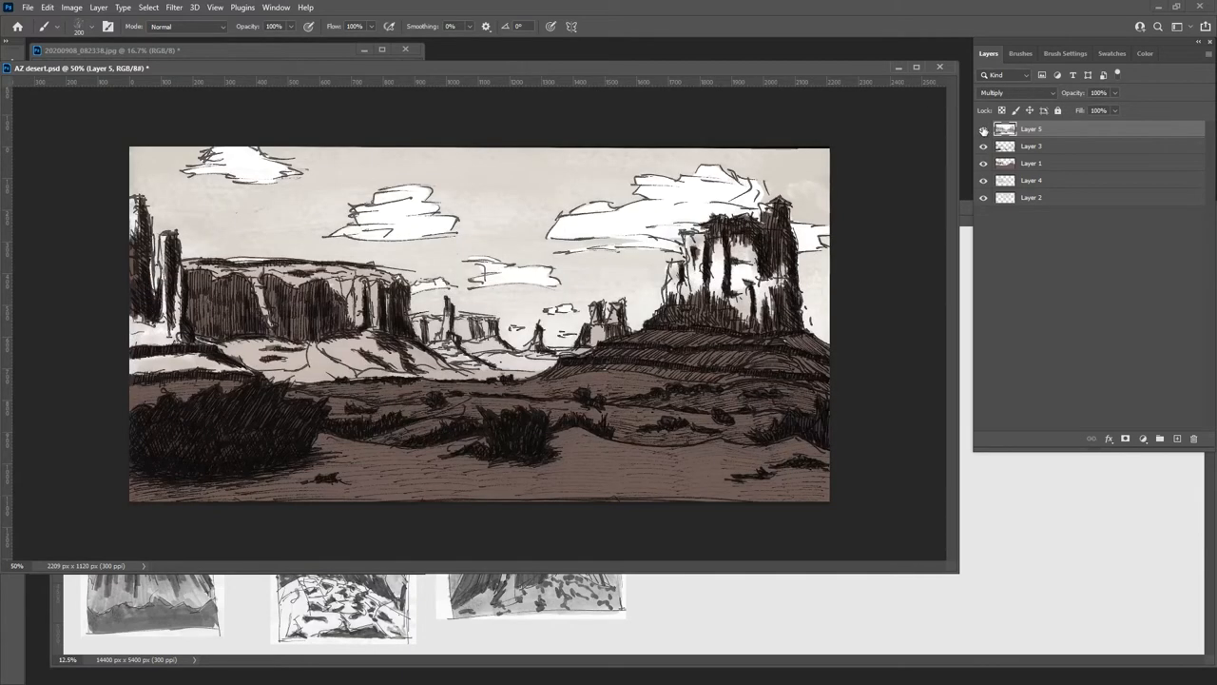
left_click(983, 129)
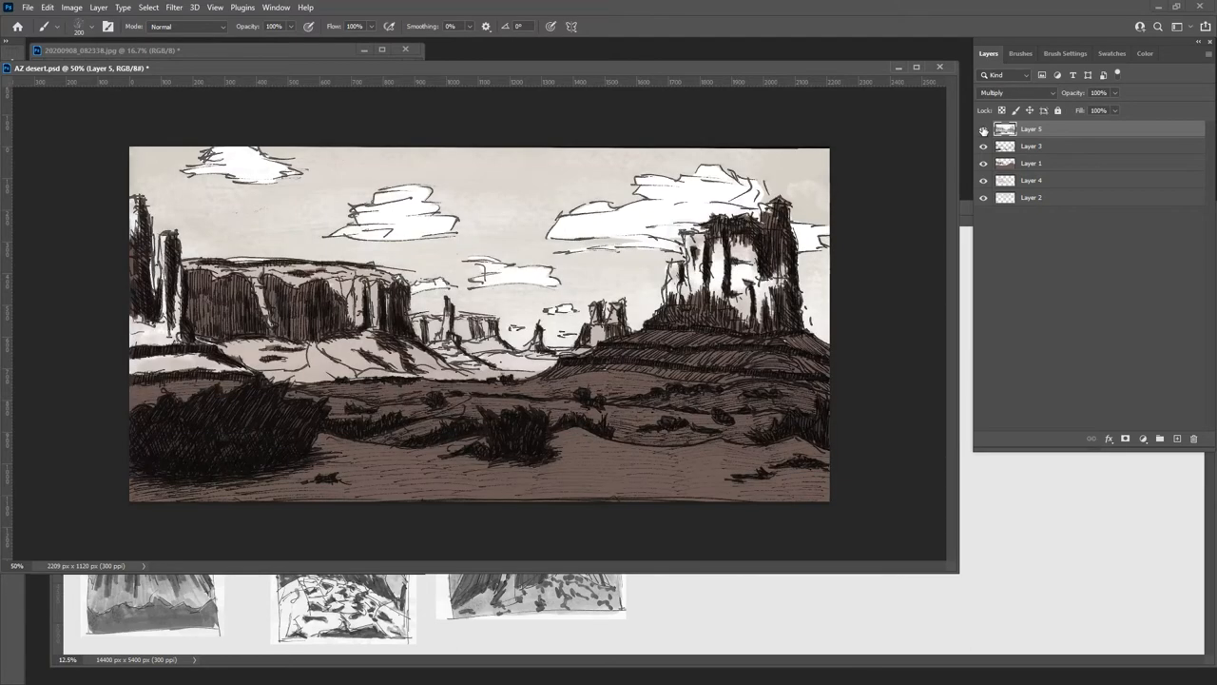
left_click(984, 130)
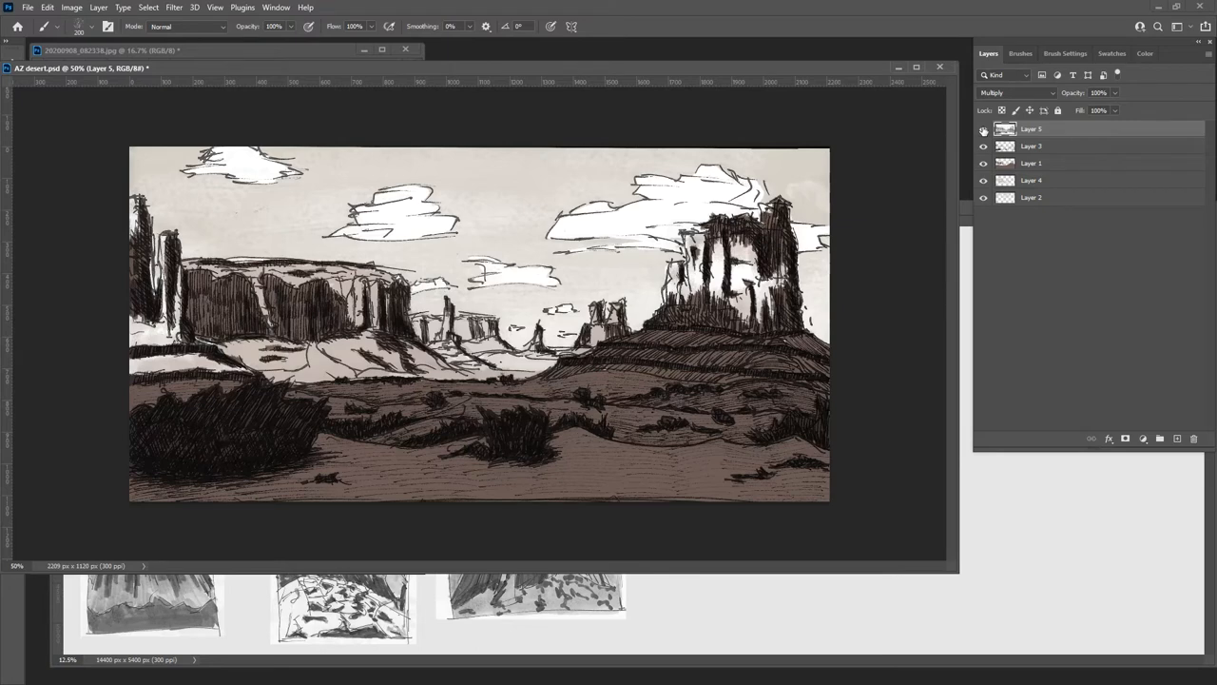
left_click(984, 128)
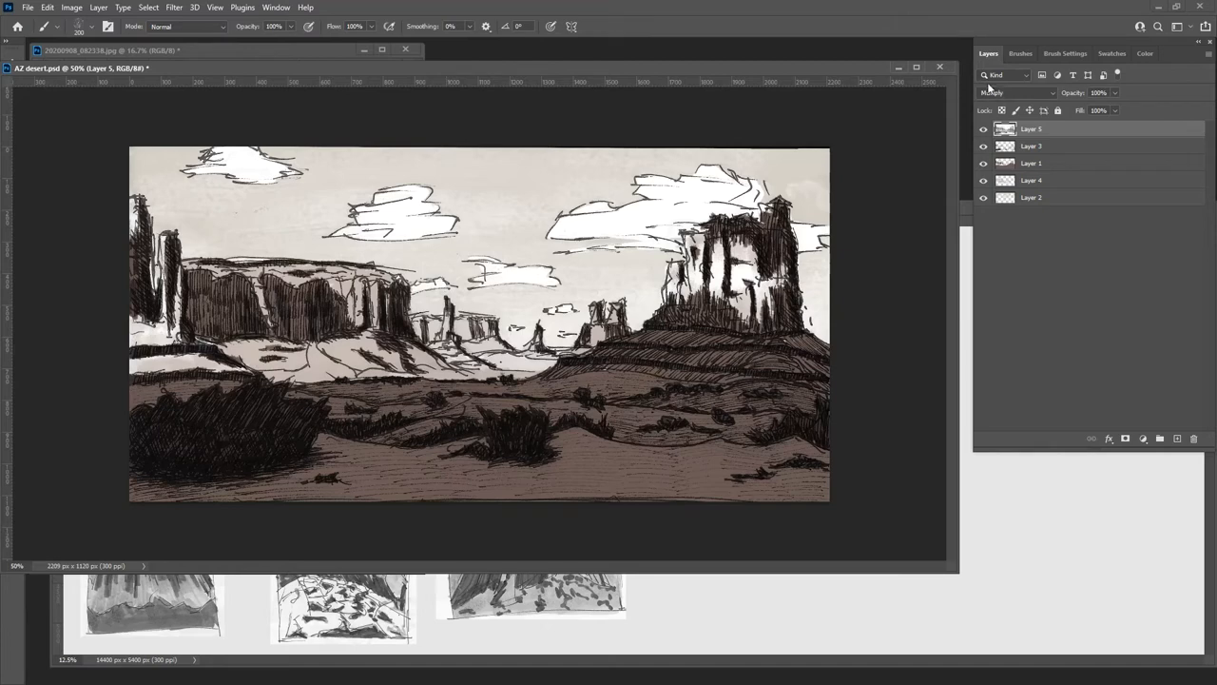
mouse_move(794, 104)
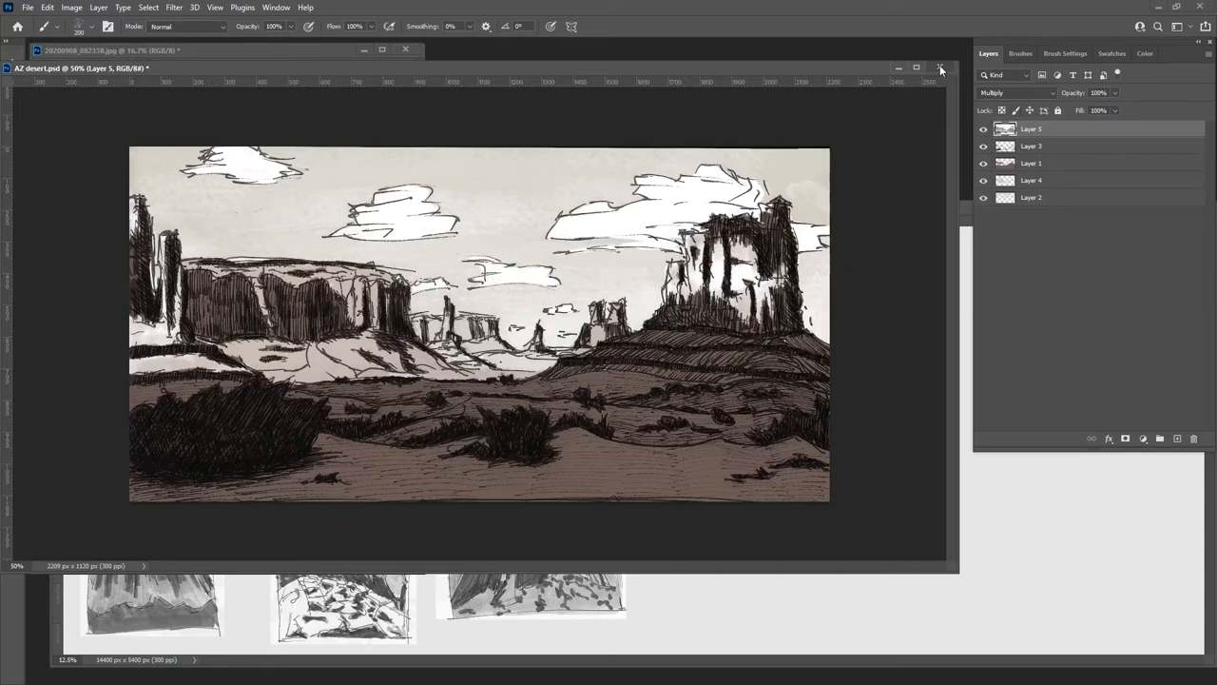
mouse_move(940, 67)
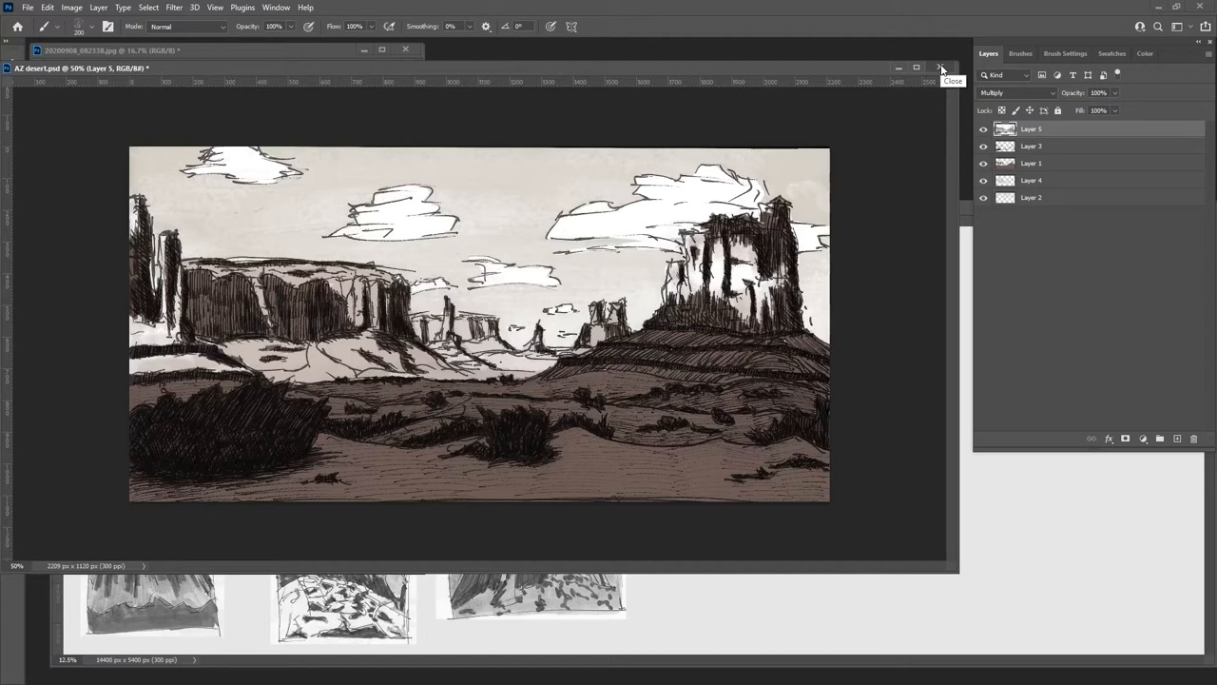
left_click(940, 67)
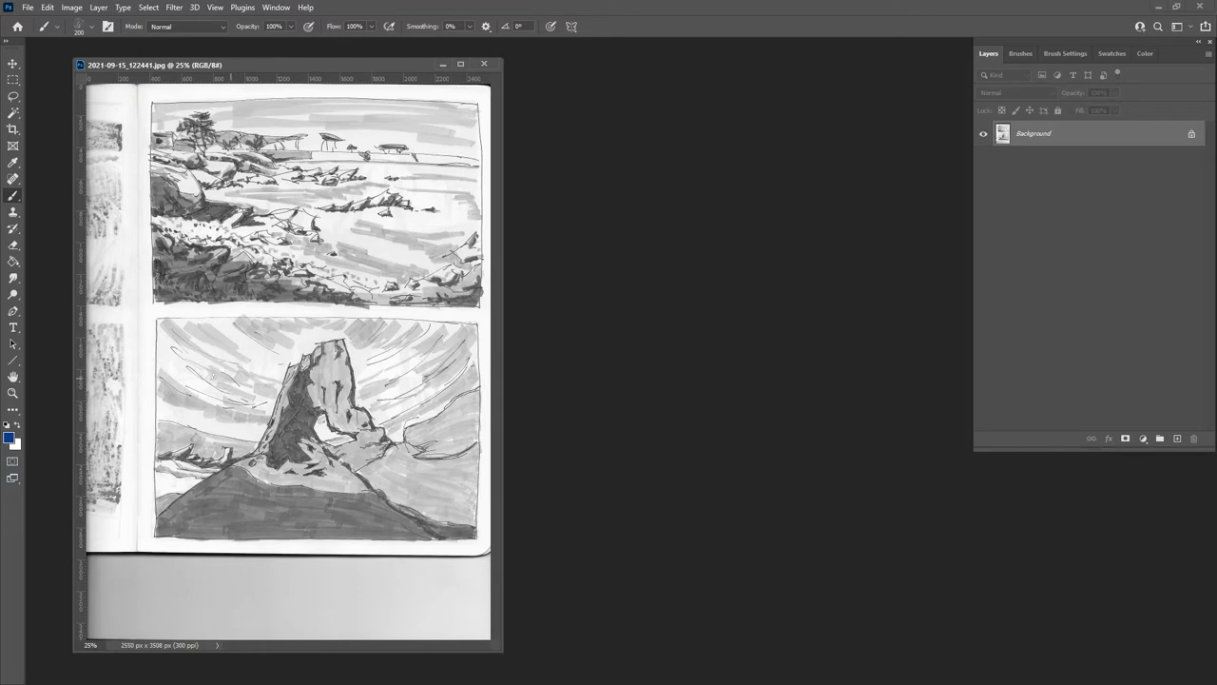
Step: Drag a rectangular selection around the lower rock-arch panel of the sketch scan
left_click_drag(158, 317, 333, 399)
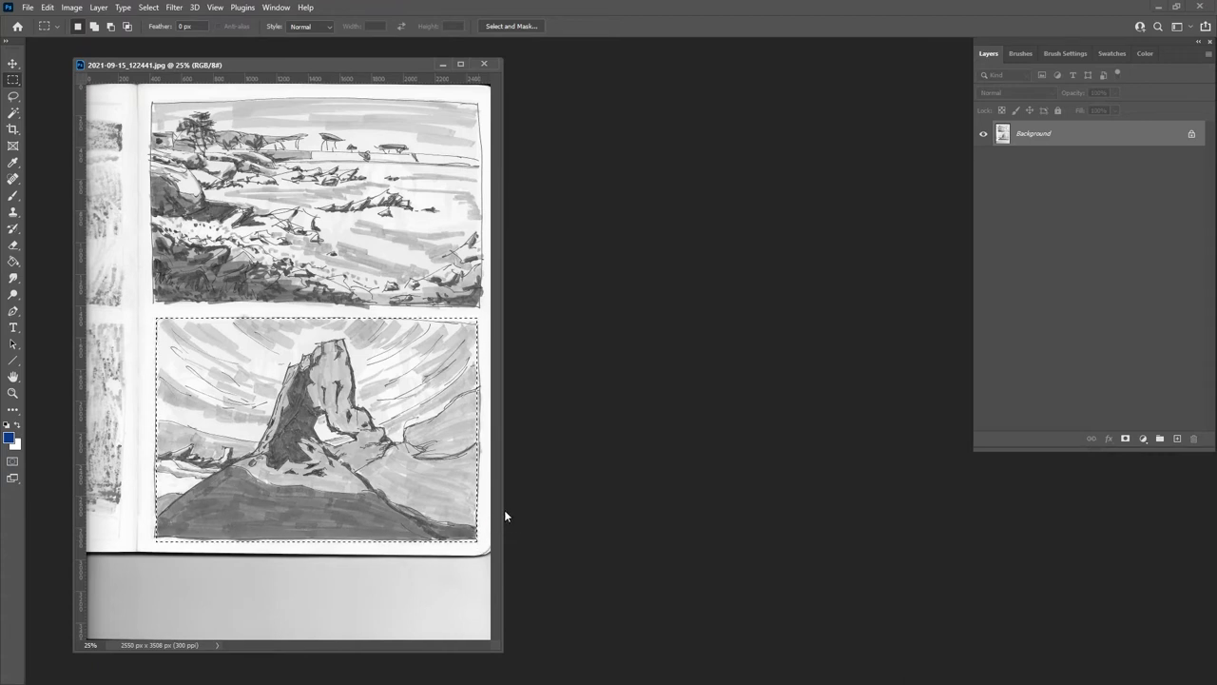
mouse_move(444, 490)
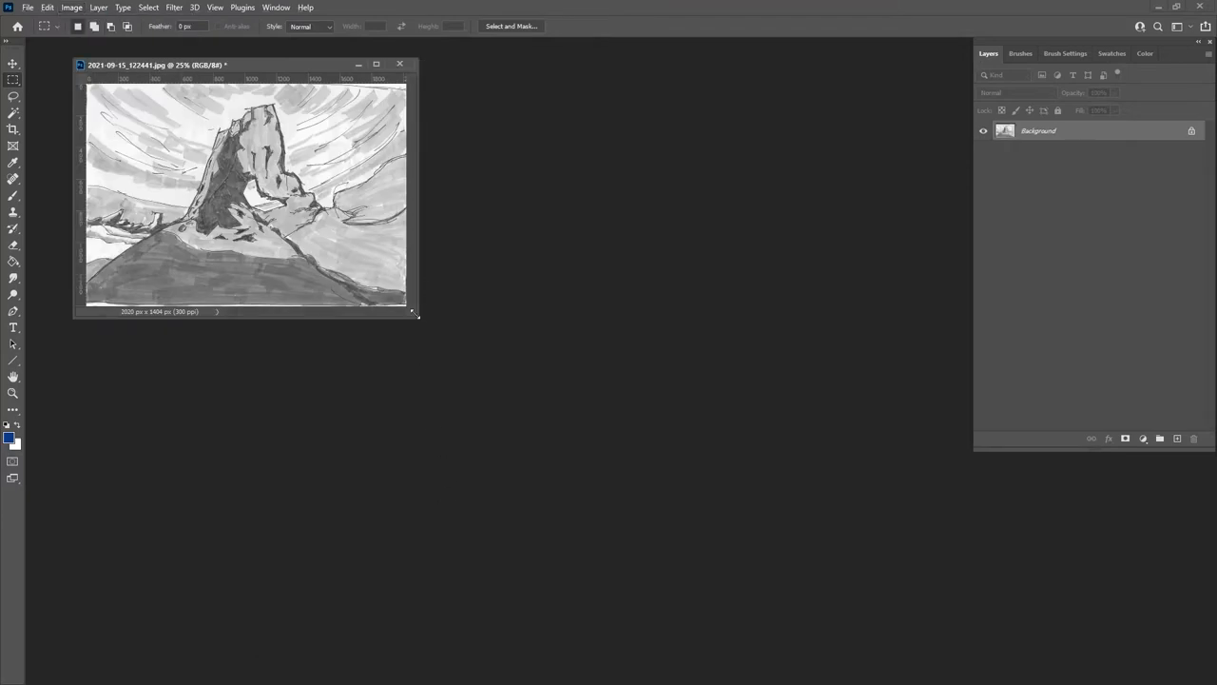
mouse_move(357, 312)
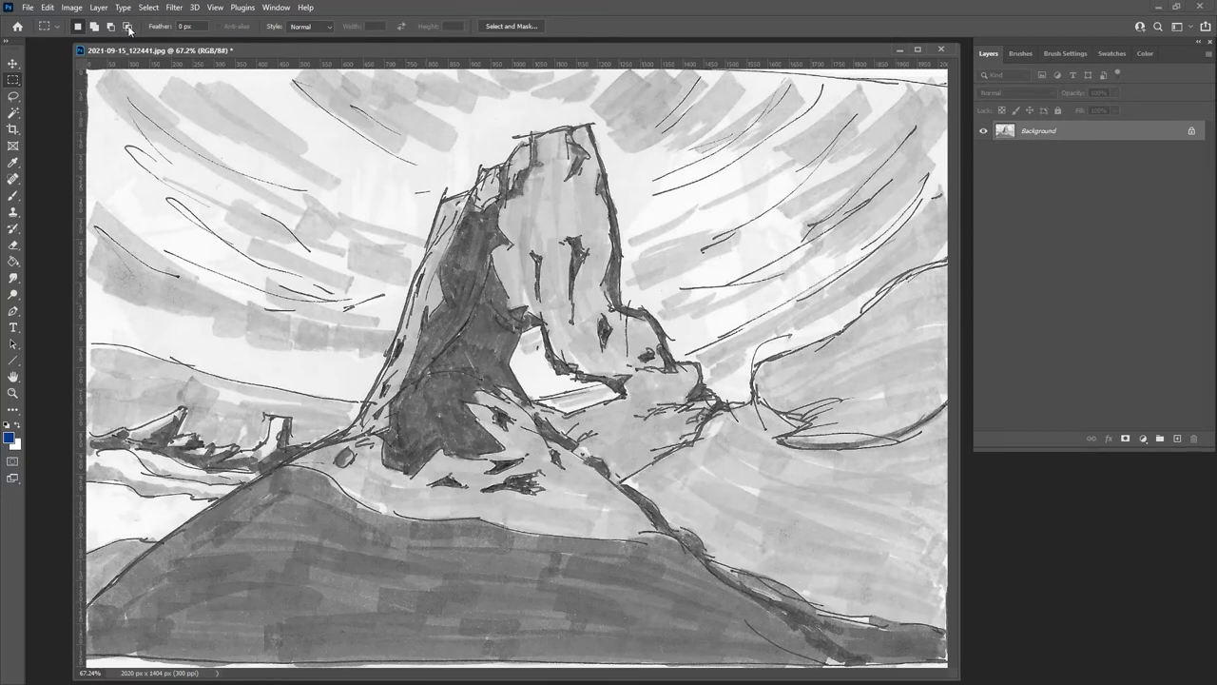
Step: Check the pixel dimensions in Image Size and right-click the Background layer
left_click(68, 8)
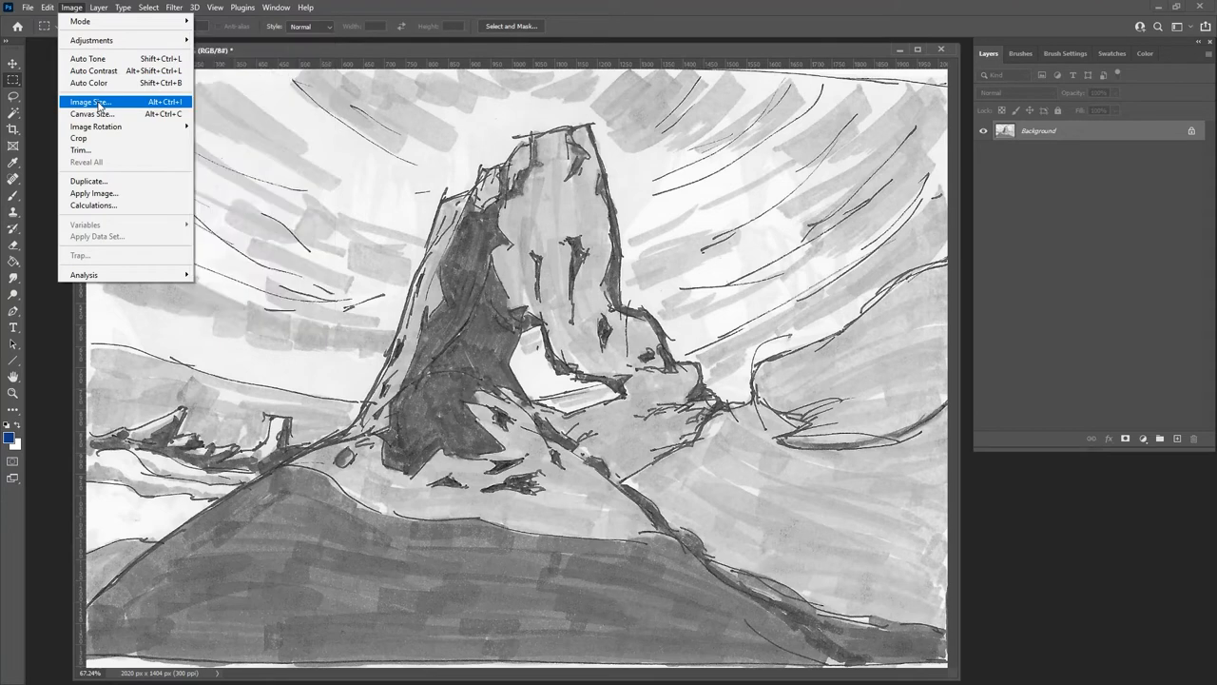
left_click(91, 100)
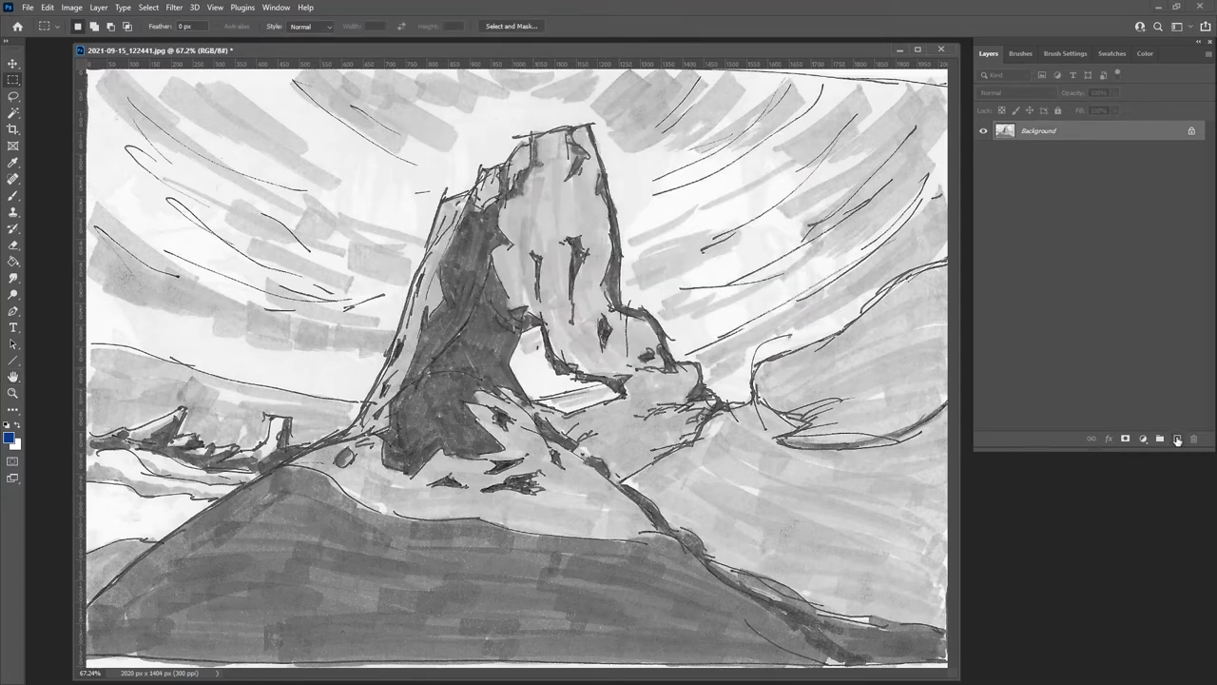
right_click(1036, 130)
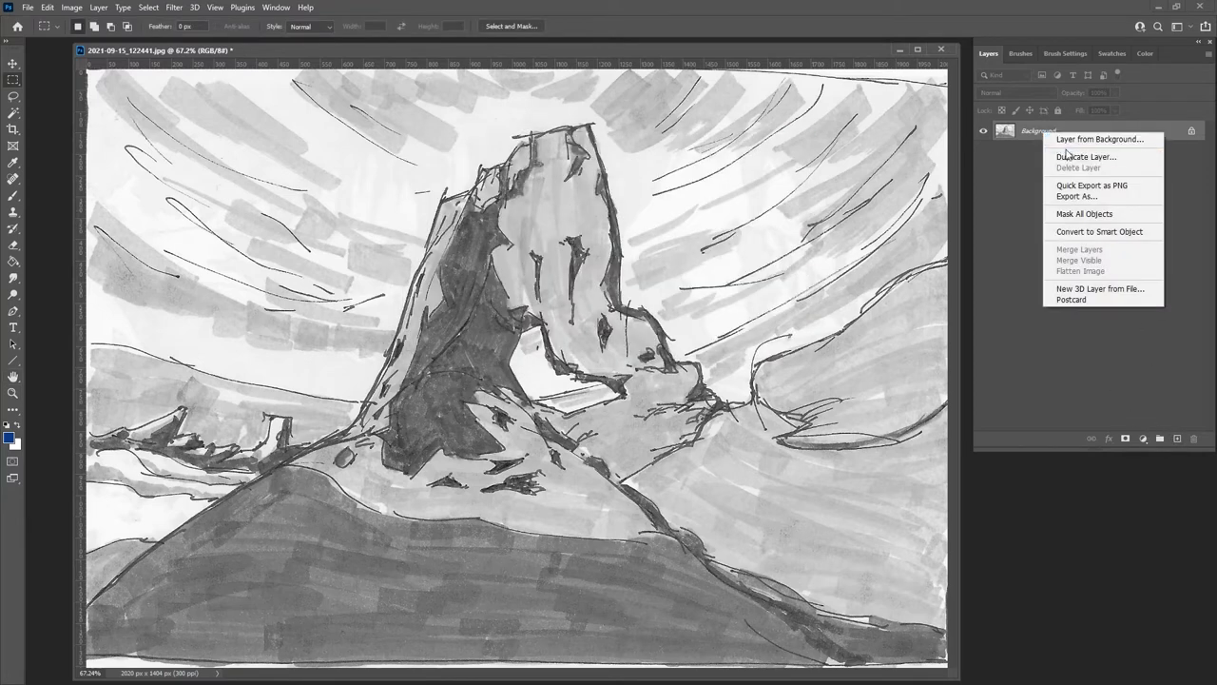
Step: Duplicate the Background as a Multiply copy and stretch a toned paper layer across the canvas
left_click(1084, 156)
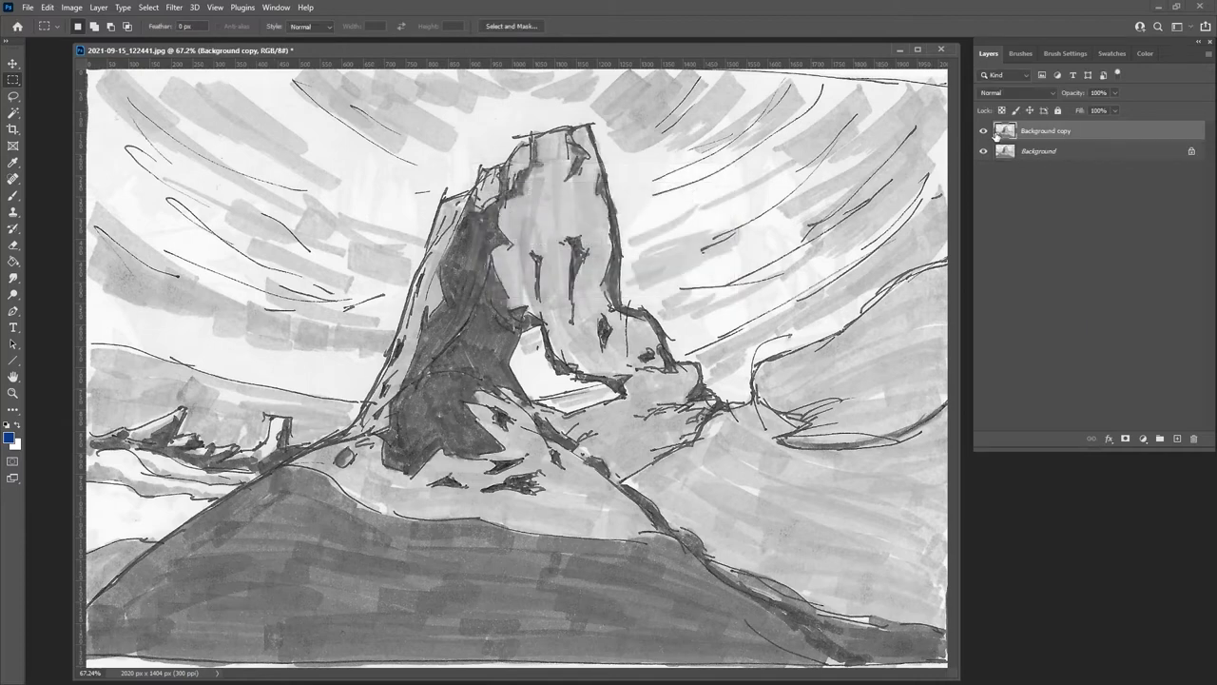
left_click(1018, 92)
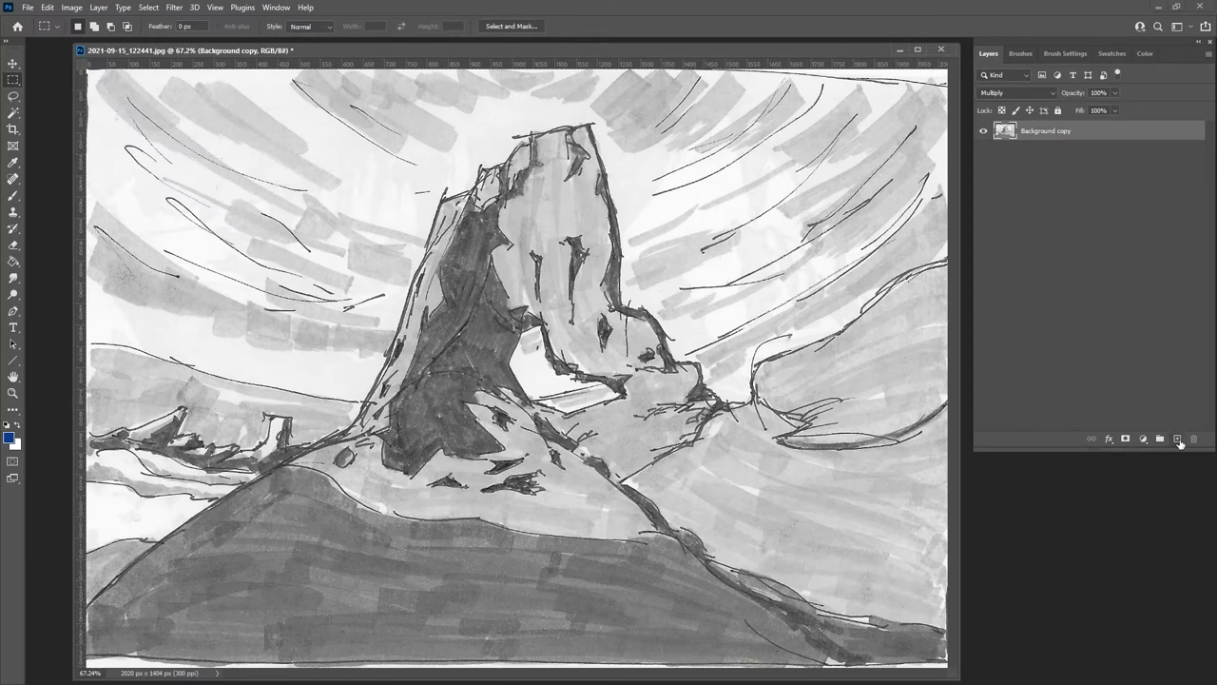
left_click(1178, 439)
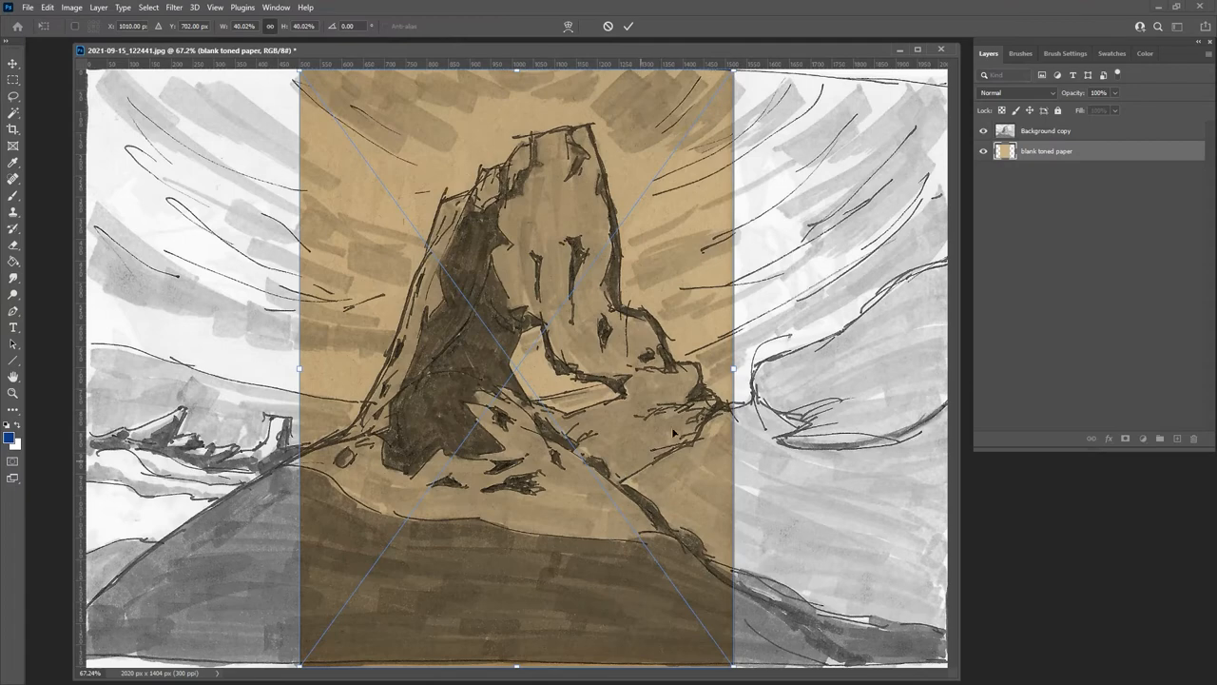
left_click_drag(733, 368, 947, 385)
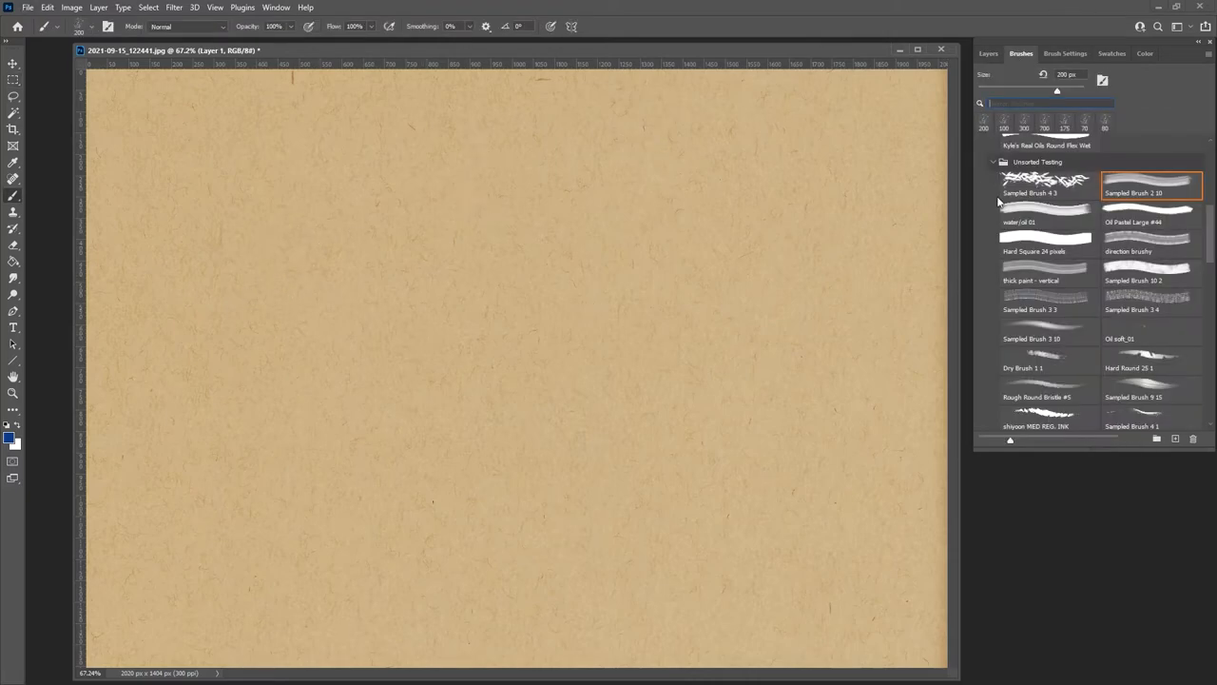
Step: Pick Slick ink 01 at 15 px in dark brown and sketch a test sphere, cylinder and cube
scroll("down", 3)
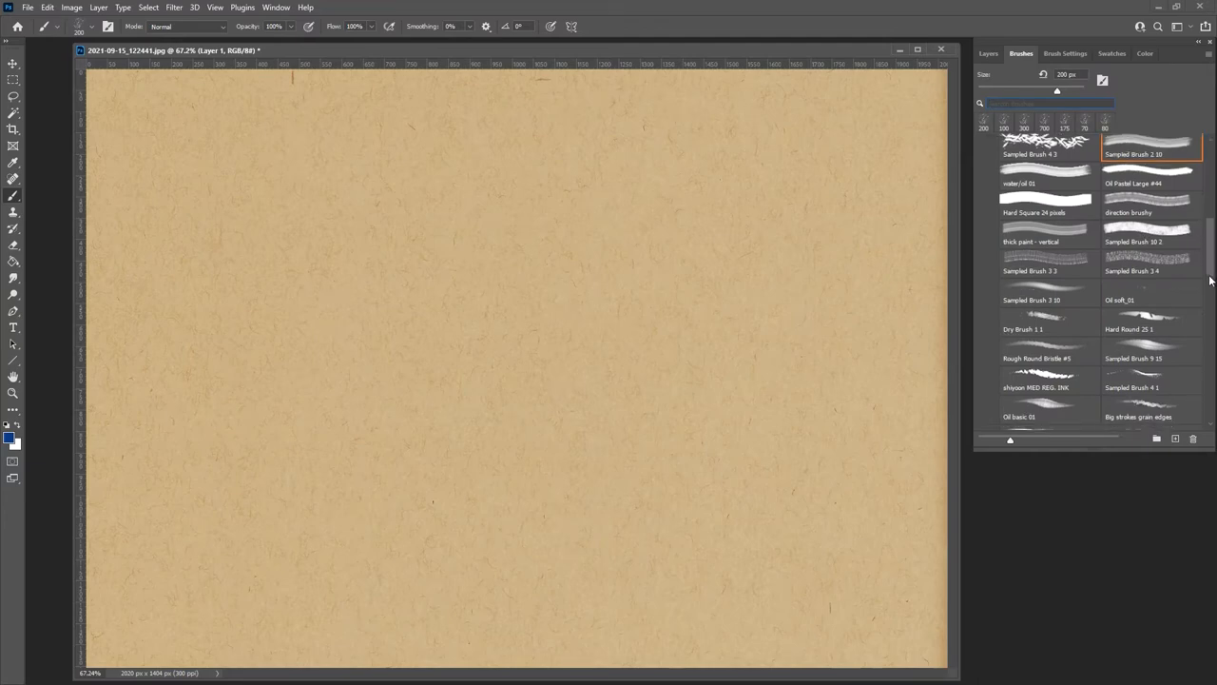
scroll("down", 3)
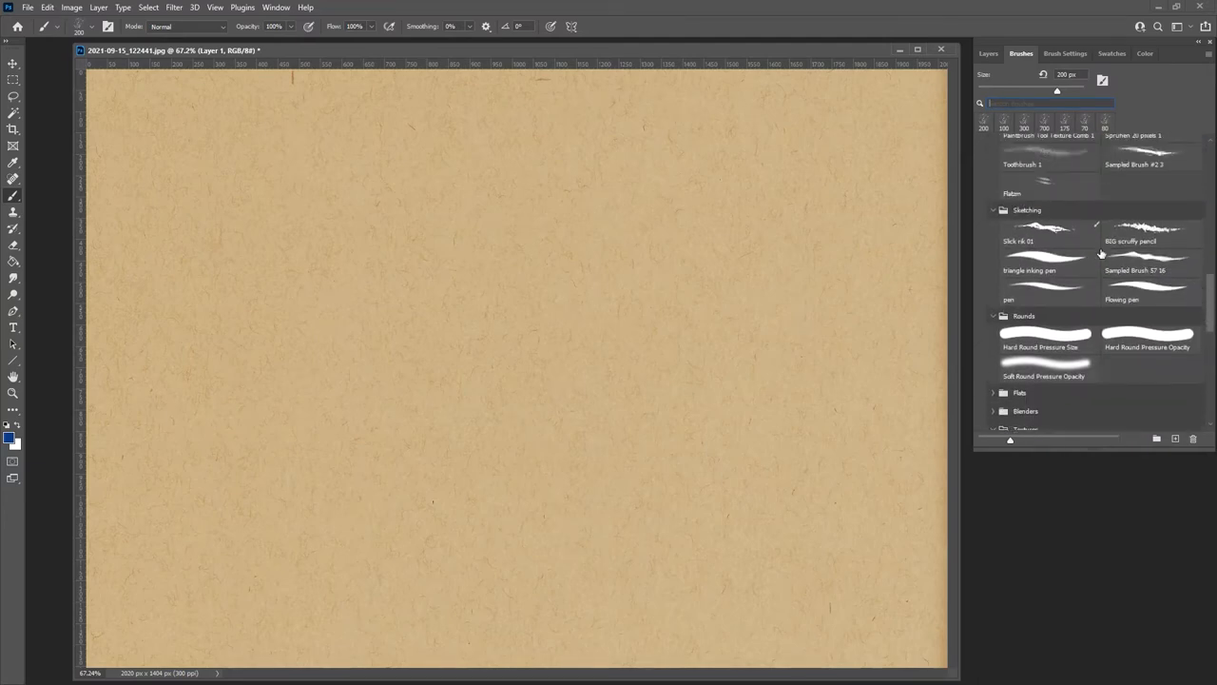
left_click(1046, 230)
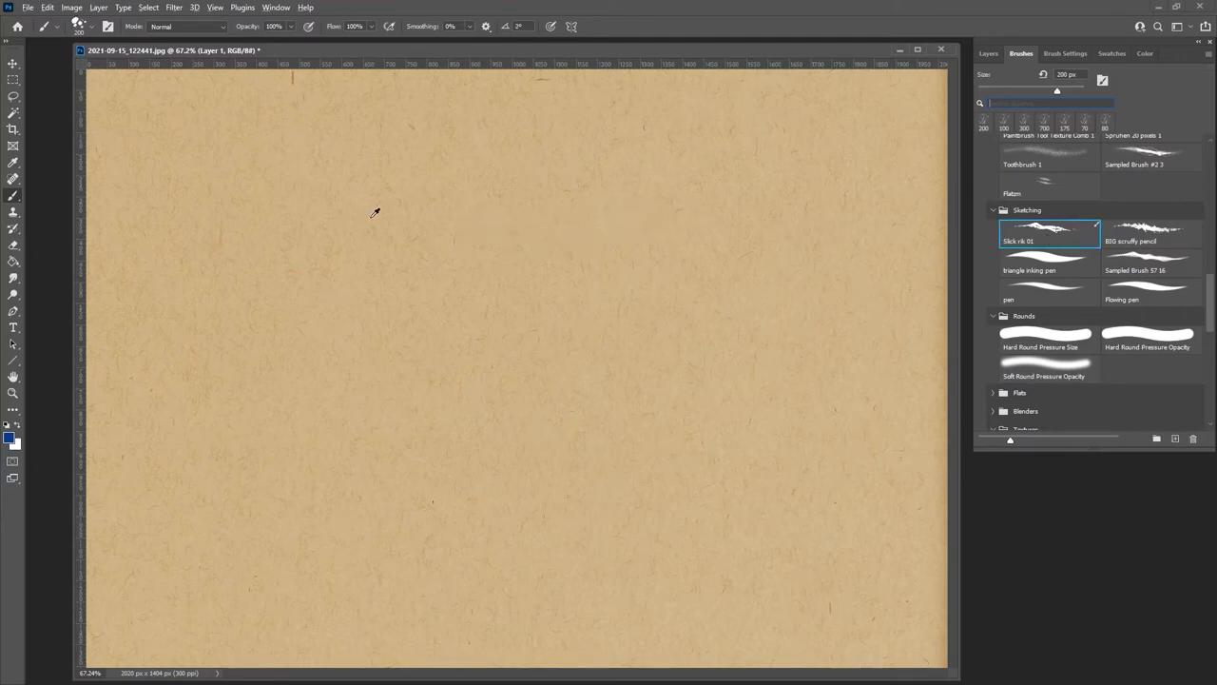
left_click_drag(195, 242, 276, 236)
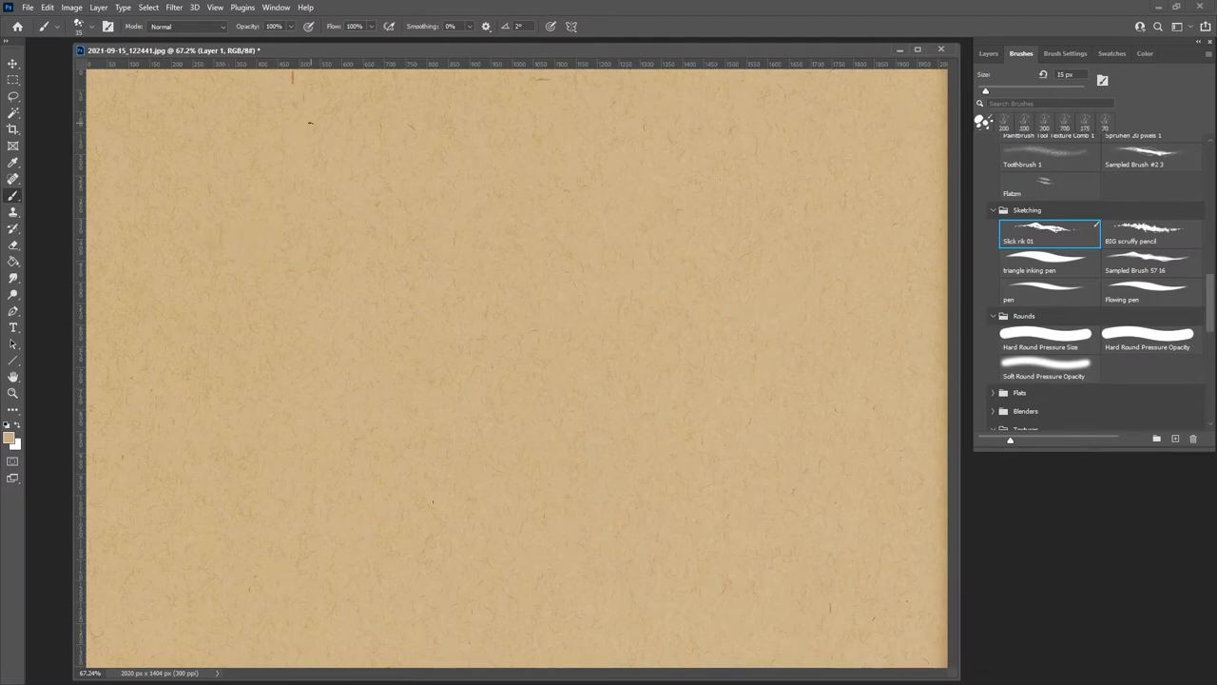
left_click(1145, 53)
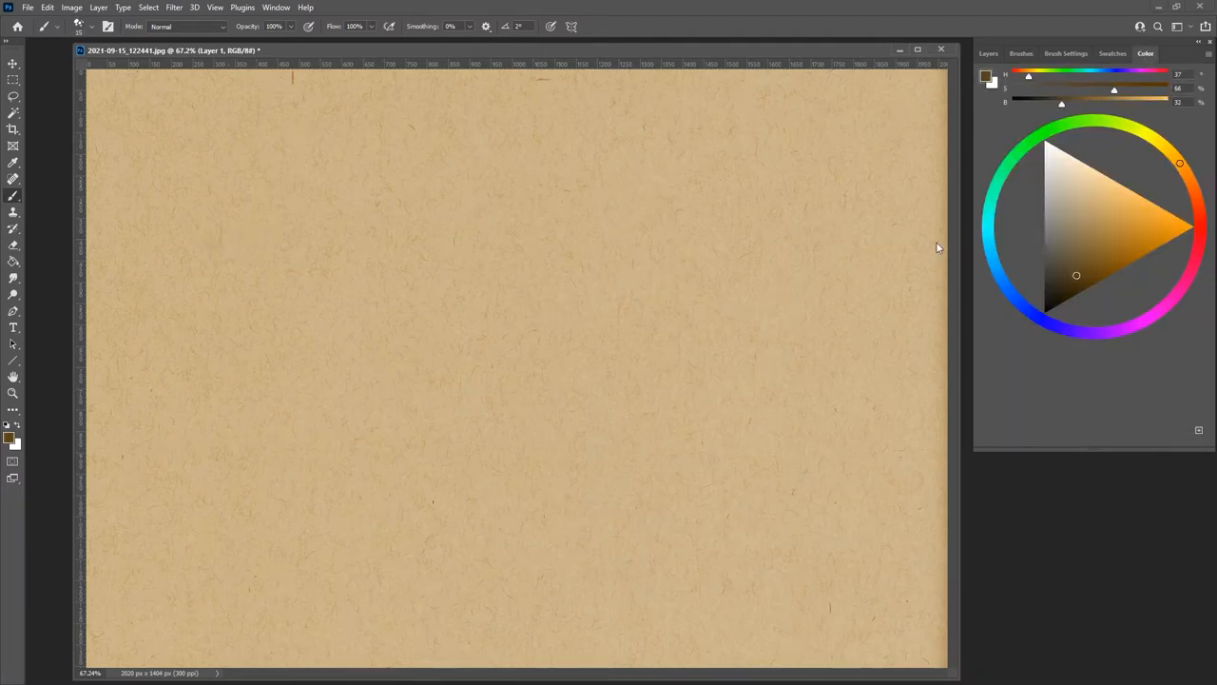
left_click(1070, 293)
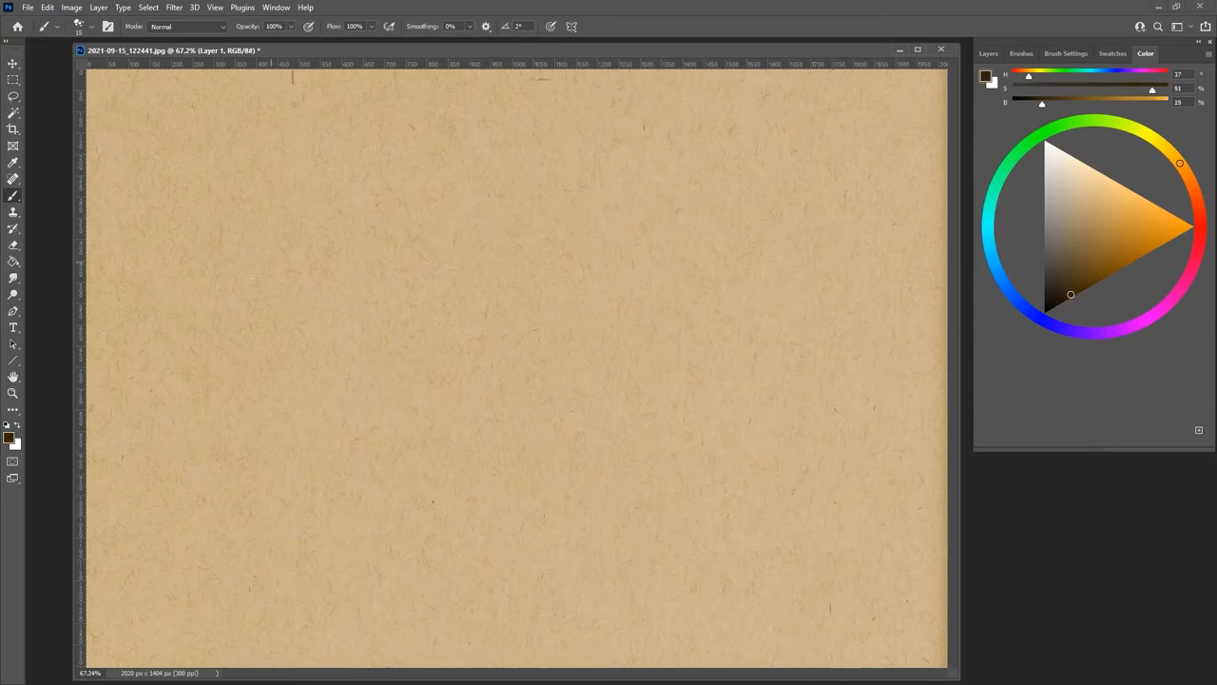
left_click_drag(247, 275, 380, 210)
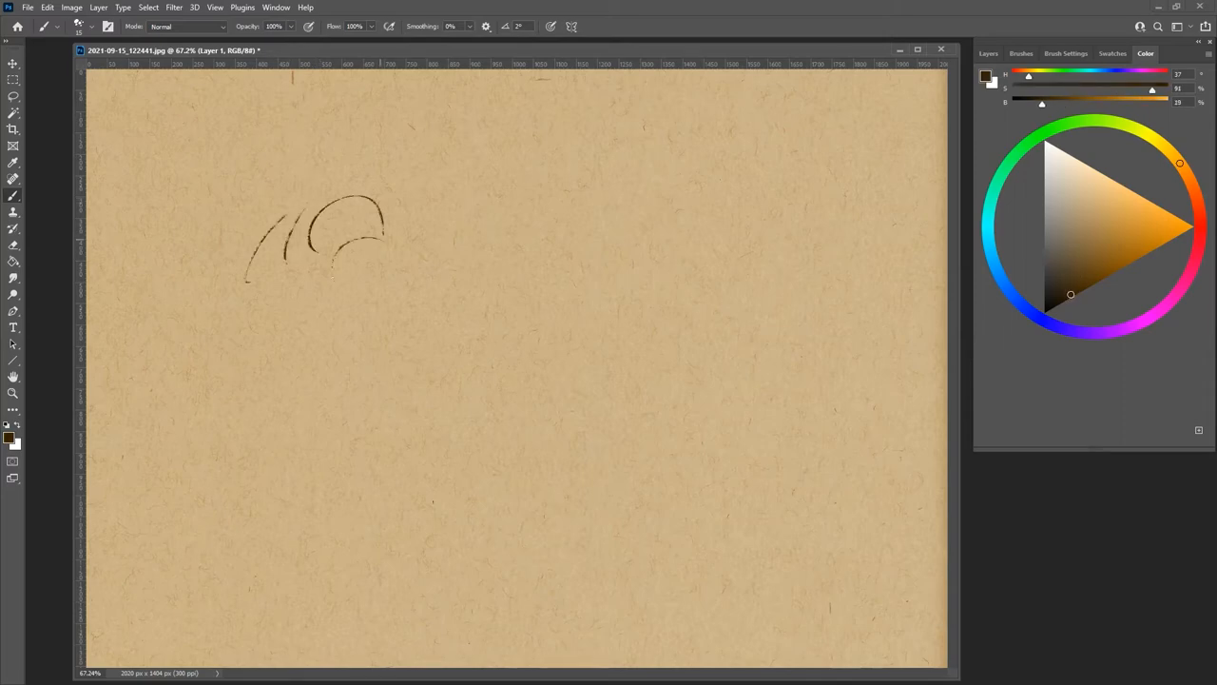
left_click_drag(438, 209, 485, 333)
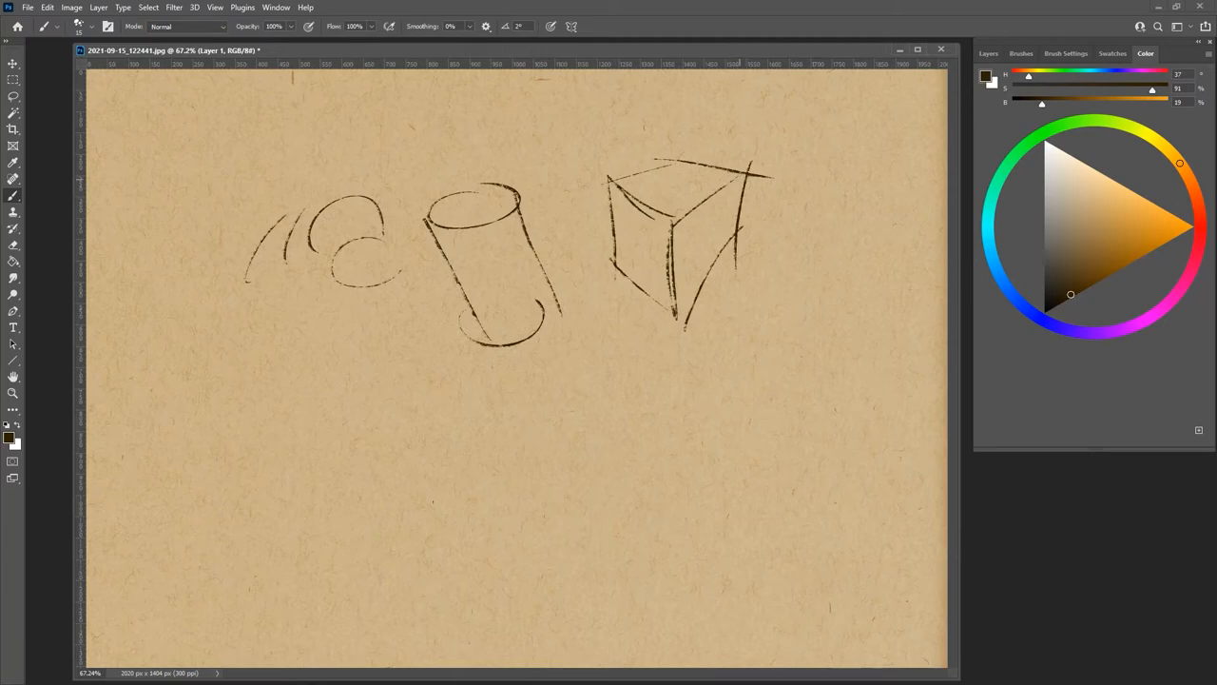
mouse_move(636, 488)
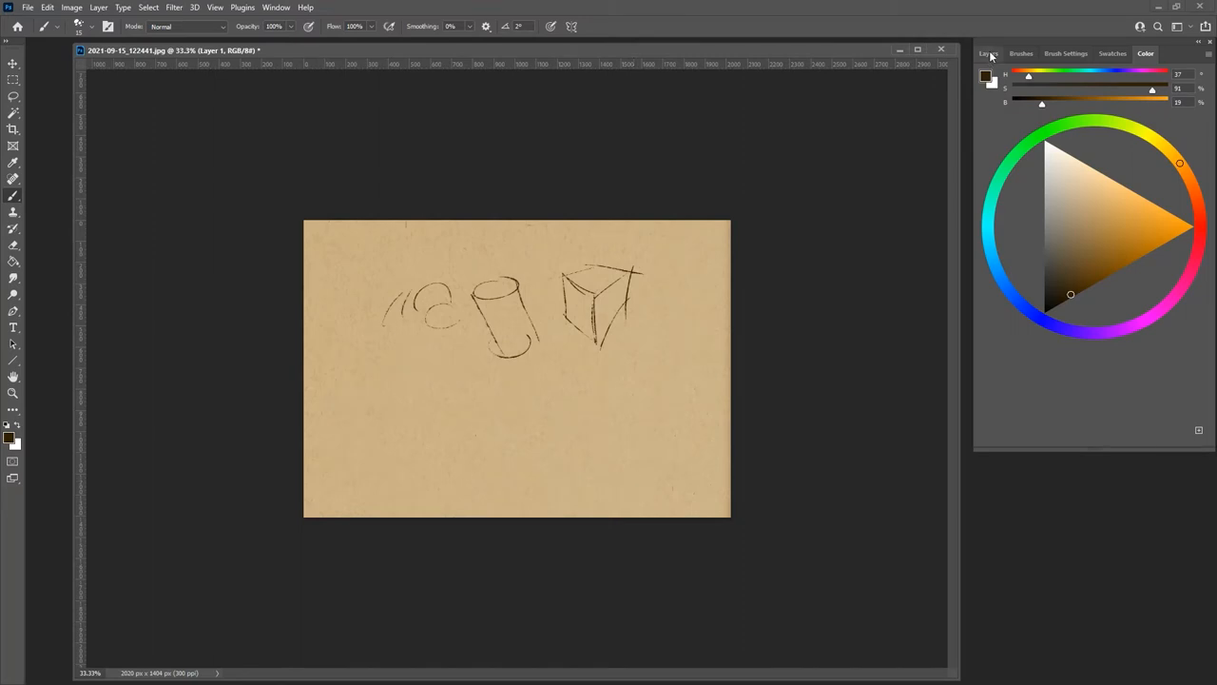
Step: Delete the practice layer, add an empty layer on top, and choose a light cream colour
left_click(985, 54)
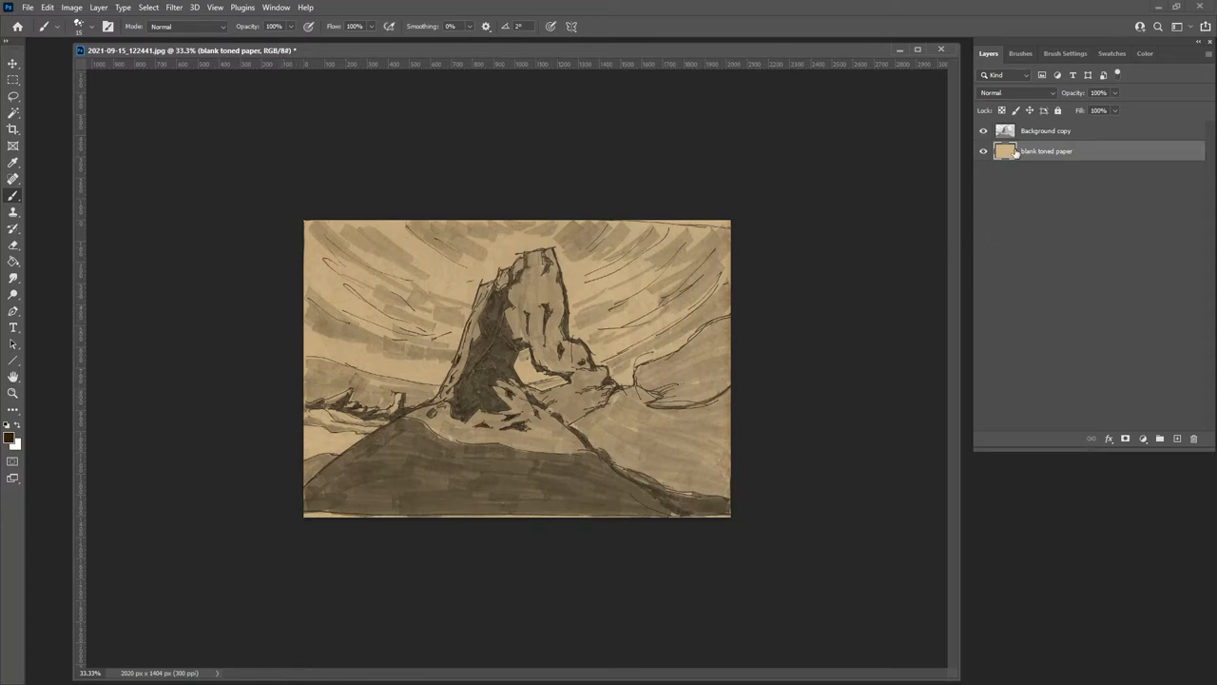
left_click(1175, 438)
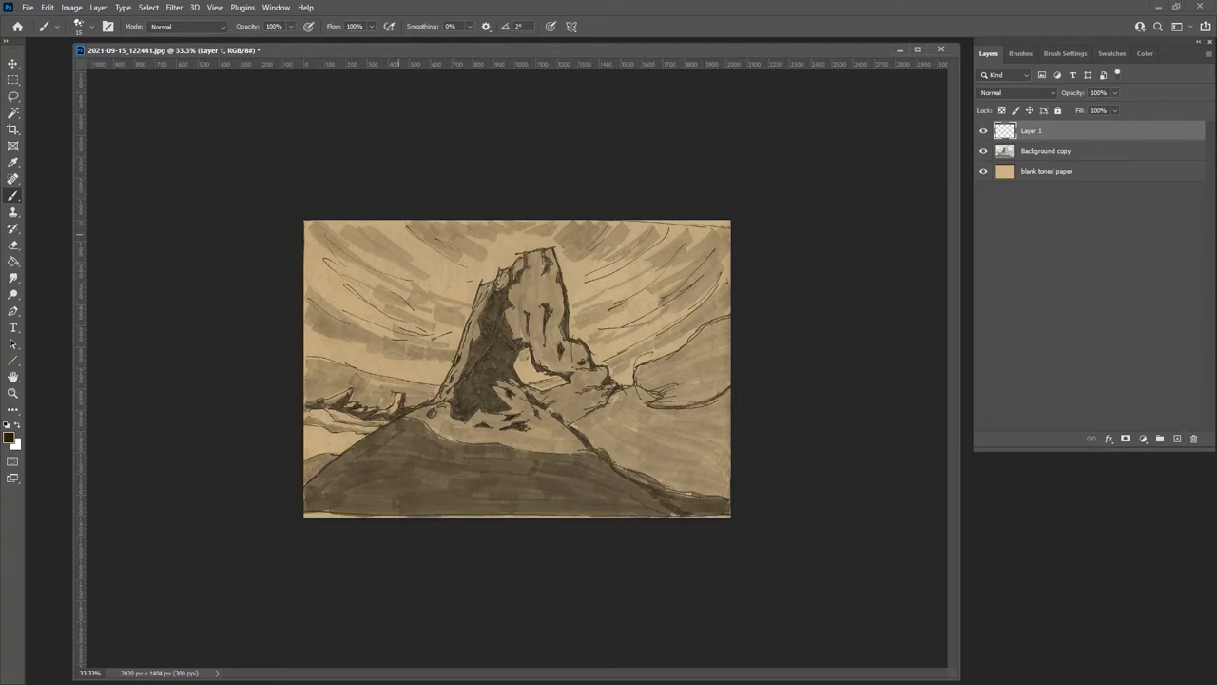
mouse_move(502, 249)
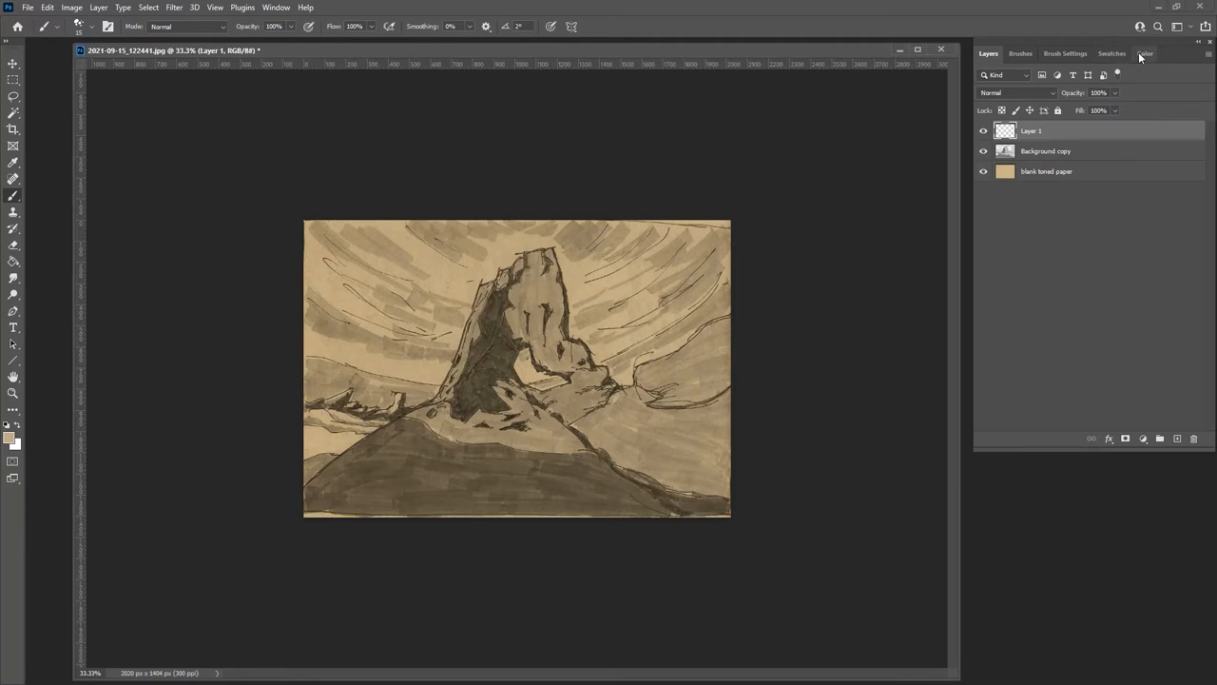
left_click(1144, 57)
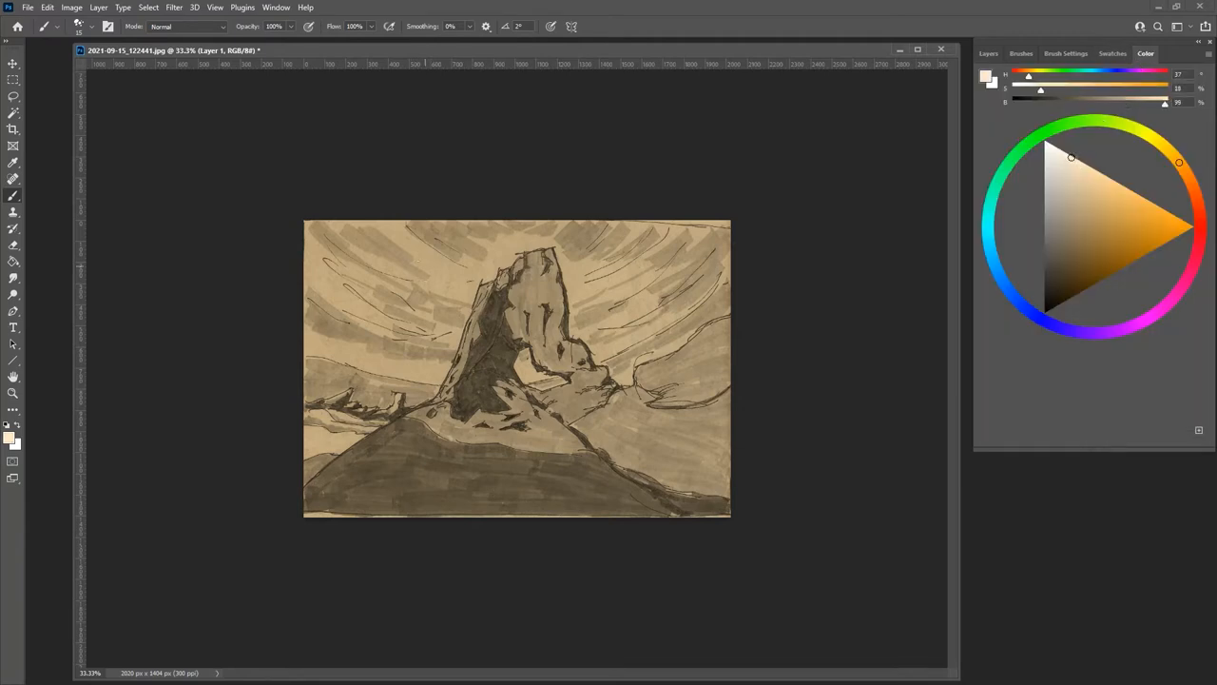
left_click(1020, 53)
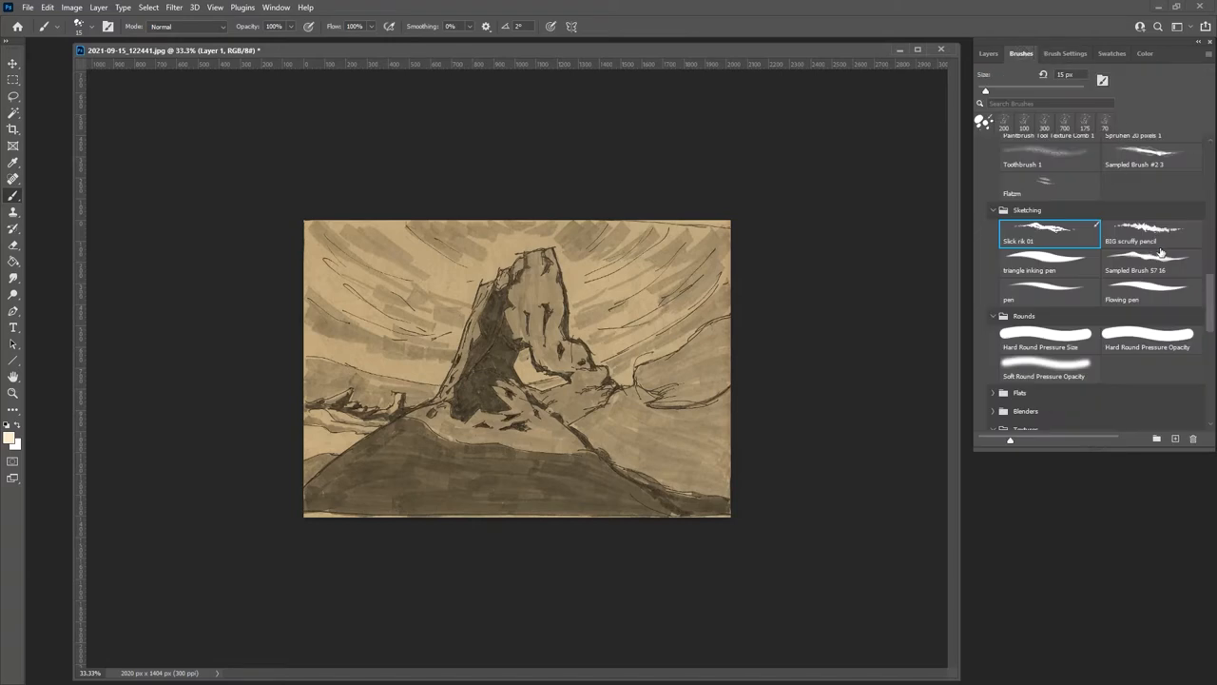
mouse_move(1125, 341)
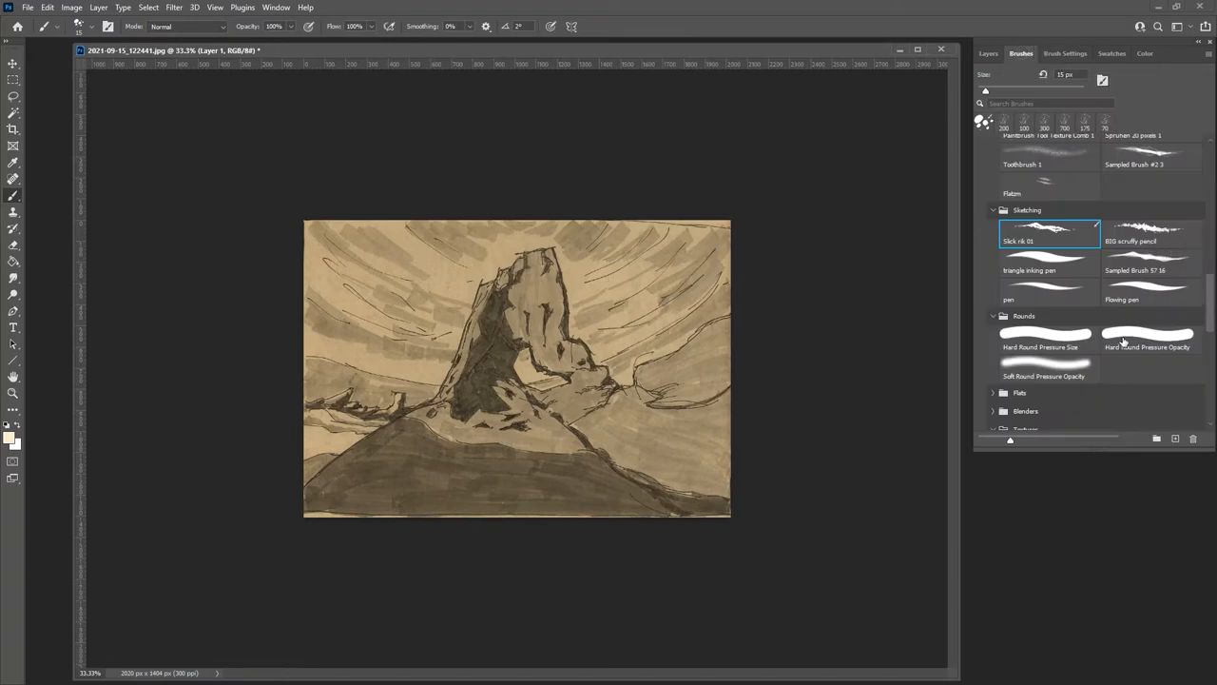
left_click(1153, 334)
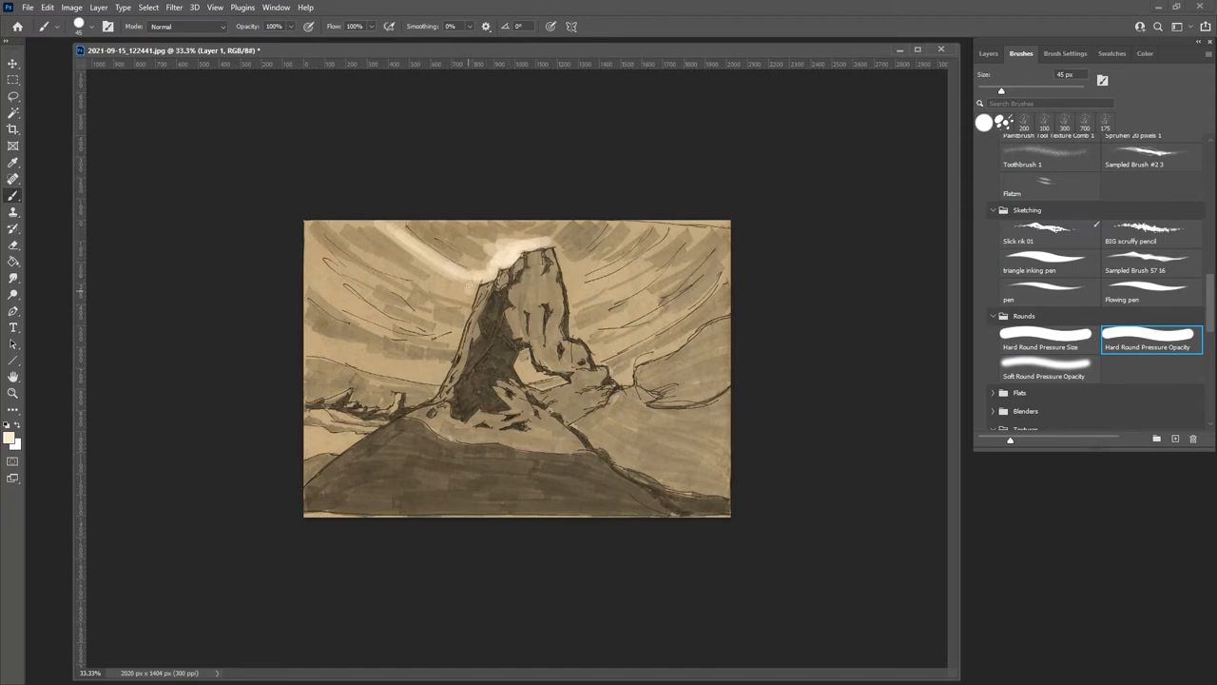
mouse_move(451, 290)
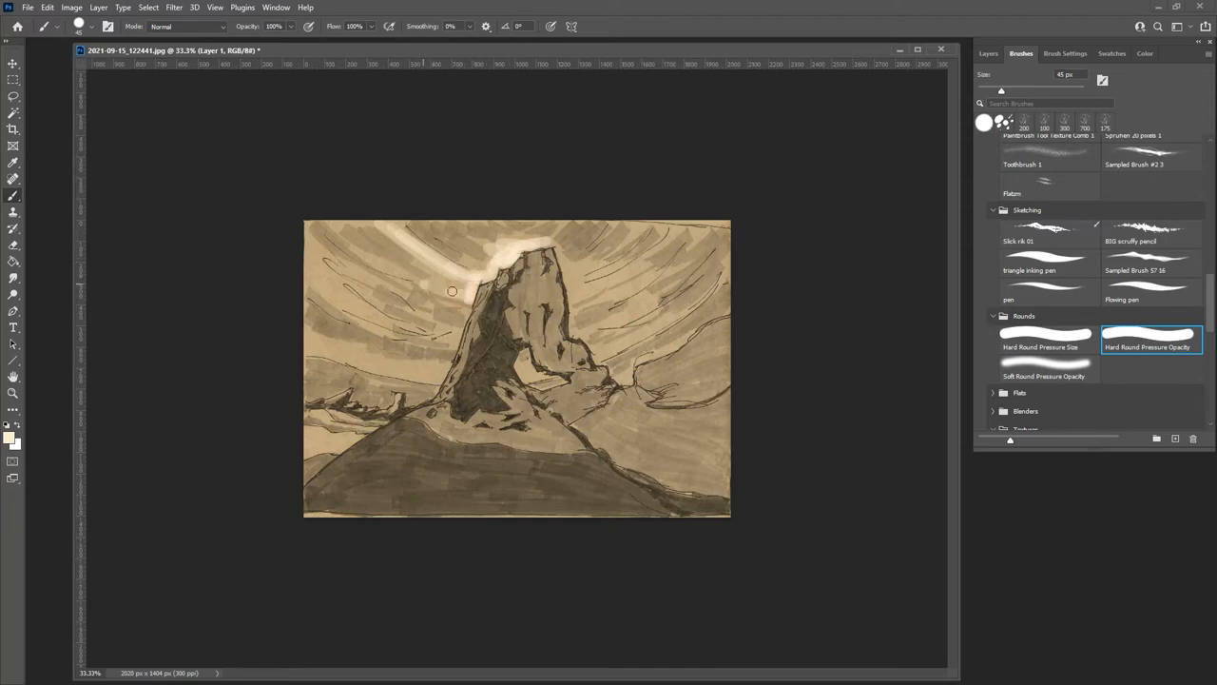
mouse_move(464, 293)
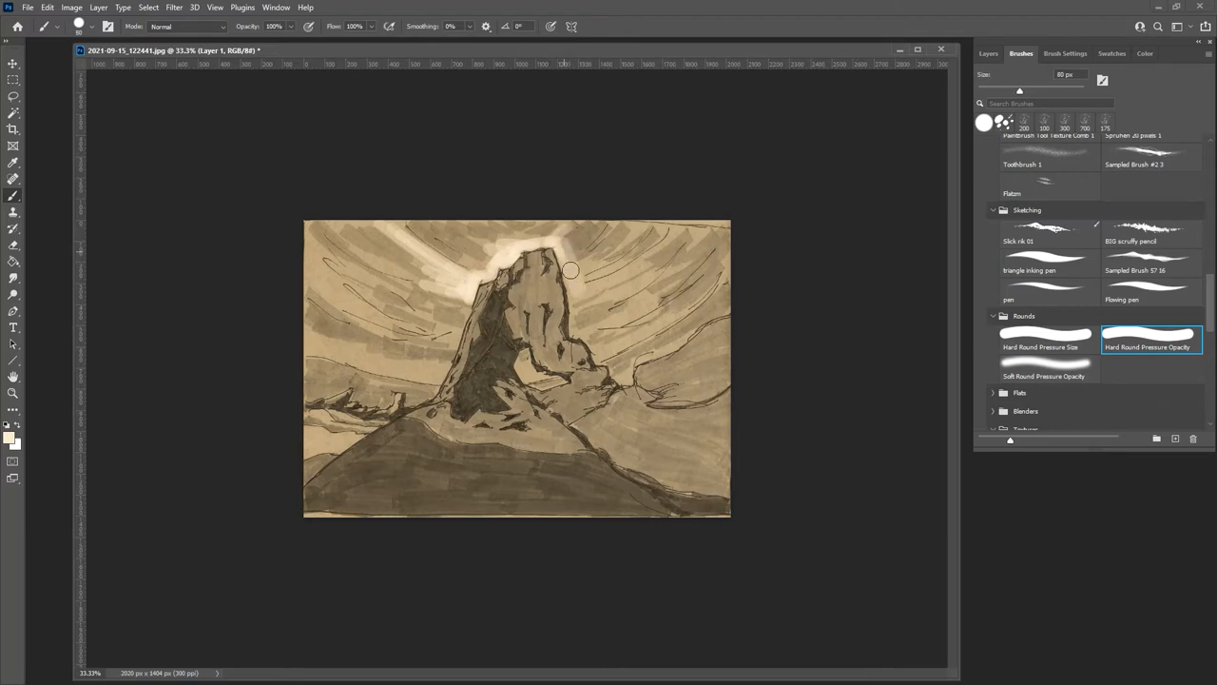
left_click_drag(571, 271, 604, 356)
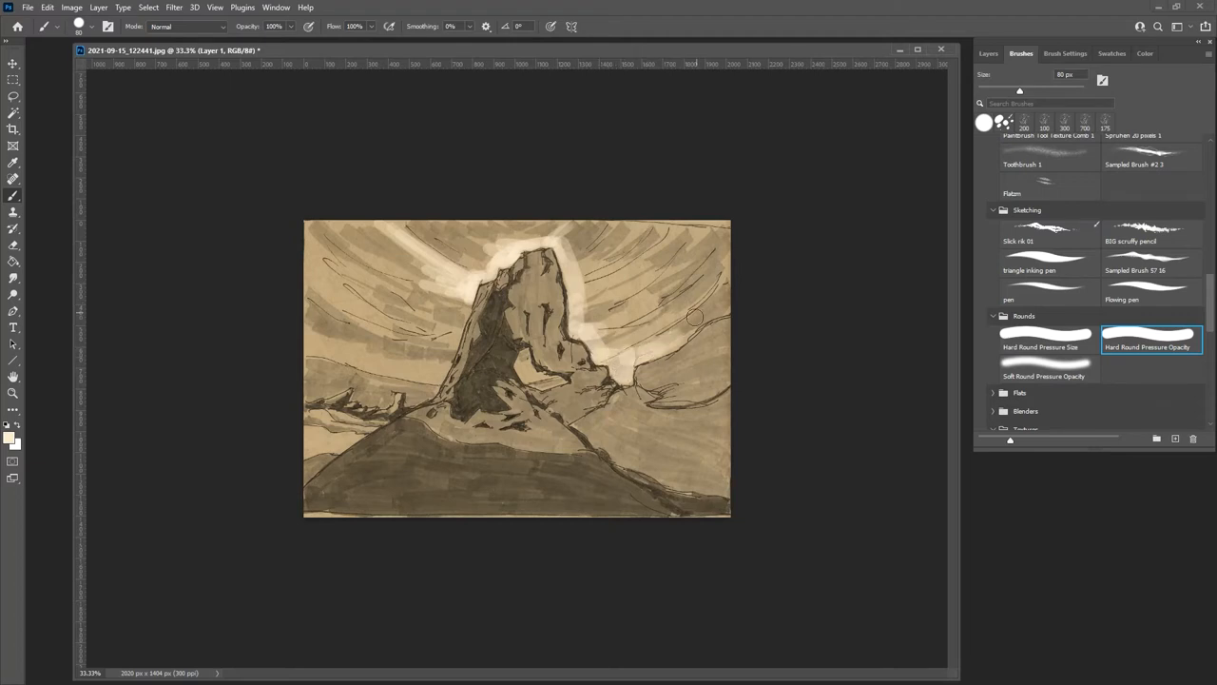
mouse_move(632, 331)
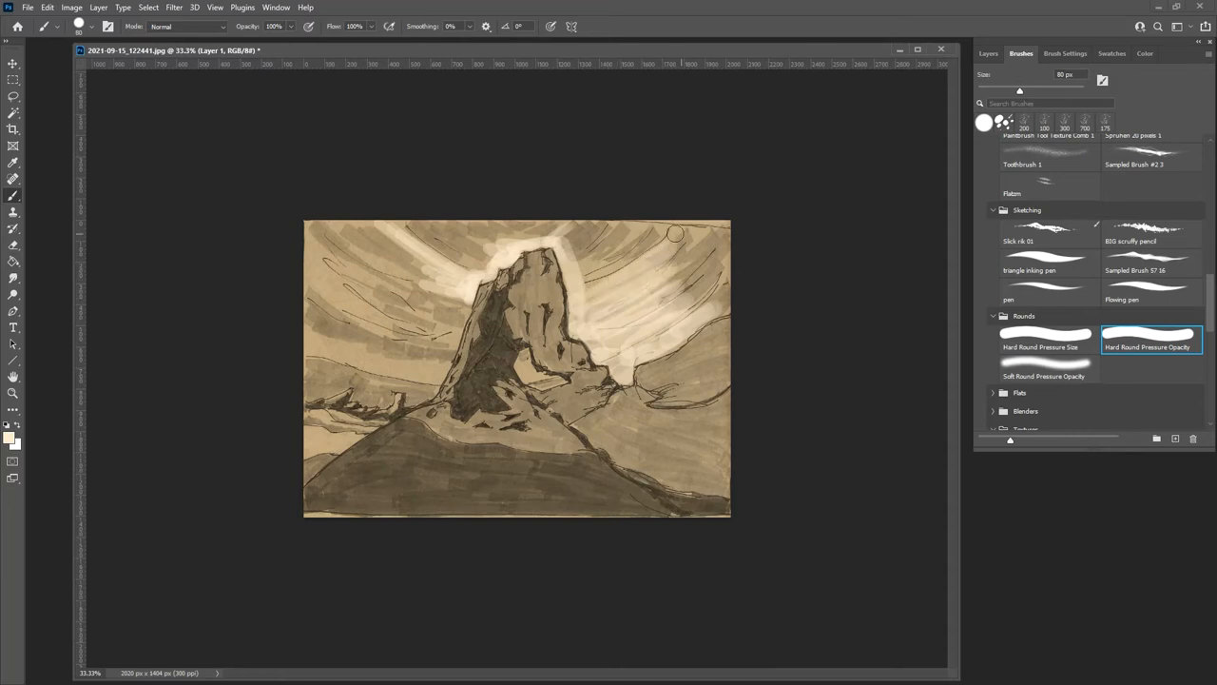
mouse_move(492, 131)
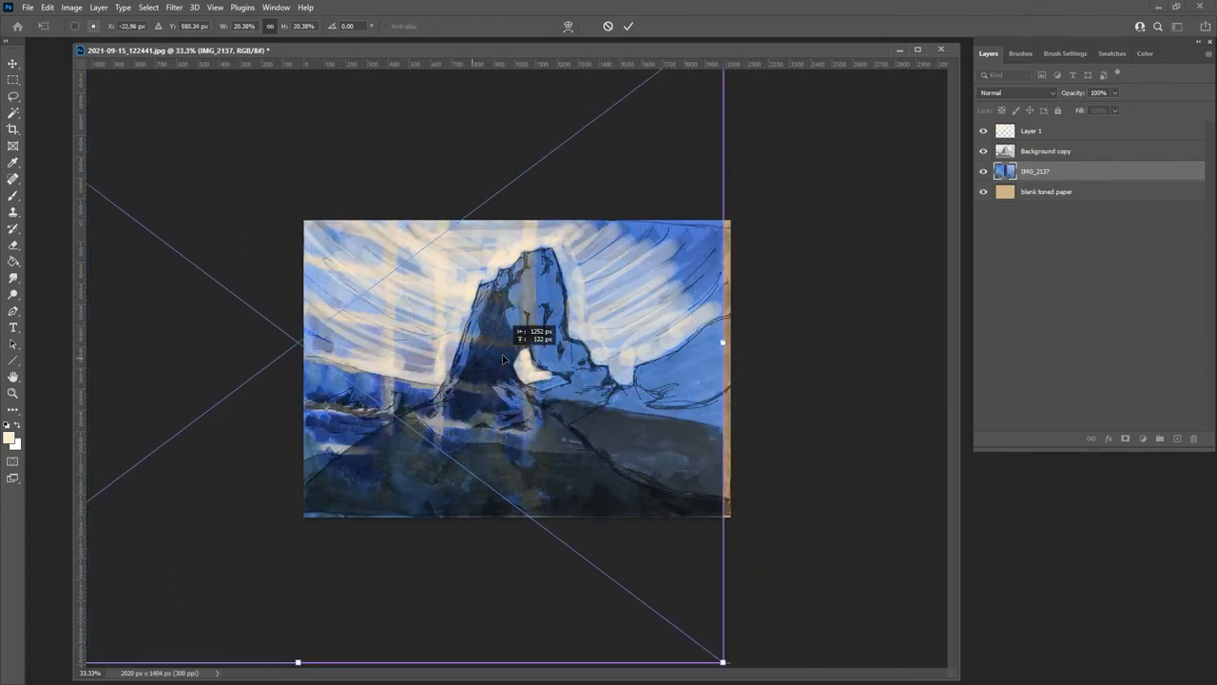
Step: Scale the IMG_2137 texture photo to cover the canvas and try Overlay blending
left_click_drag(504, 359, 523, 356)
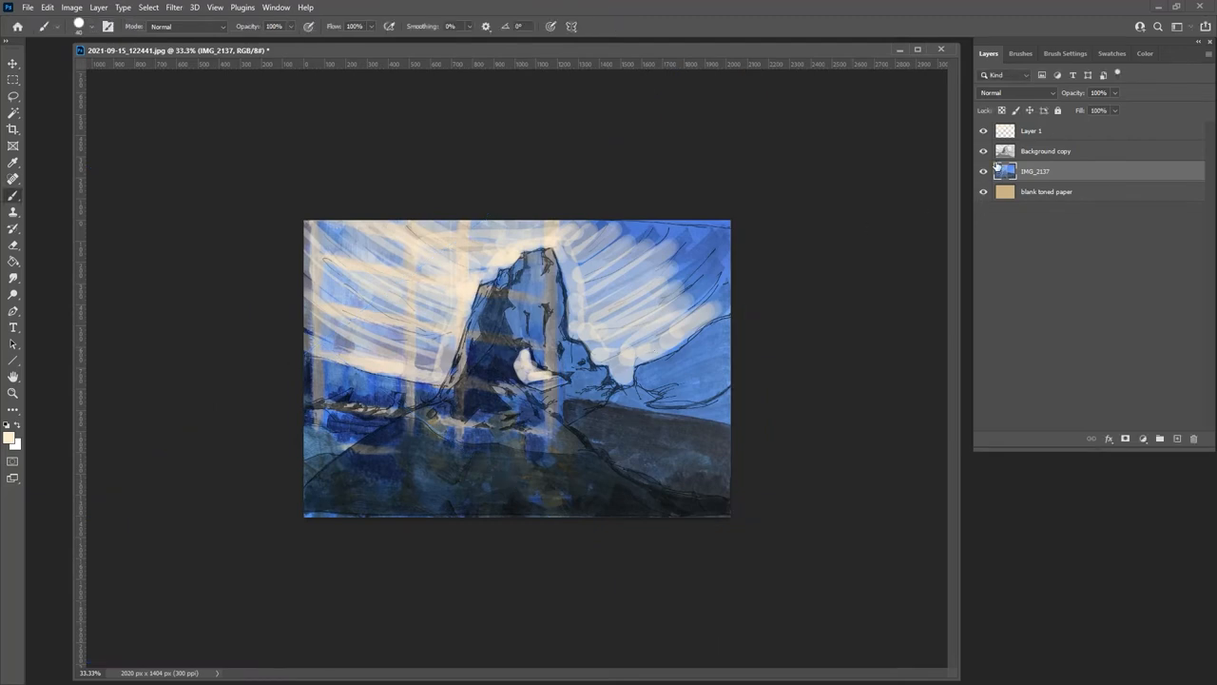
left_click(1018, 93)
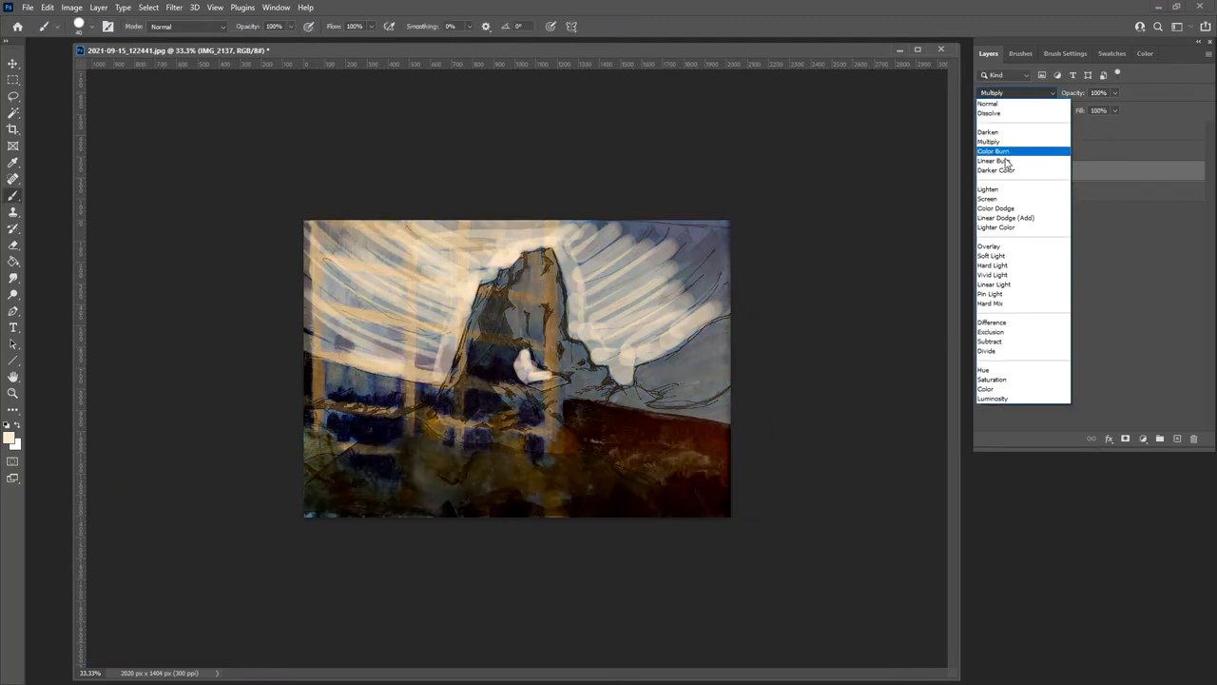
left_click(989, 247)
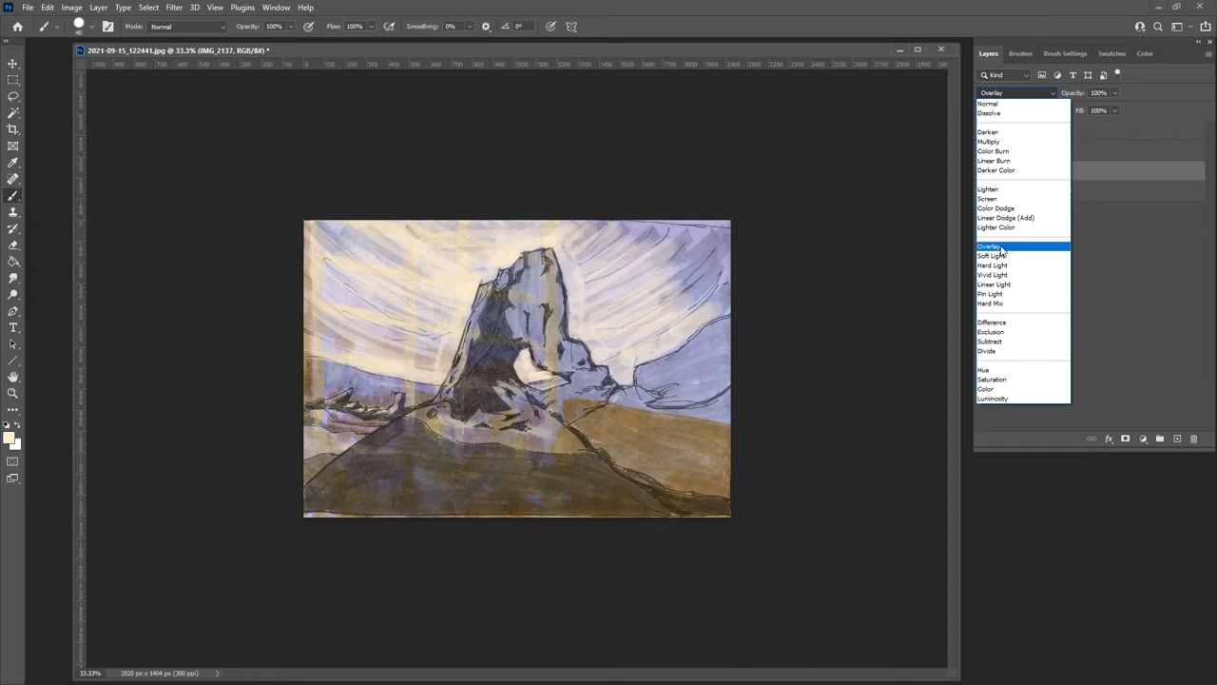
Step: Preview other blend modes, then set the texture back to Normal with lowered opacity
left_click(994, 255)
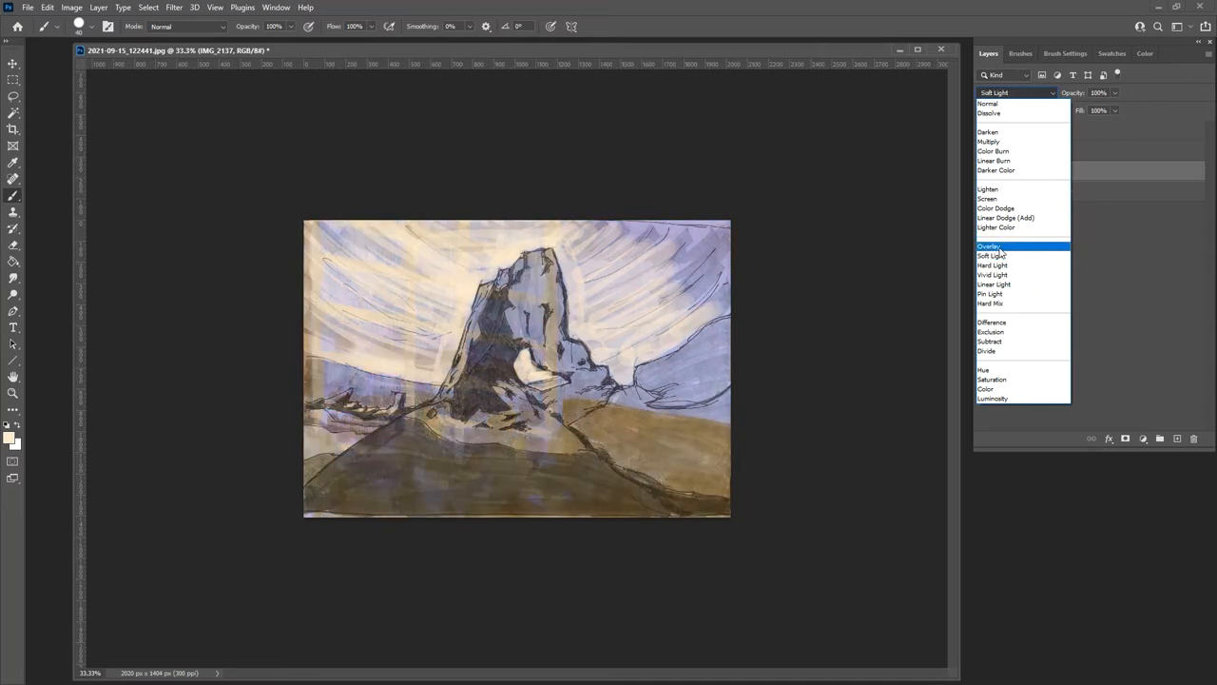
left_click(989, 247)
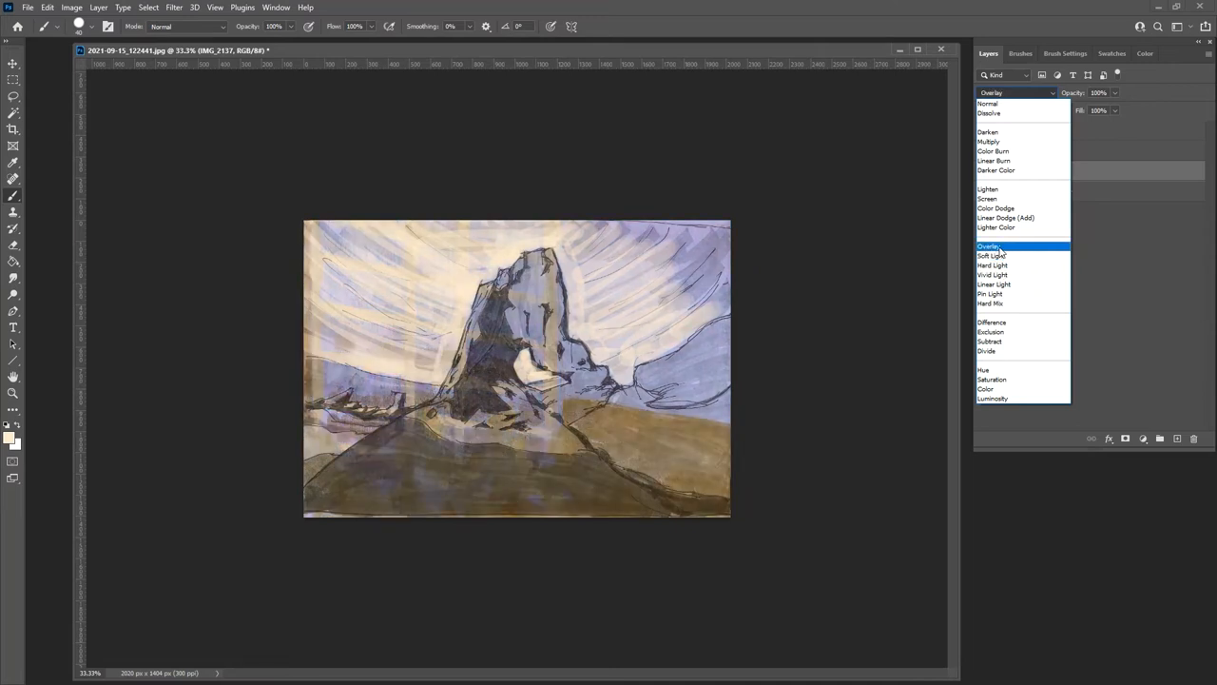
left_click(989, 113)
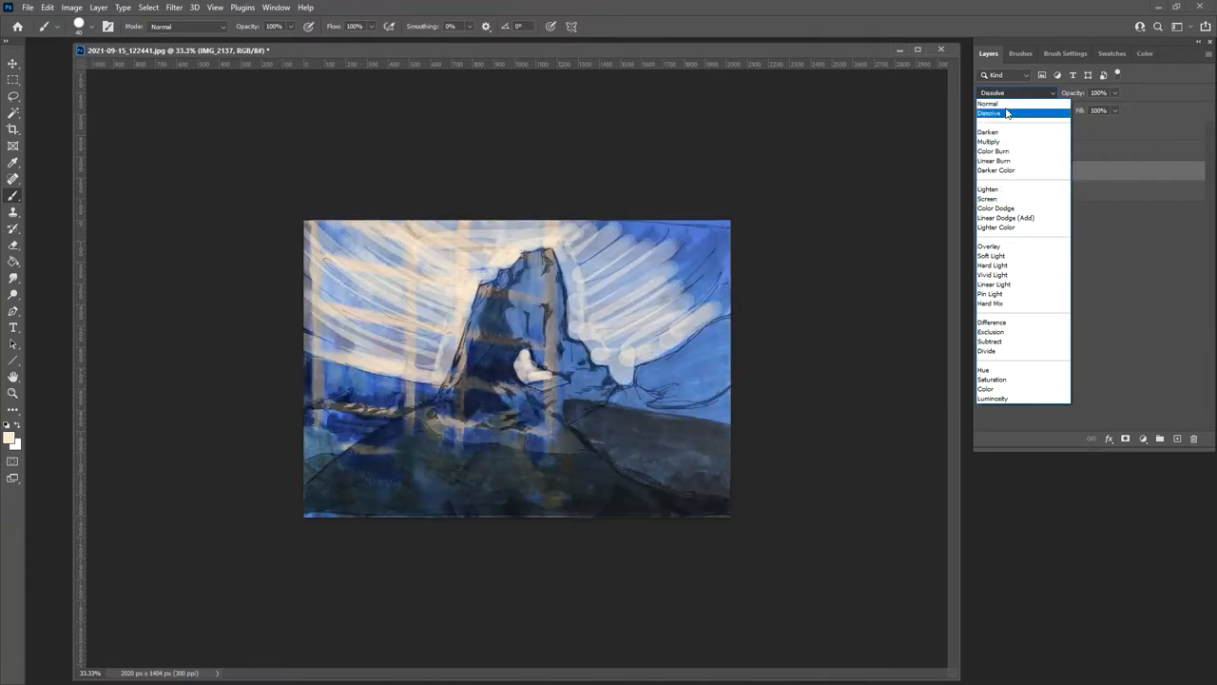
left_click(989, 103)
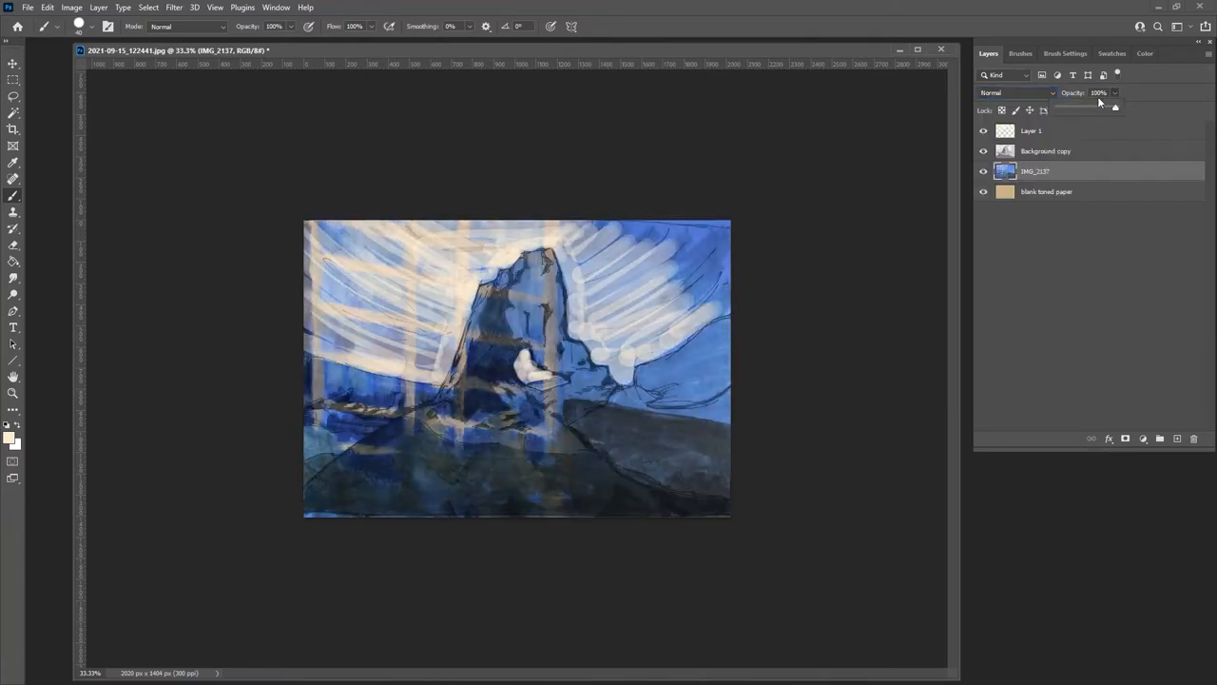
left_click_drag(1115, 108, 1094, 107)
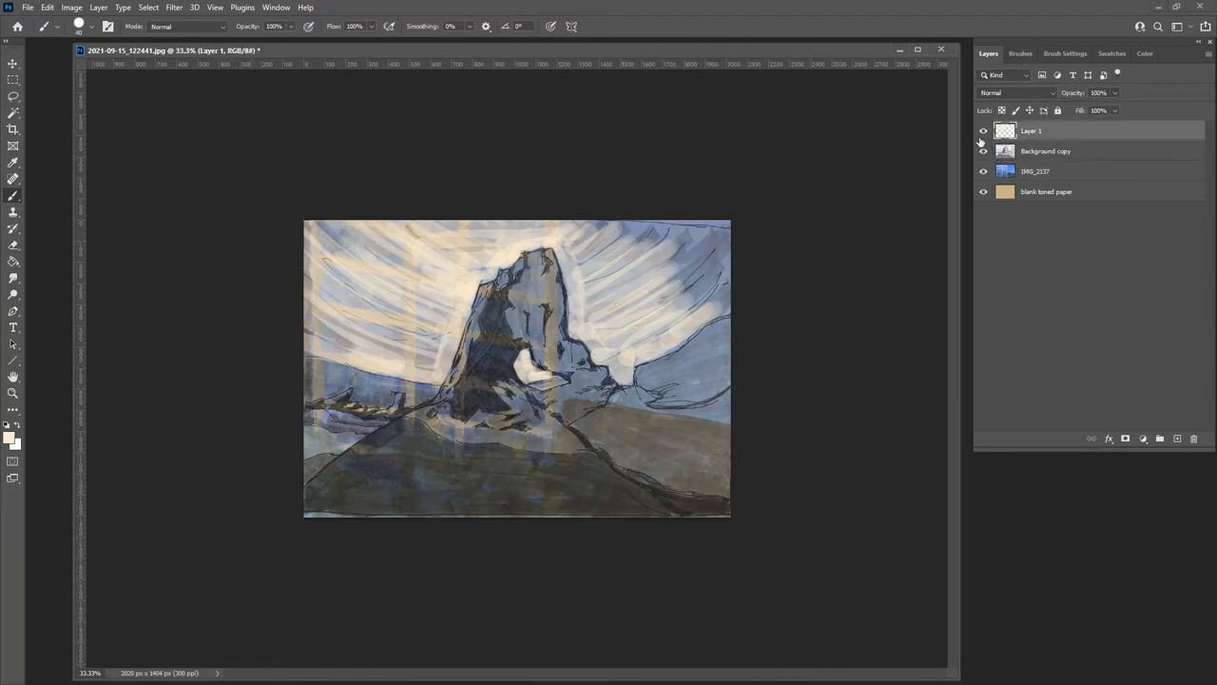
Step: Select Layer 1 as the active layer to paint on
left_click(984, 152)
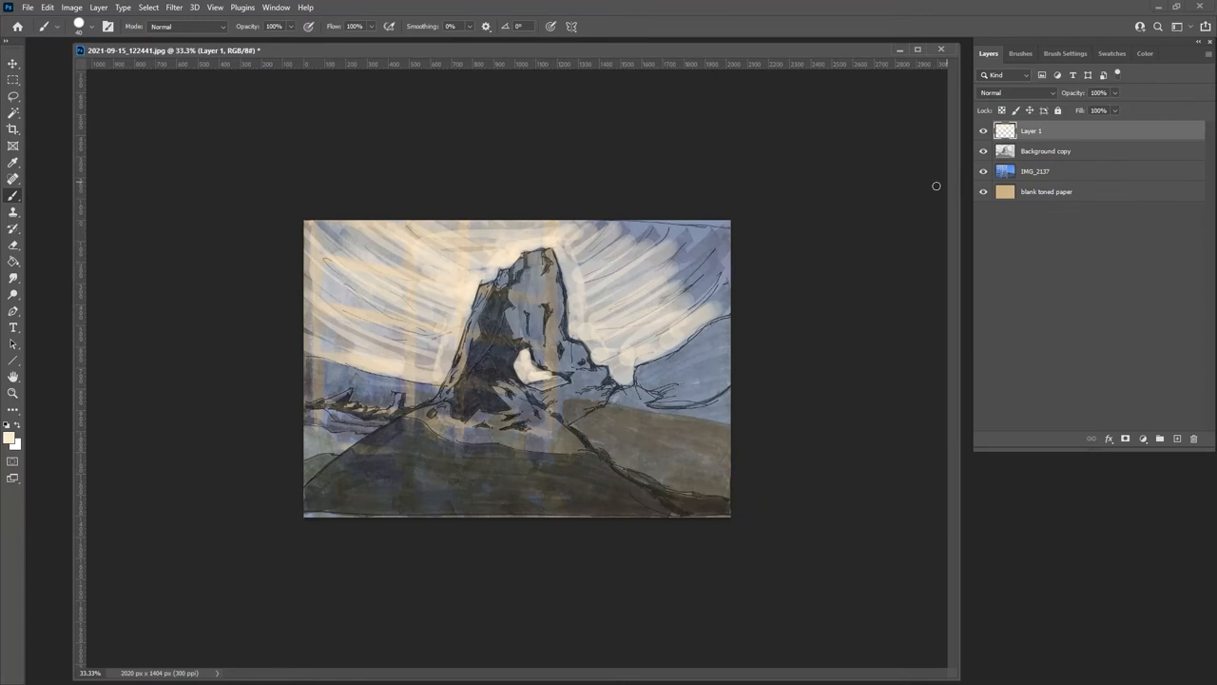
mouse_move(677, 216)
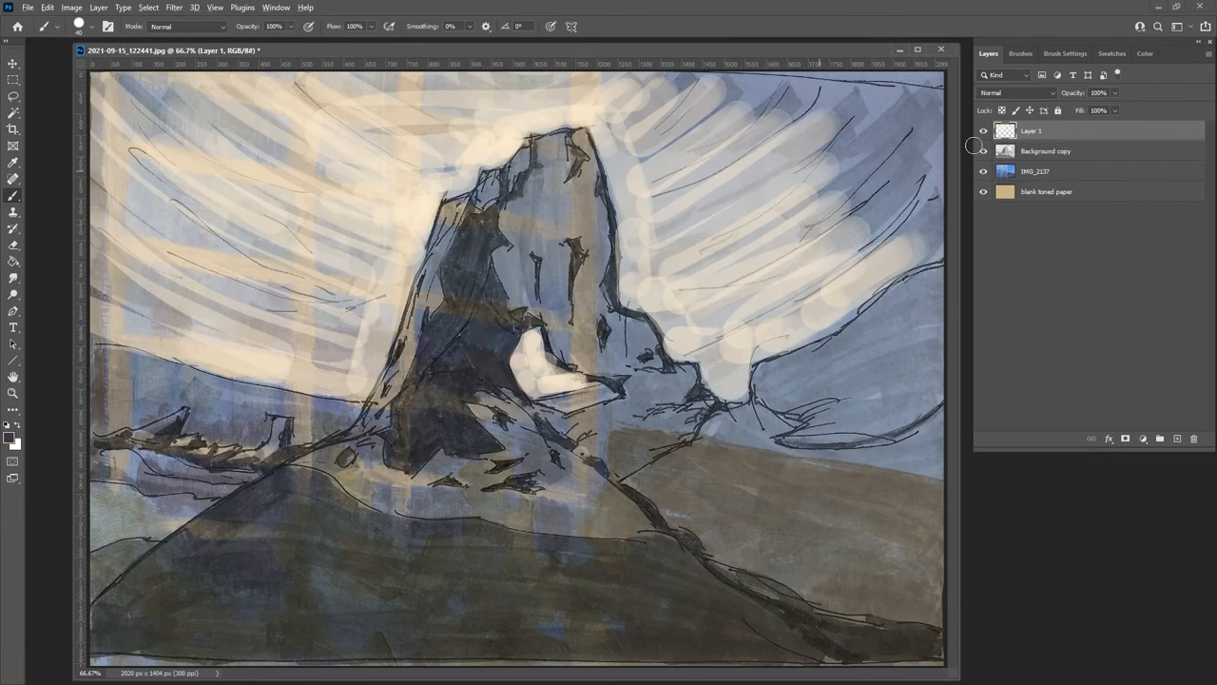
Step: Pick dark navy and brush shadows down the spire's shadowed face
left_click(1168, 52)
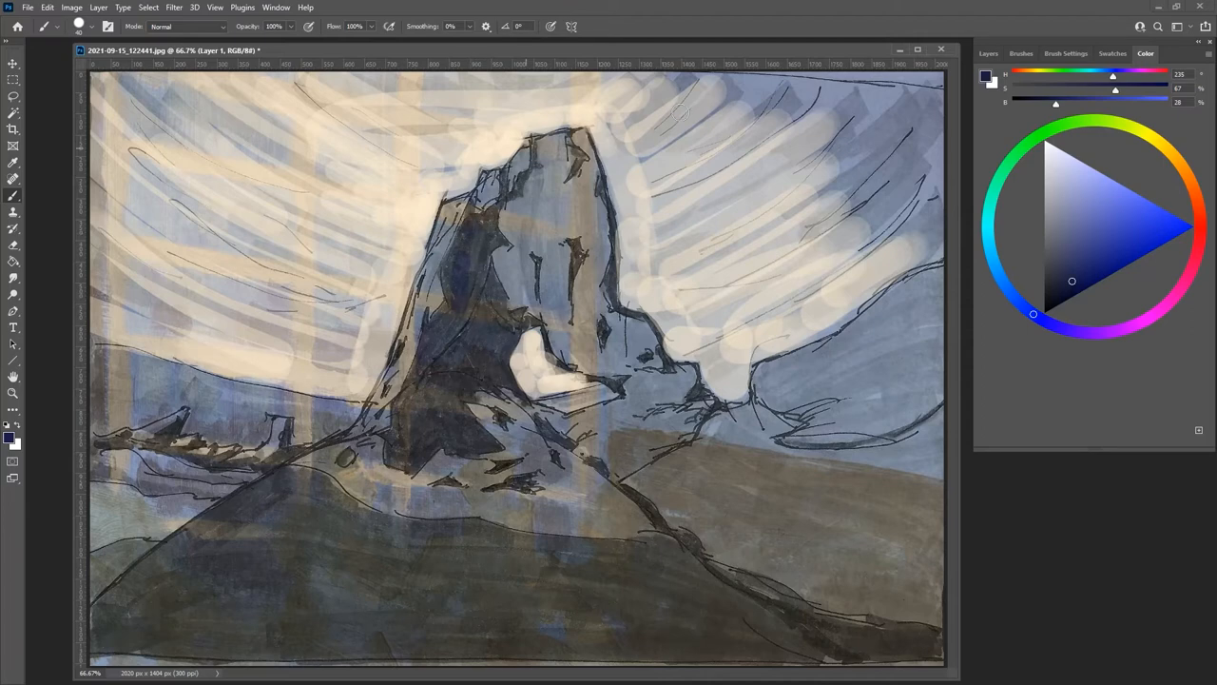
left_click(992, 52)
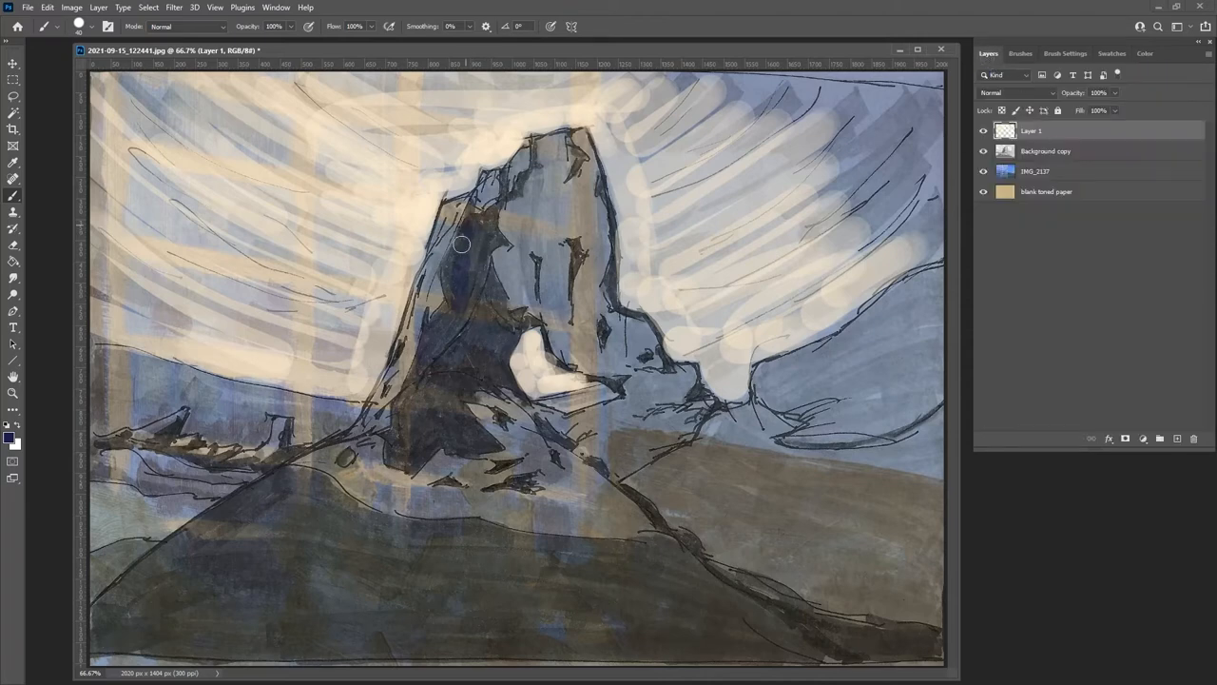
left_click_drag(462, 245, 473, 311)
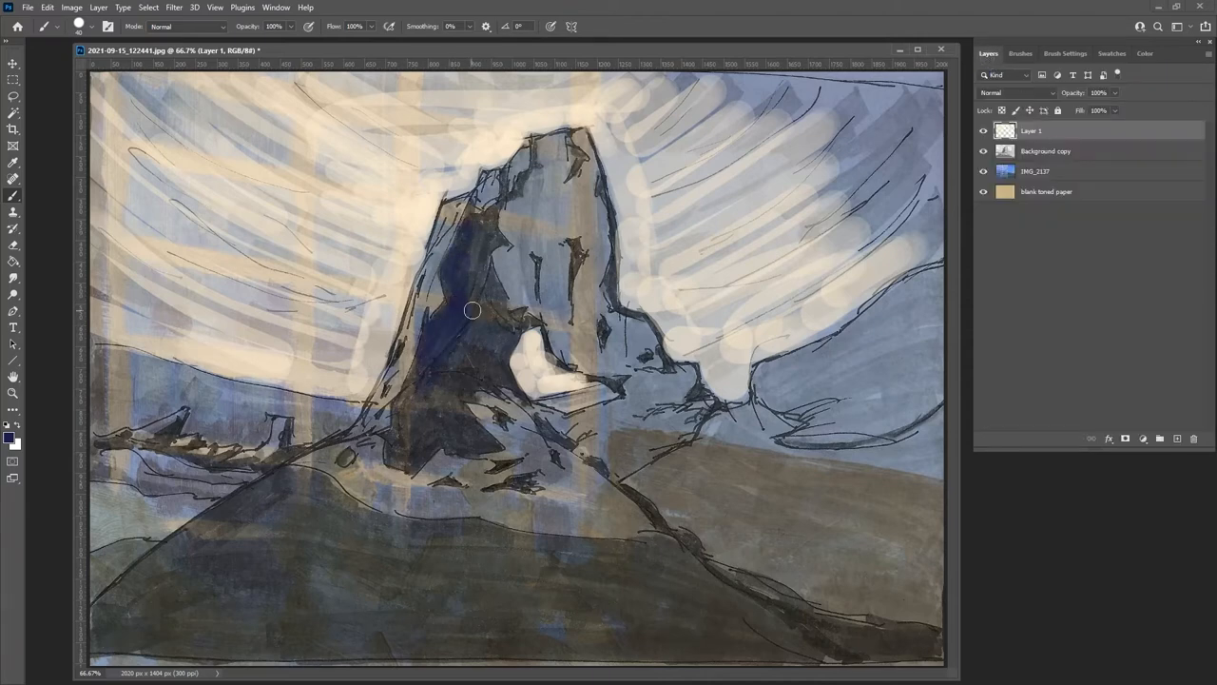
left_click_drag(473, 310, 526, 180)
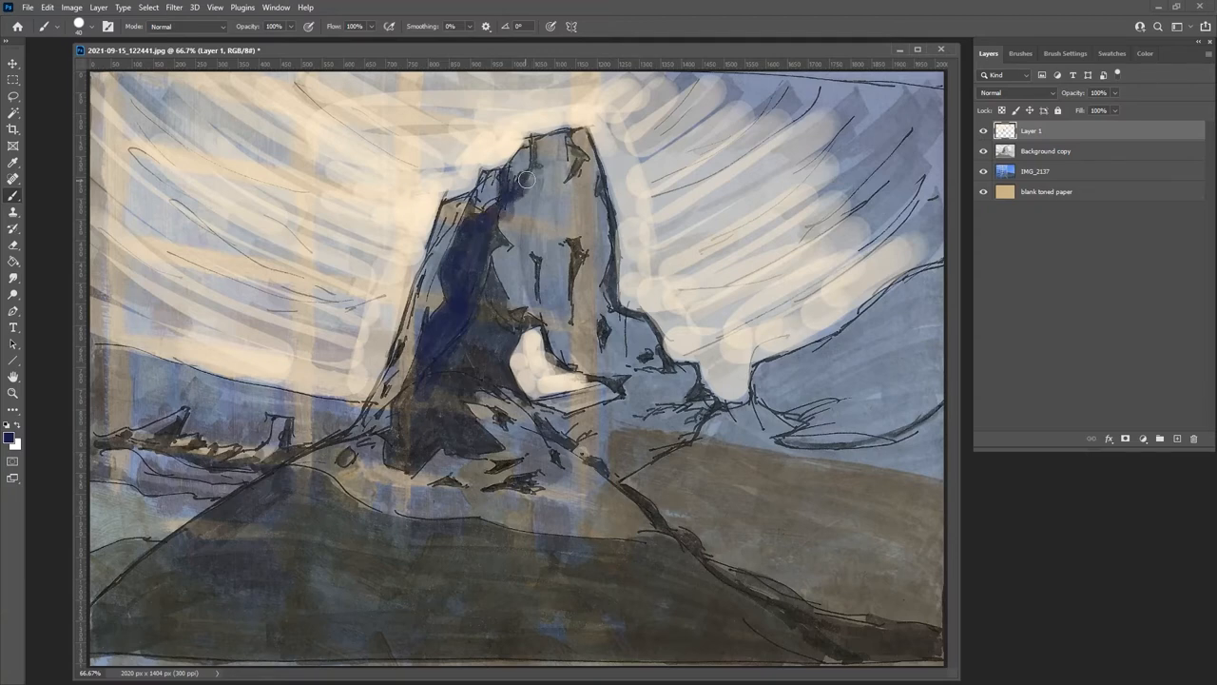
left_click_drag(526, 181, 524, 317)
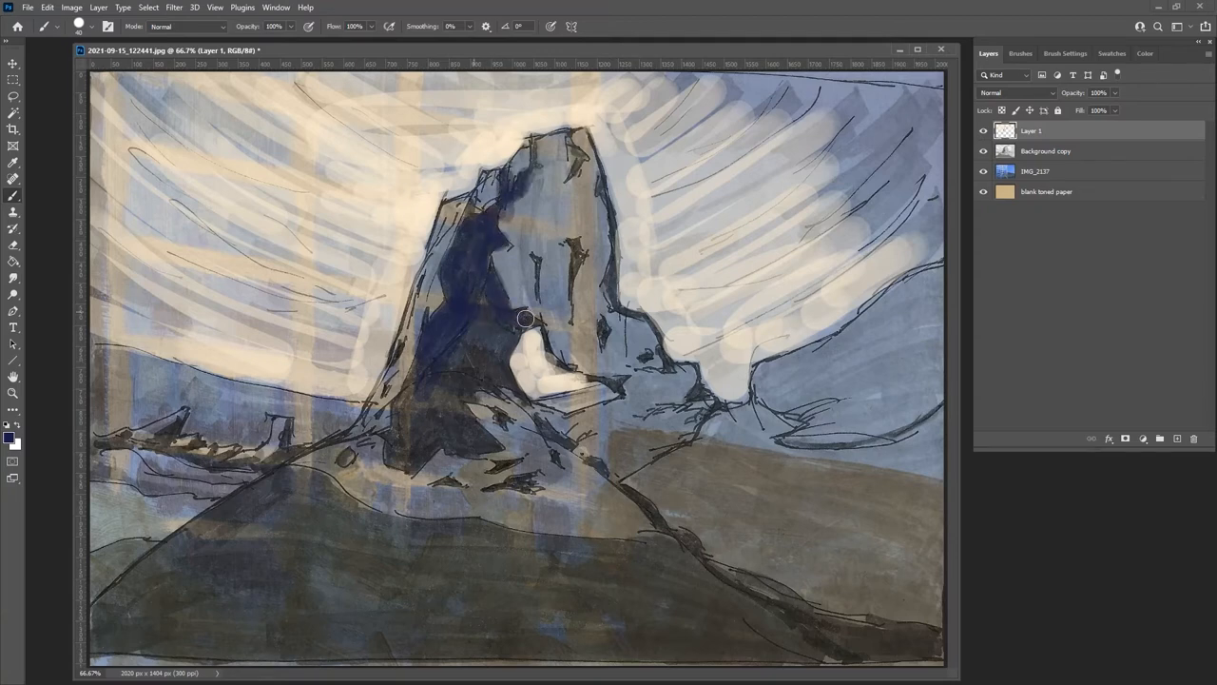
Step: Pick warm ochre and paint light along the spire's left edge, base and summit
left_click(986, 150)
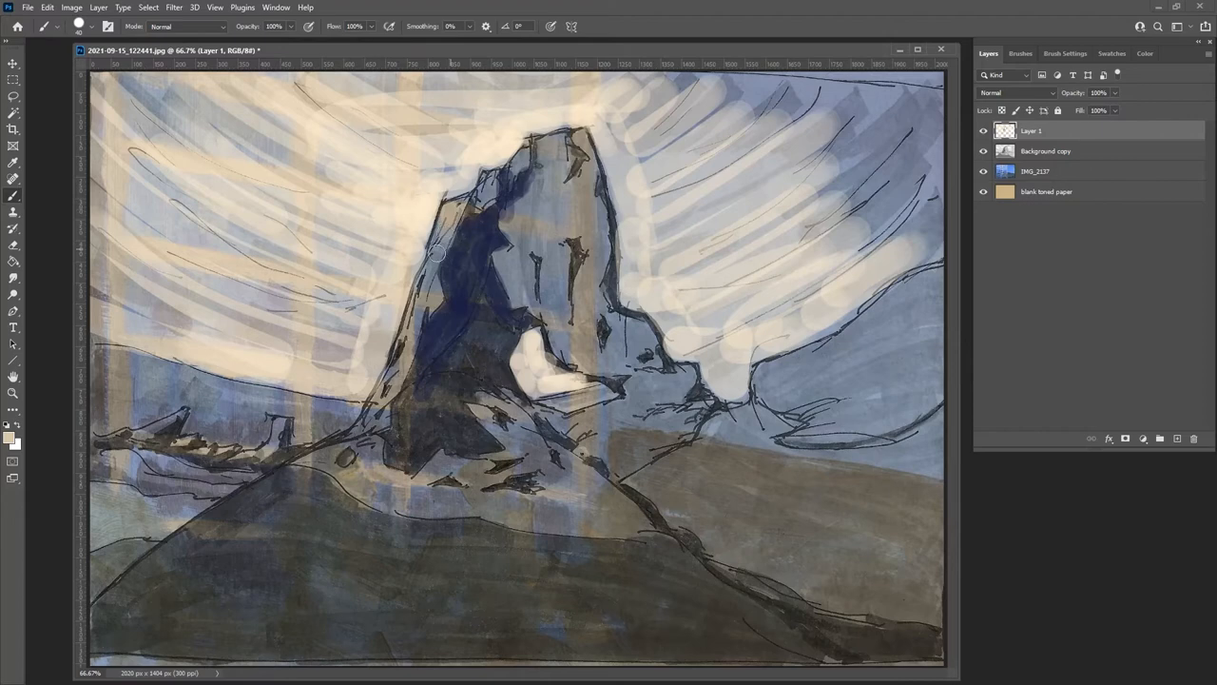
left_click(1146, 53)
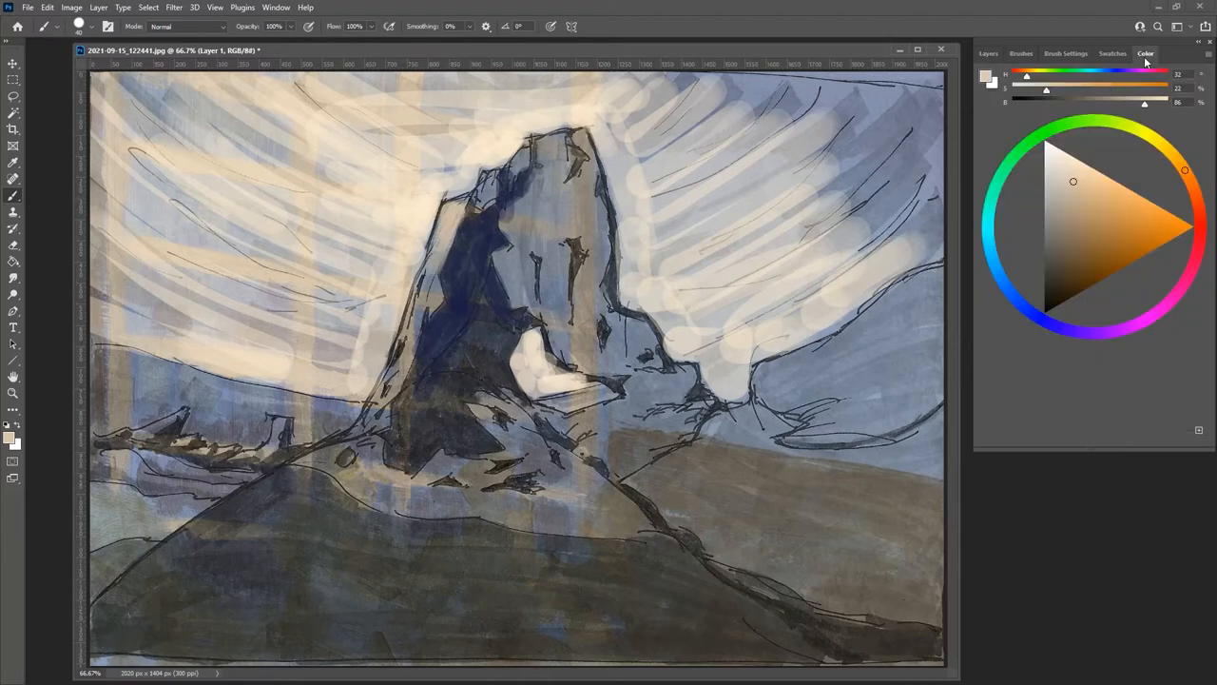
left_click(1082, 189)
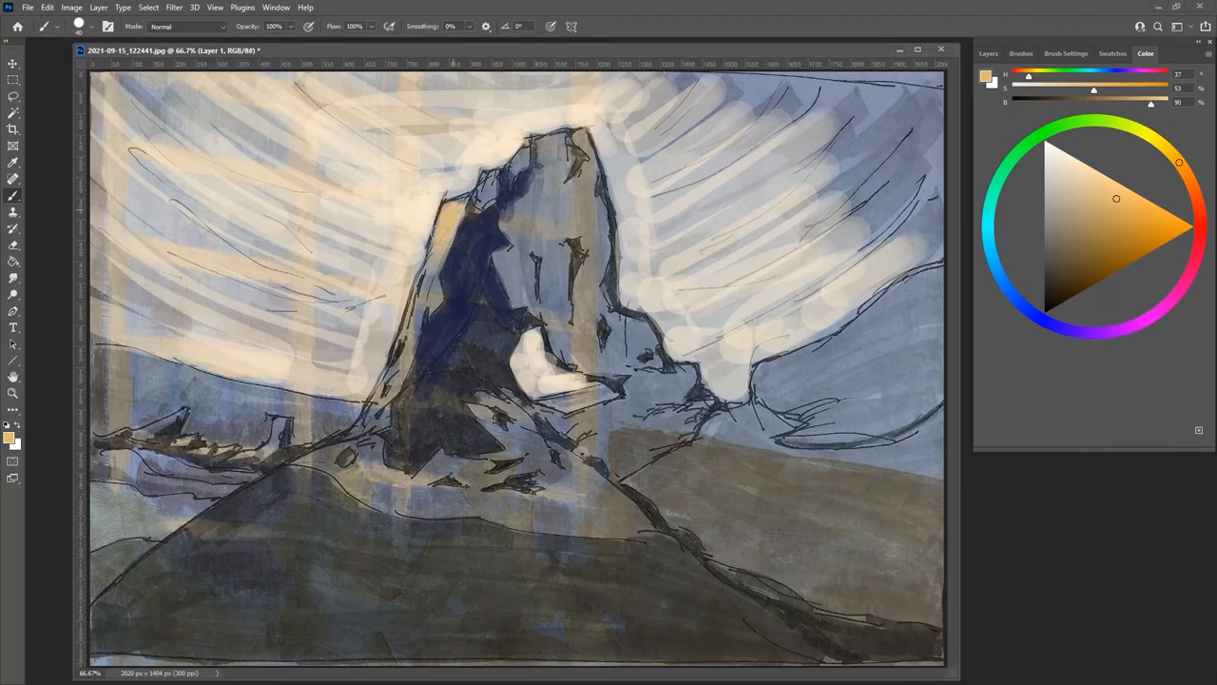
left_click_drag(447, 190, 428, 286)
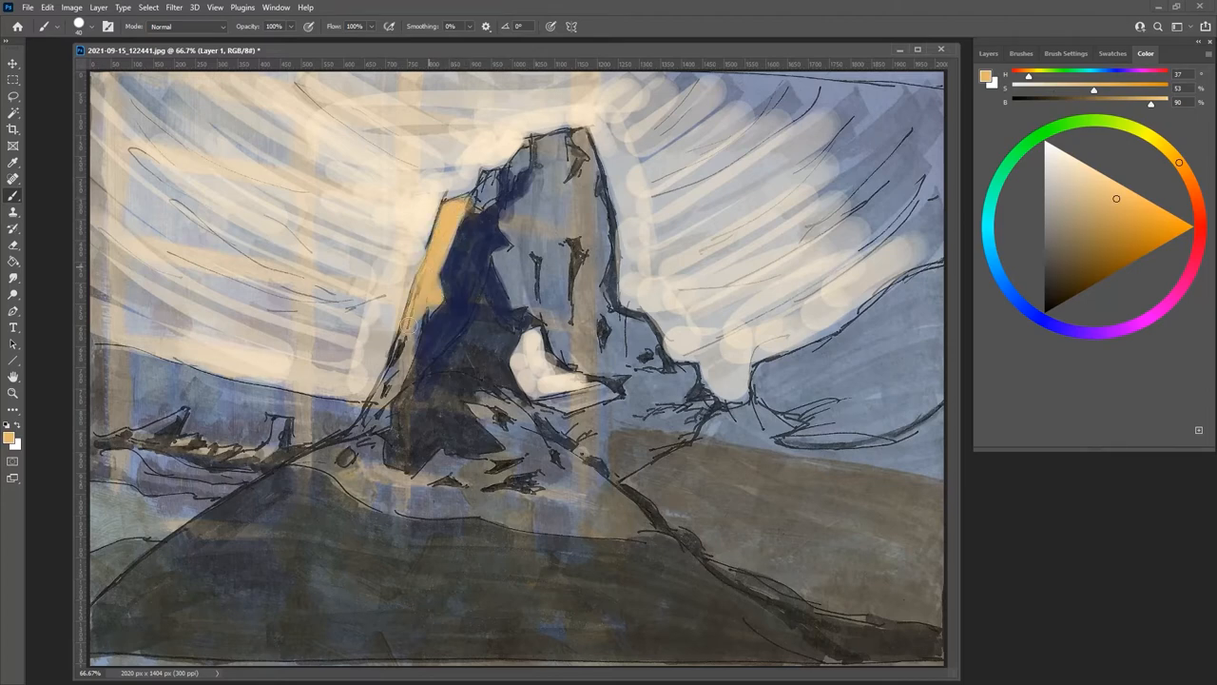
left_click_drag(437, 190, 399, 371)
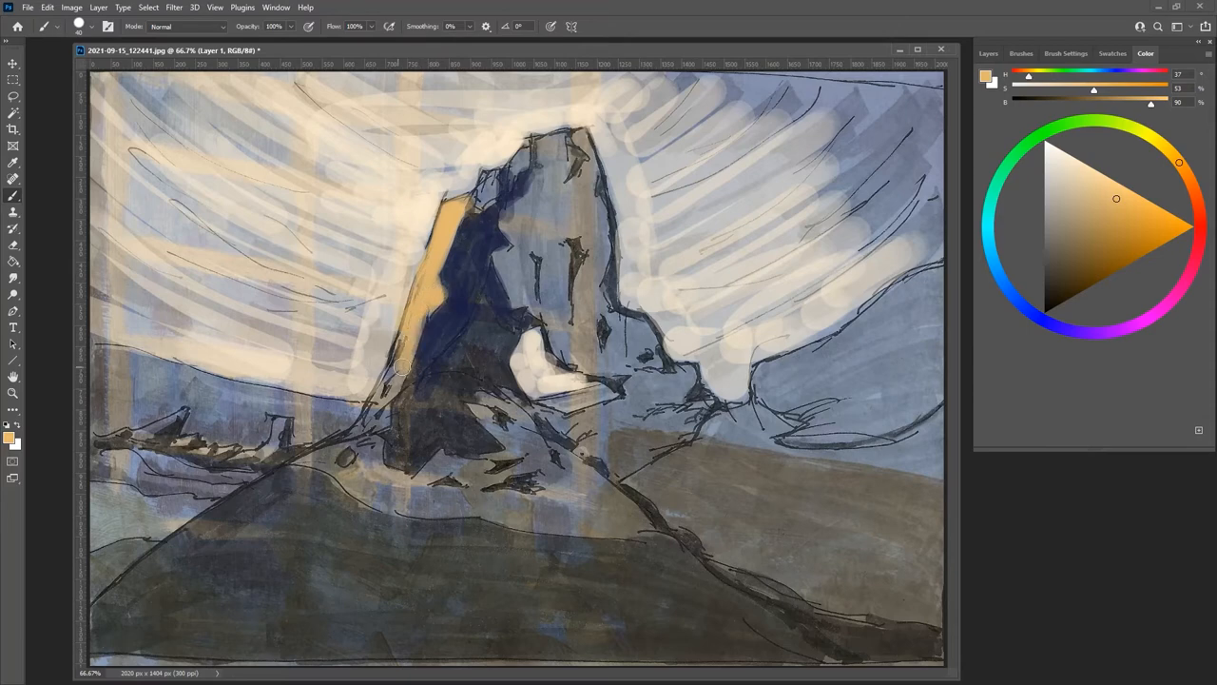
left_click_drag(404, 366, 323, 452)
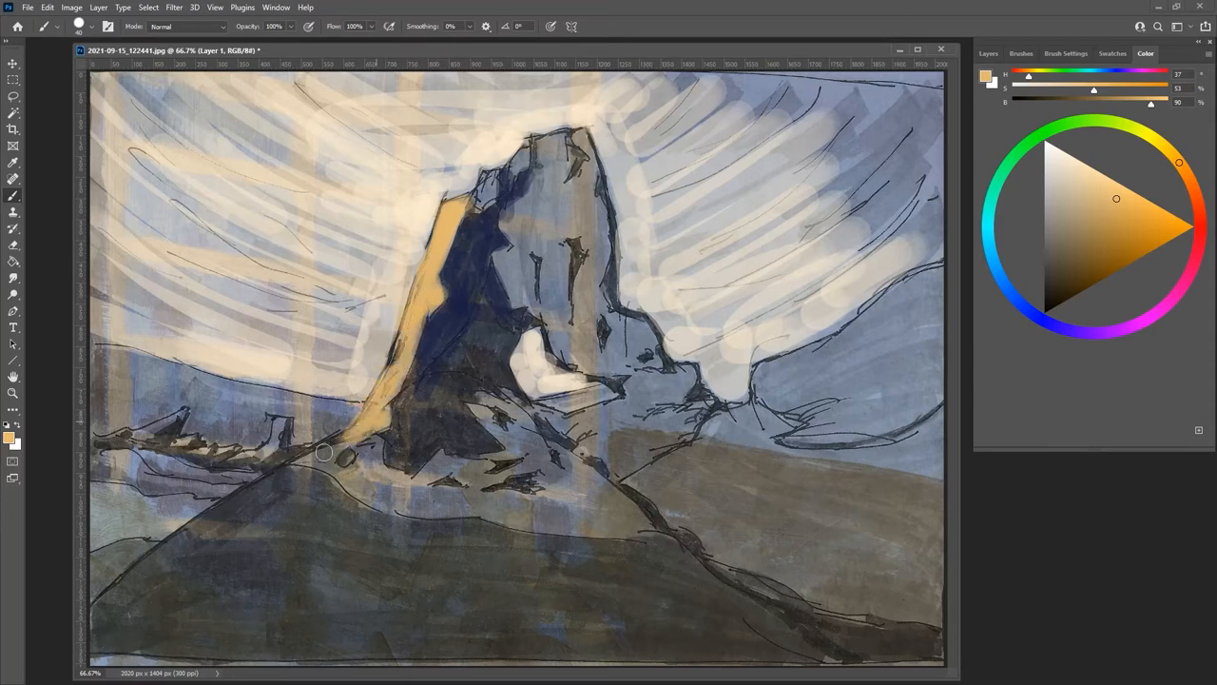
left_click_drag(323, 452, 321, 462)
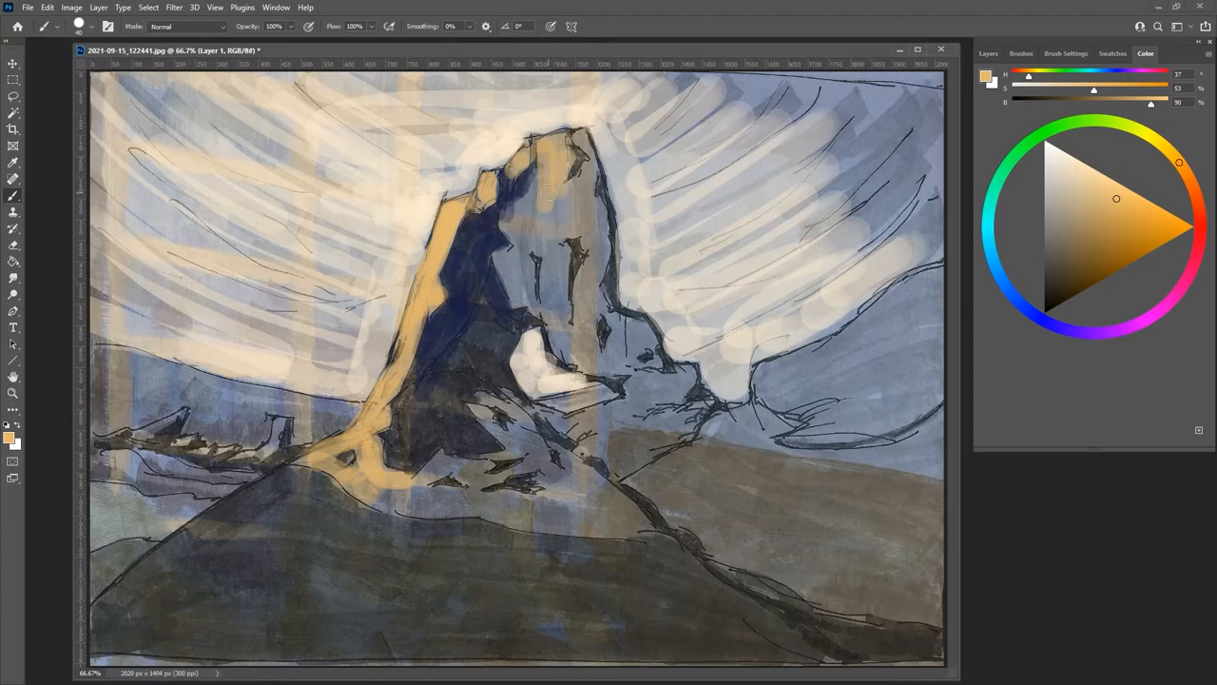
left_click_drag(547, 193, 547, 219)
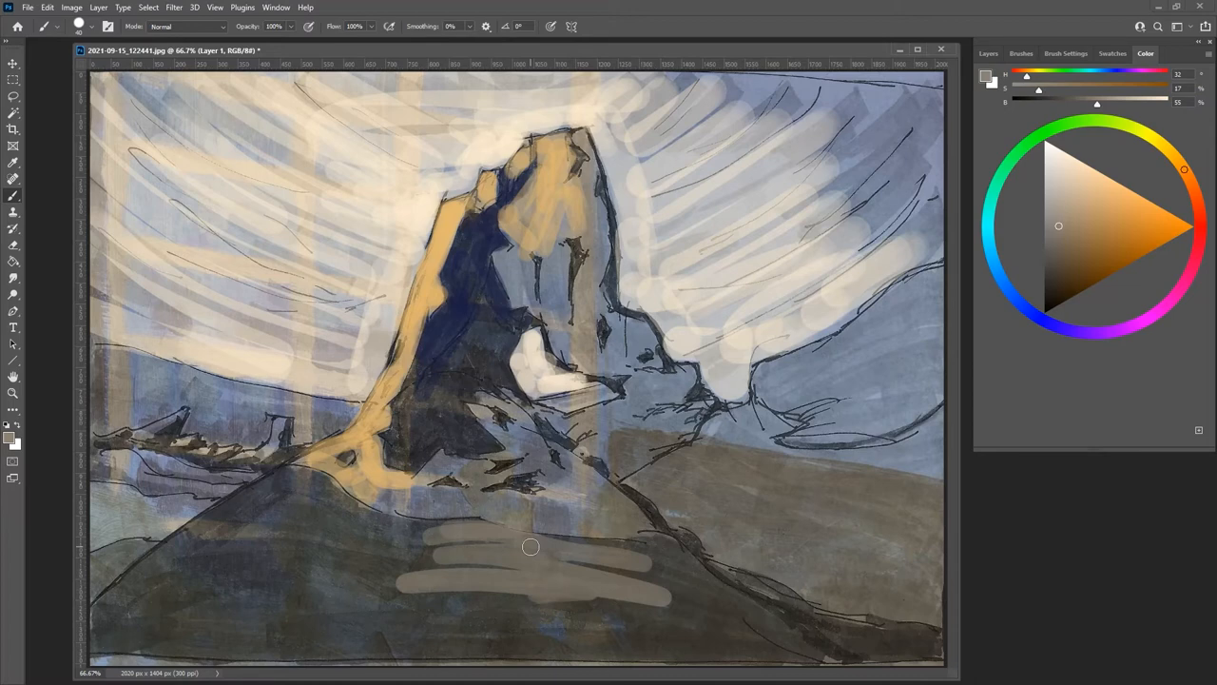
Step: Brush grey-brown patches on the foreground hill and pale strokes across the upper right sky
left_click_drag(530, 546, 633, 587)
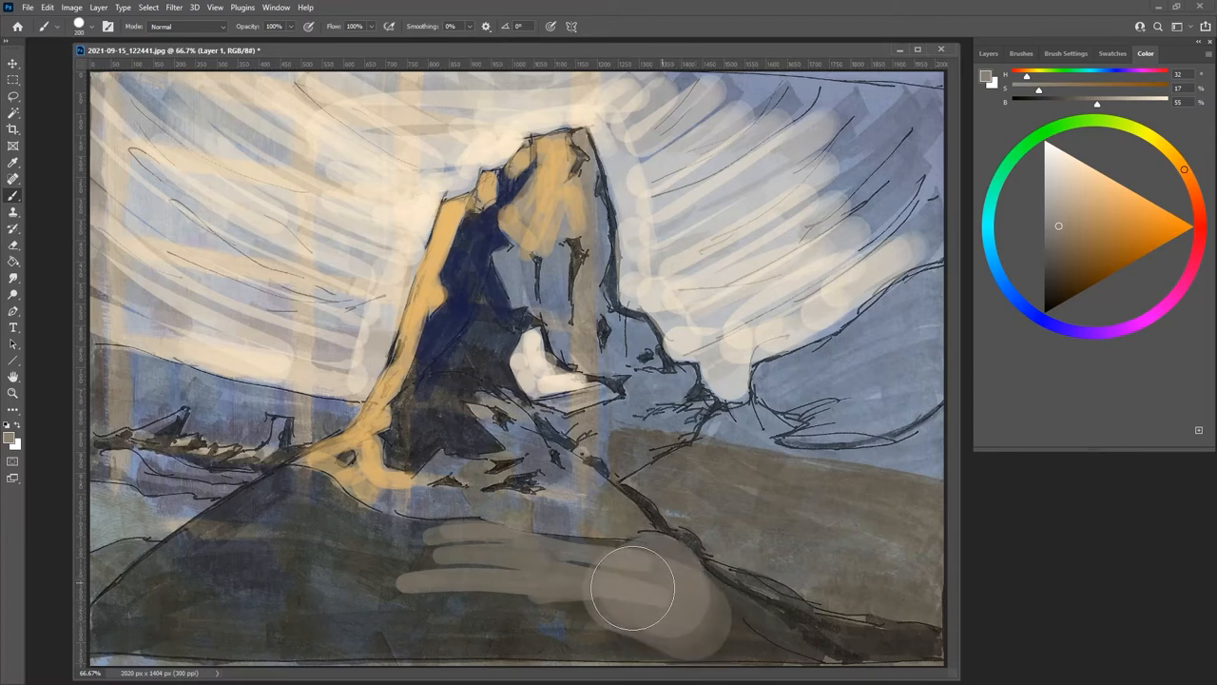
left_click_drag(632, 590, 599, 642)
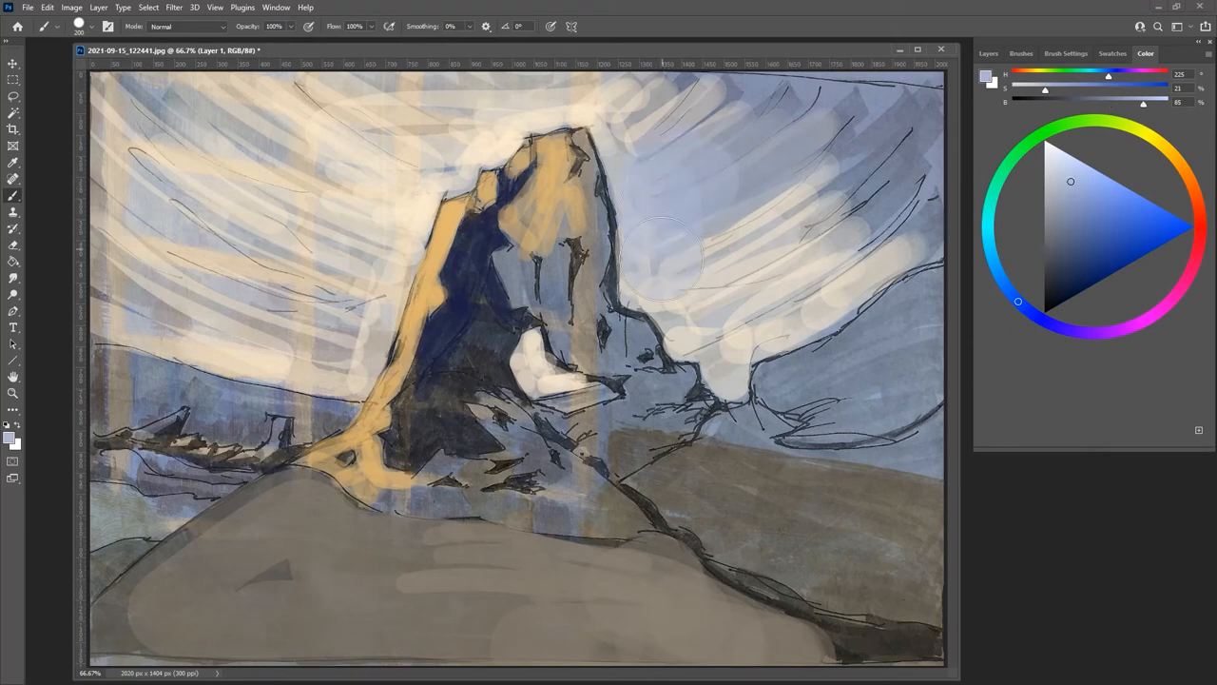
left_click_drag(666, 247, 733, 356)
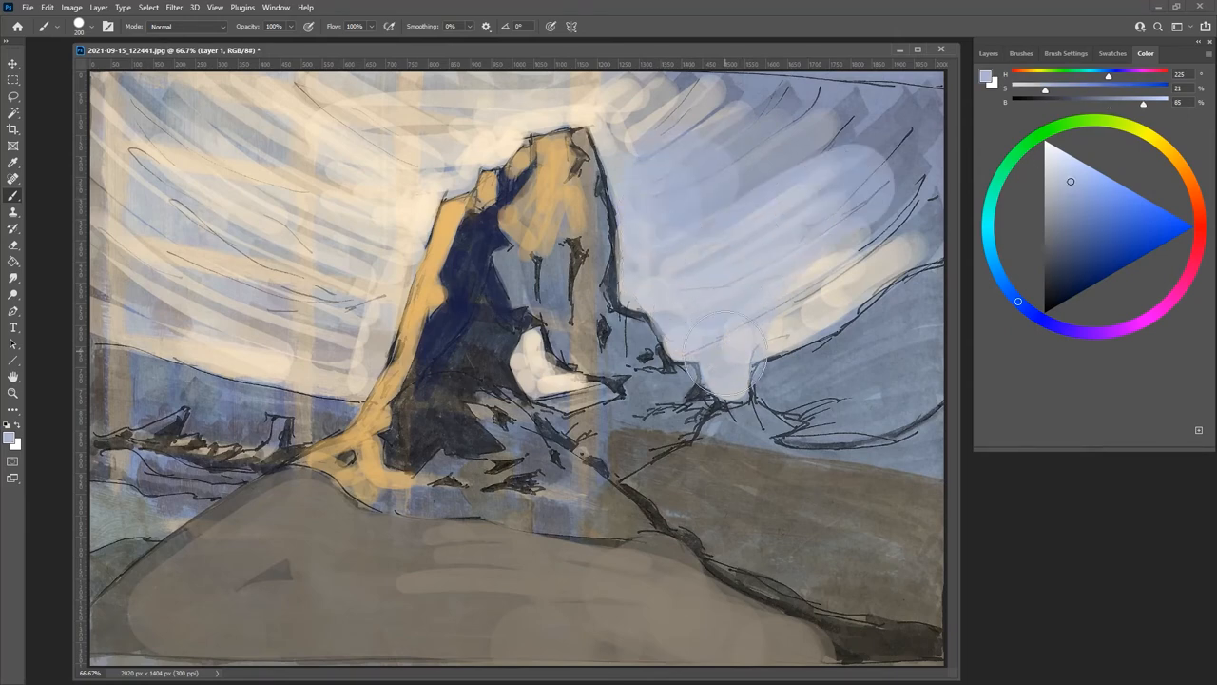
left_click_drag(733, 356, 695, 104)
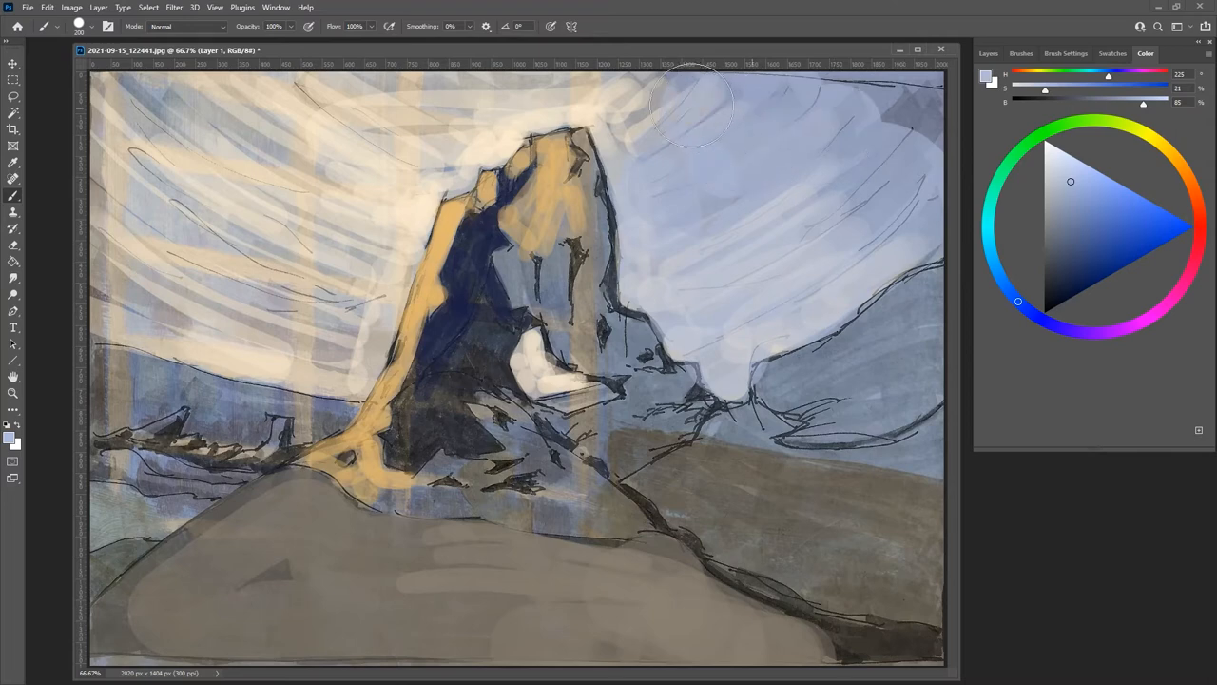
left_click_drag(685, 105, 143, 123)
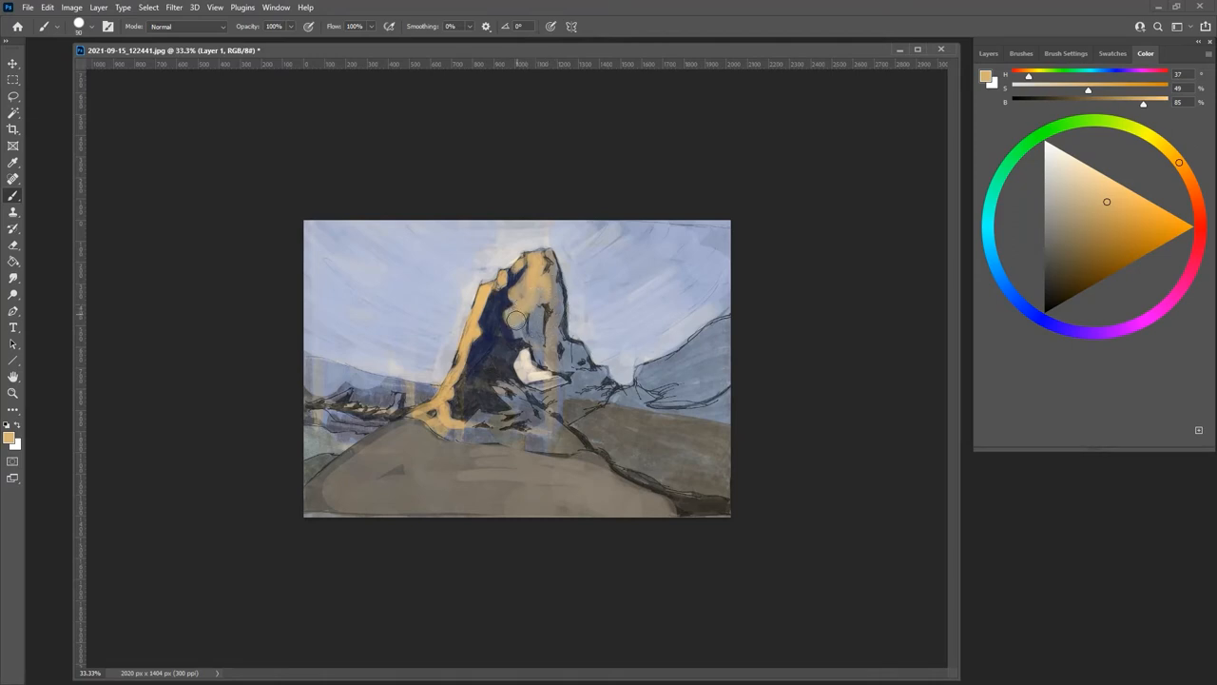
Step: Make a short drag on the canvas near the spire's centre
left_click_drag(514, 318, 538, 328)
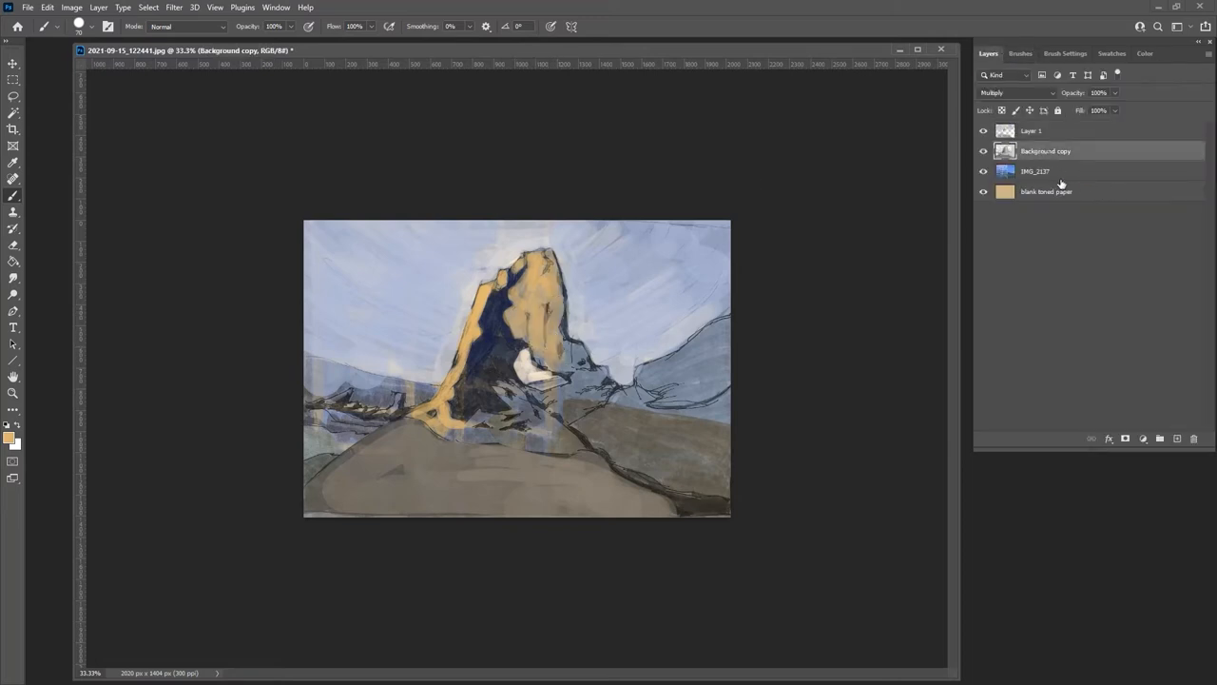
Step: Start duplicating Background copy from its layer menu, then dismiss the Duplicate Layer dialog
right_click(1045, 150)
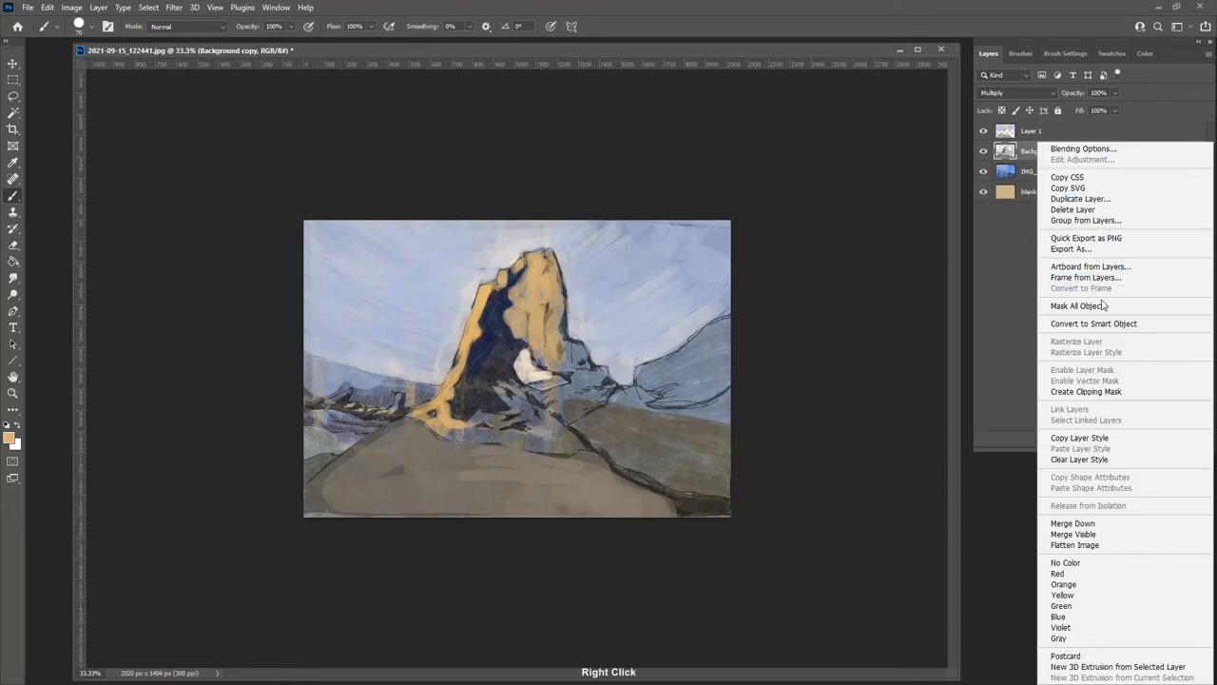
left_click(1075, 198)
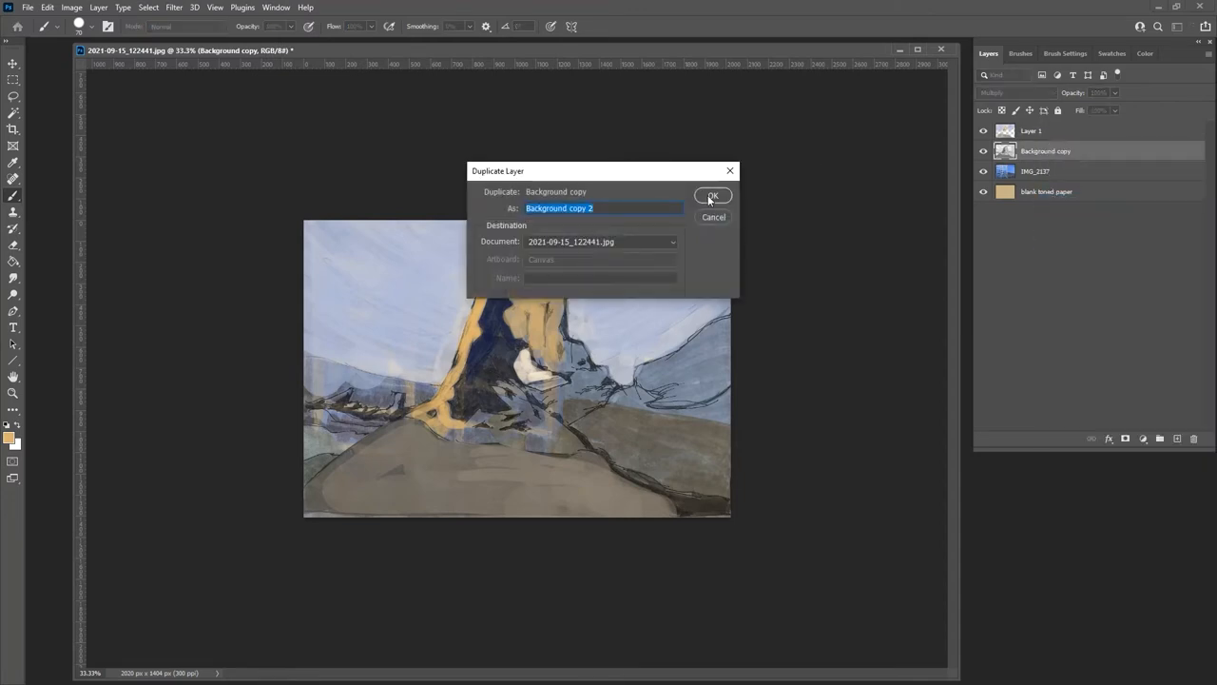
left_click(712, 195)
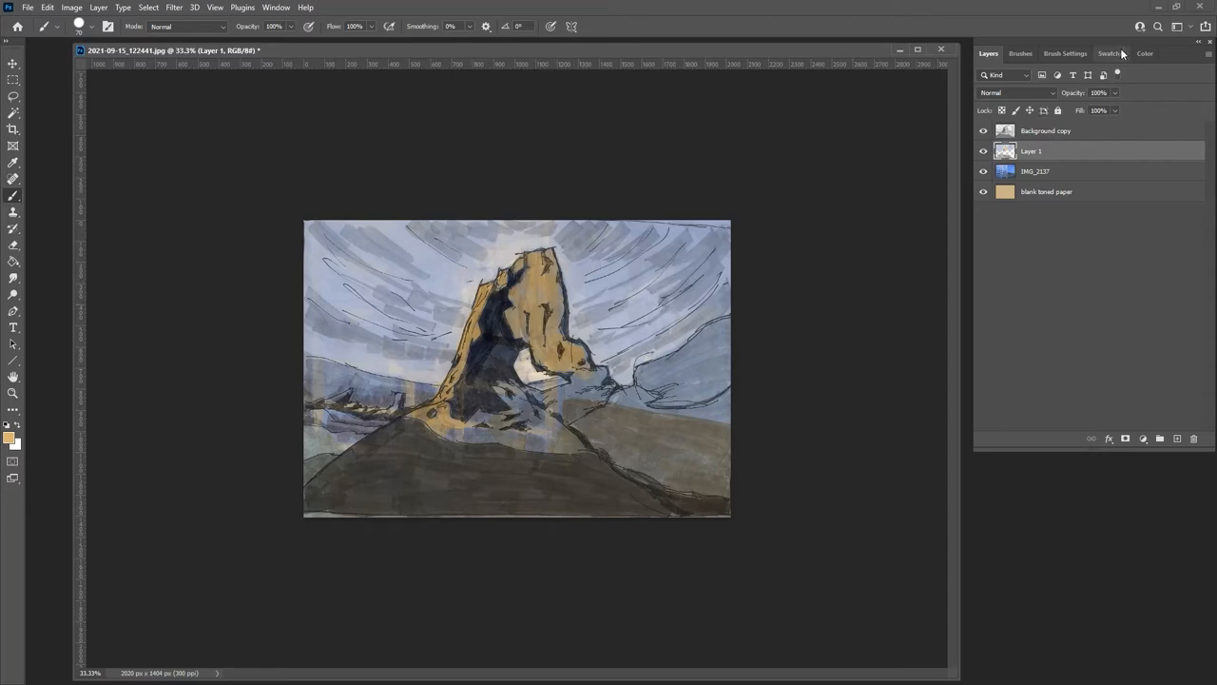
Step: Pick a paler ochre and paint light on the spire's right face and base
left_click(1146, 53)
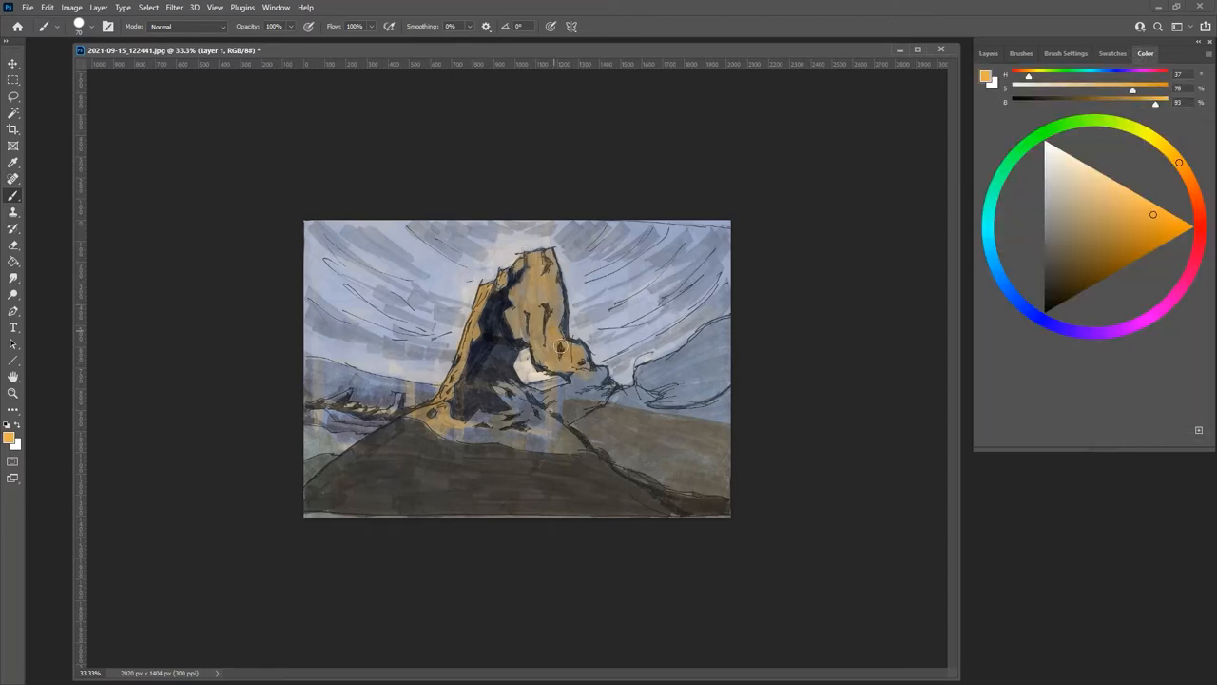
left_click_drag(557, 348, 571, 366)
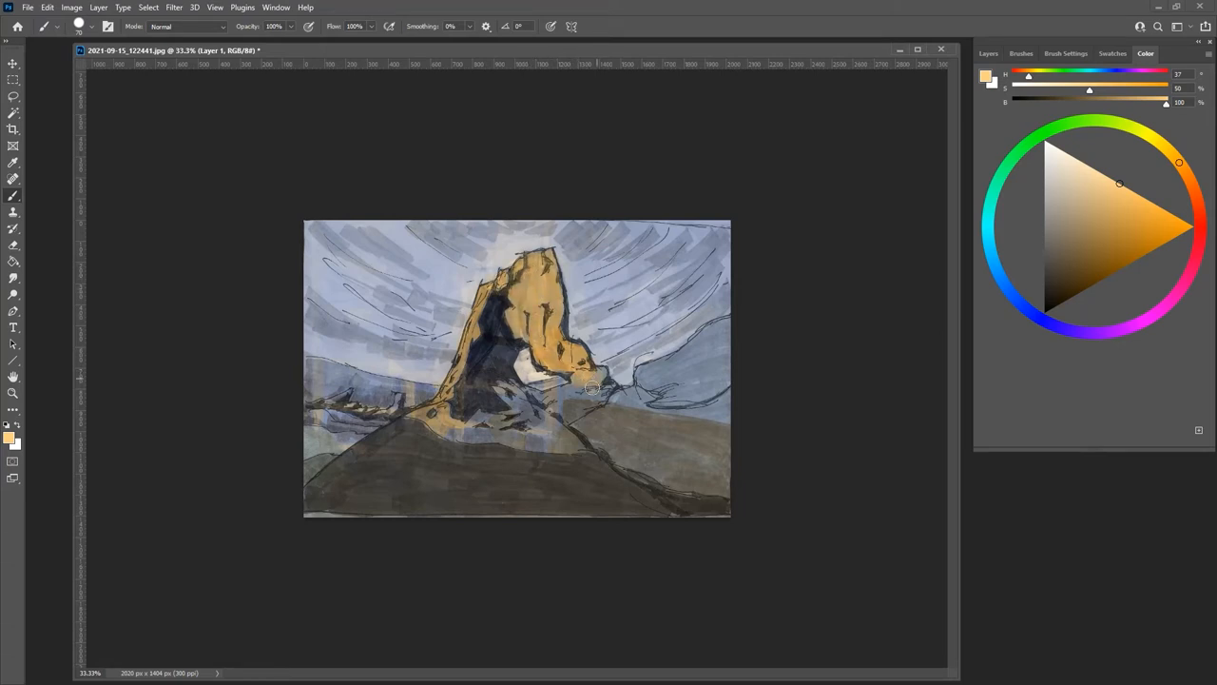
left_click_drag(590, 385, 617, 398)
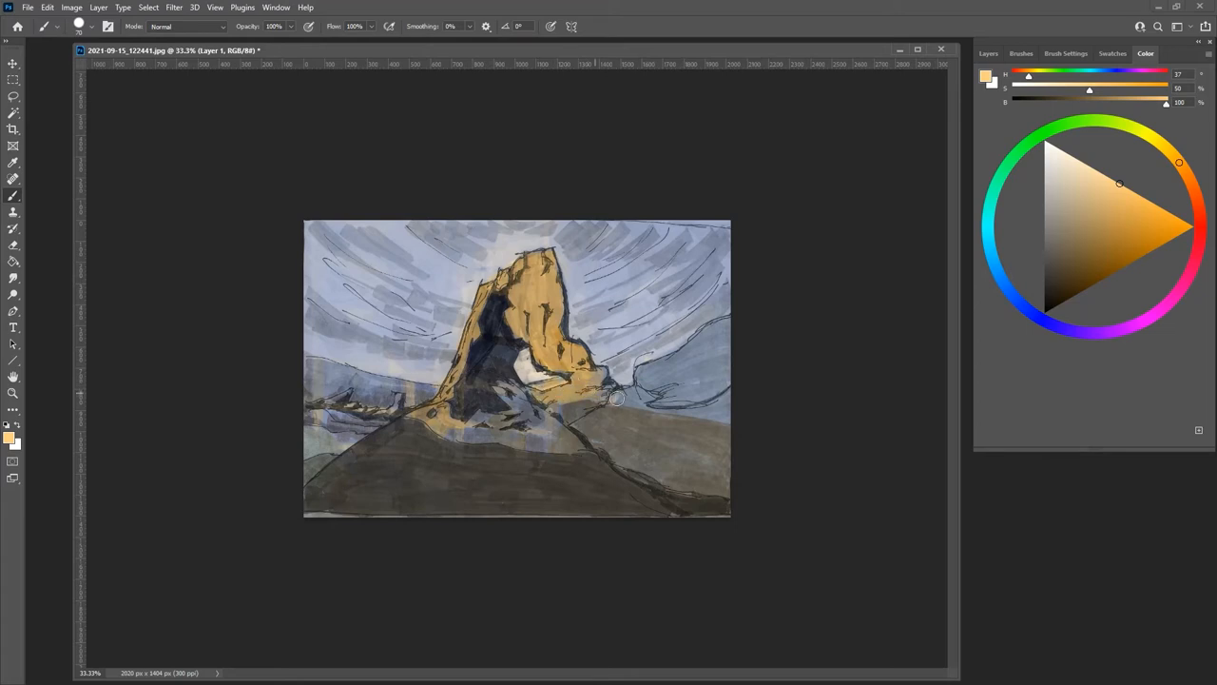
left_click_drag(613, 398, 647, 381)
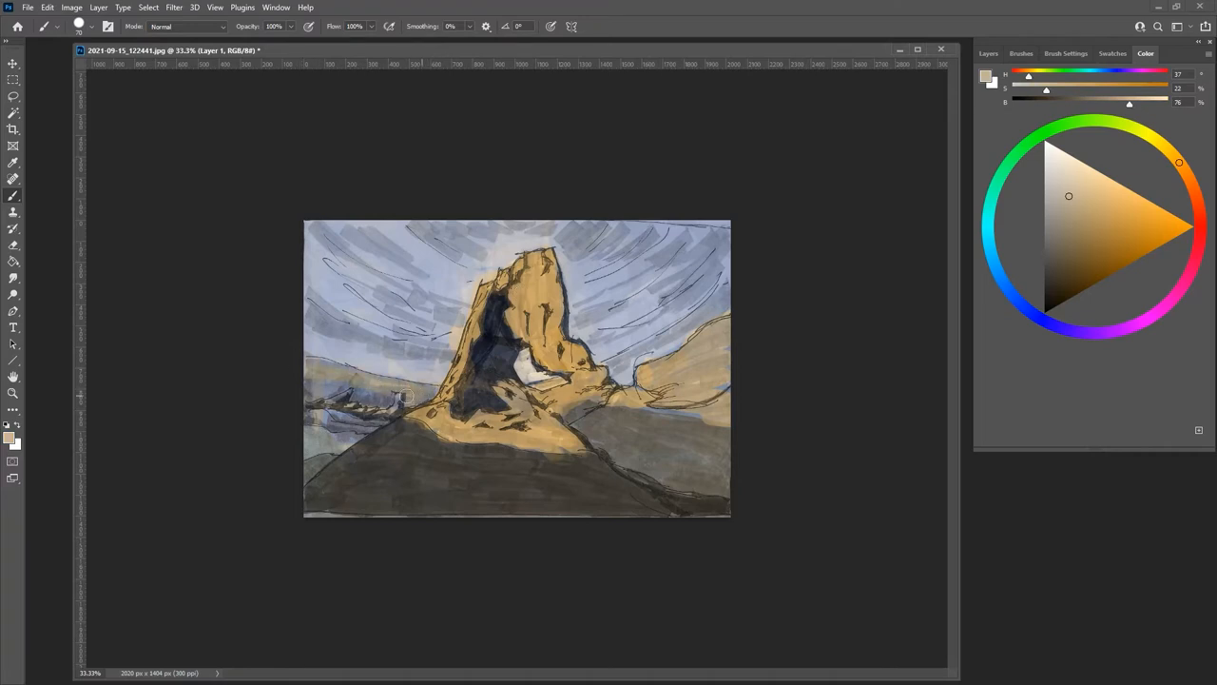
Step: Paint muted violet shadows over the foreground slope and the spire's upper left, then choose warm ochre
left_click(378, 417)
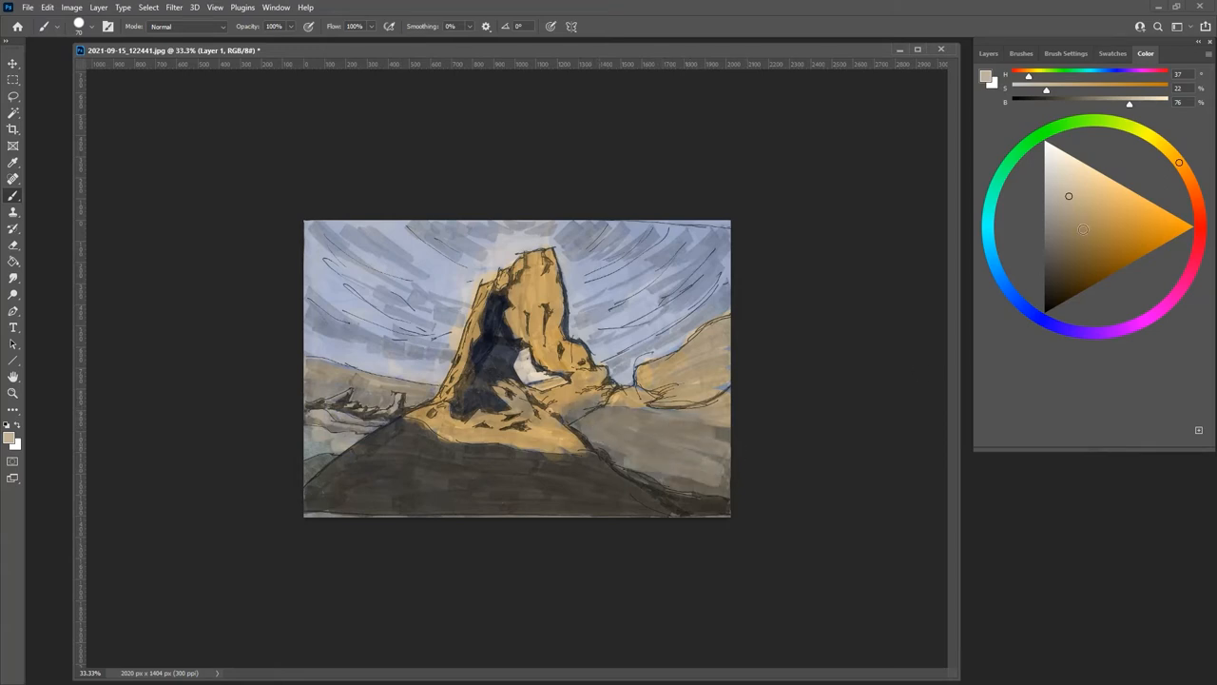
left_click(1060, 321)
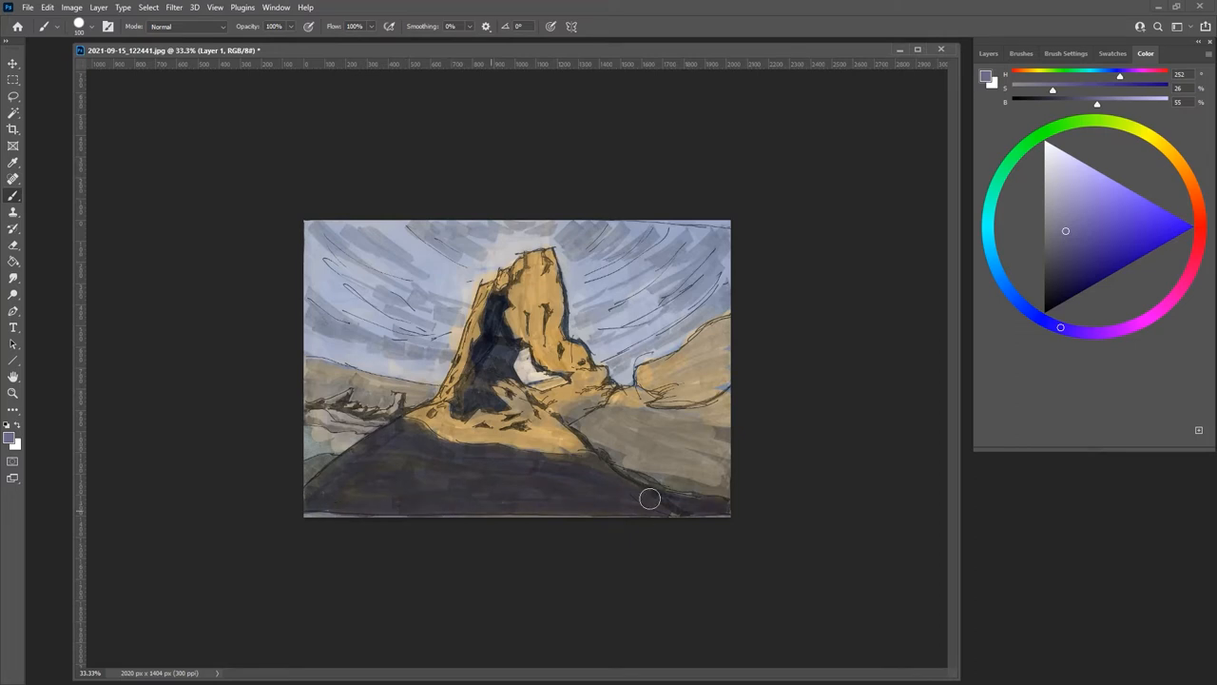
left_click_drag(647, 498, 716, 445)
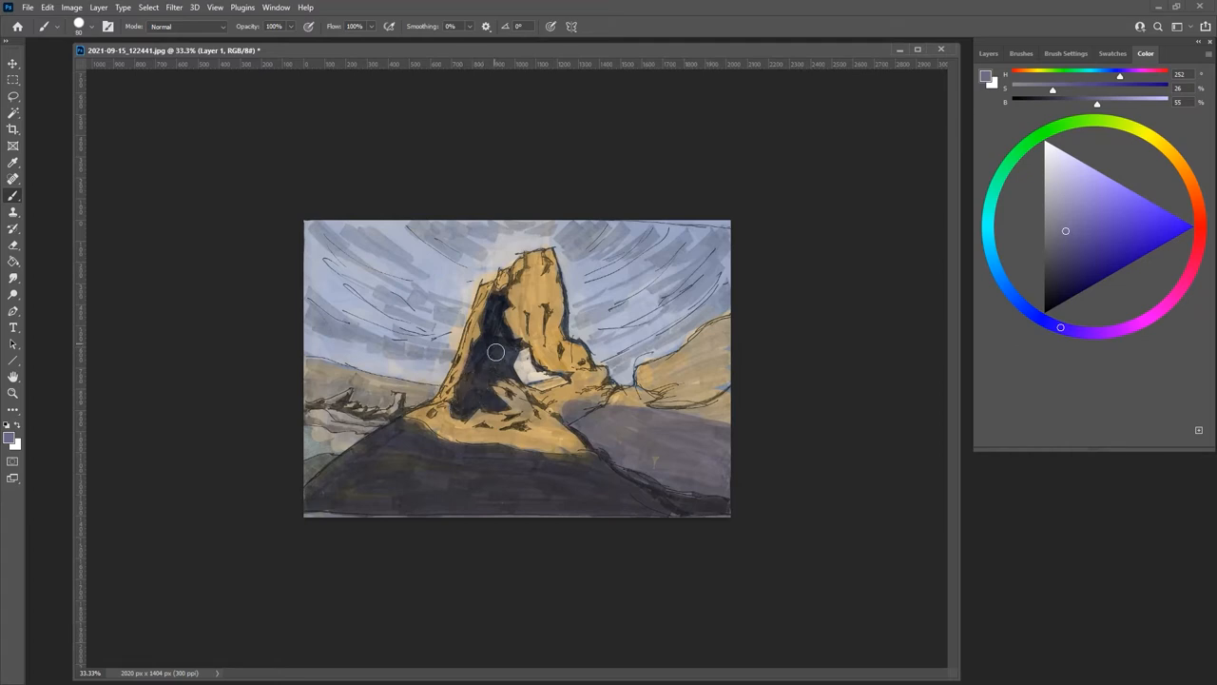
left_click_drag(494, 352, 505, 288)
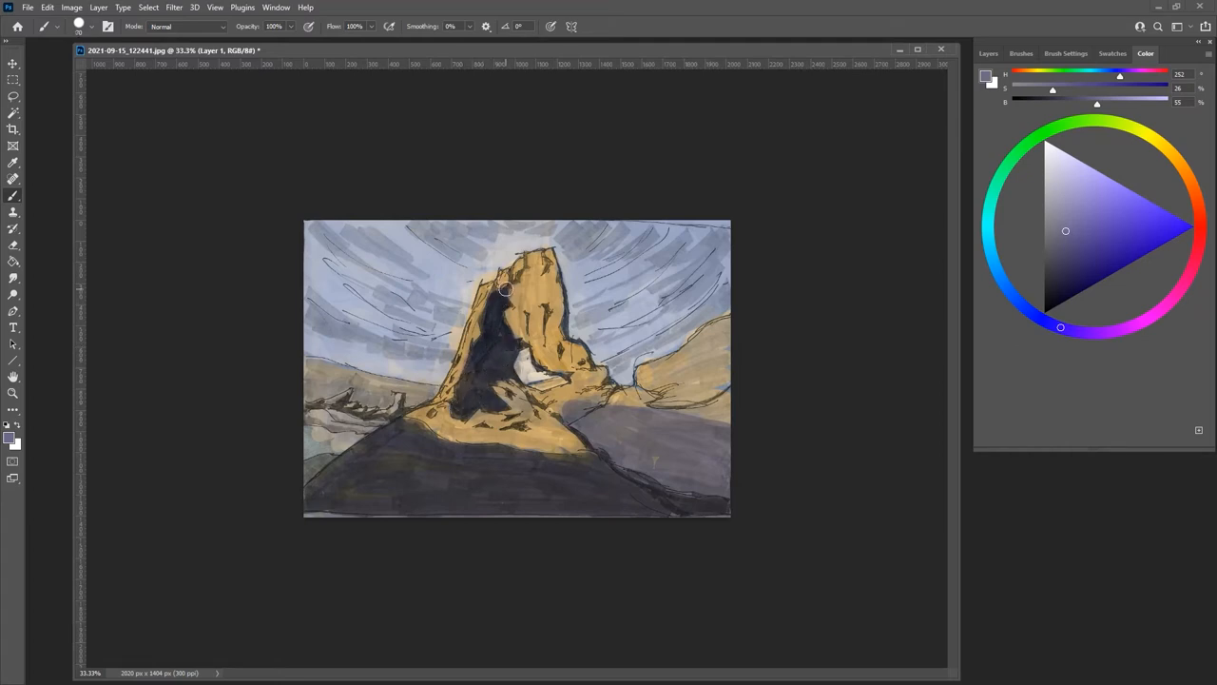
left_click_drag(509, 285, 523, 238)
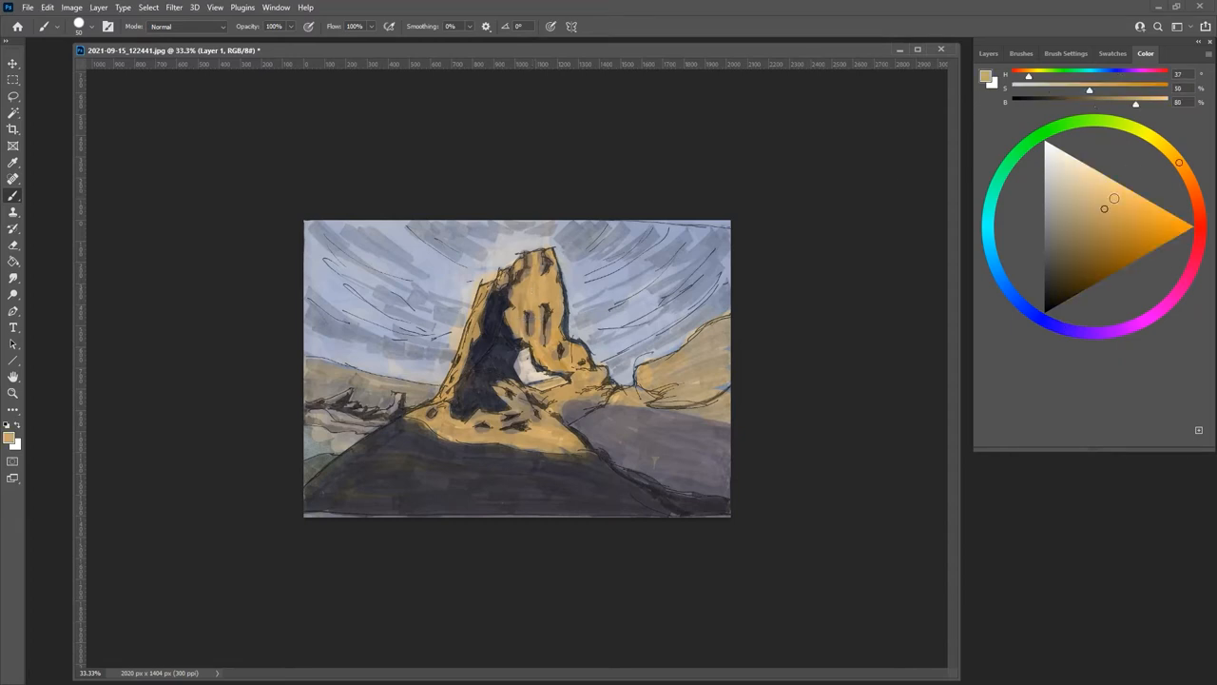
left_click(1120, 190)
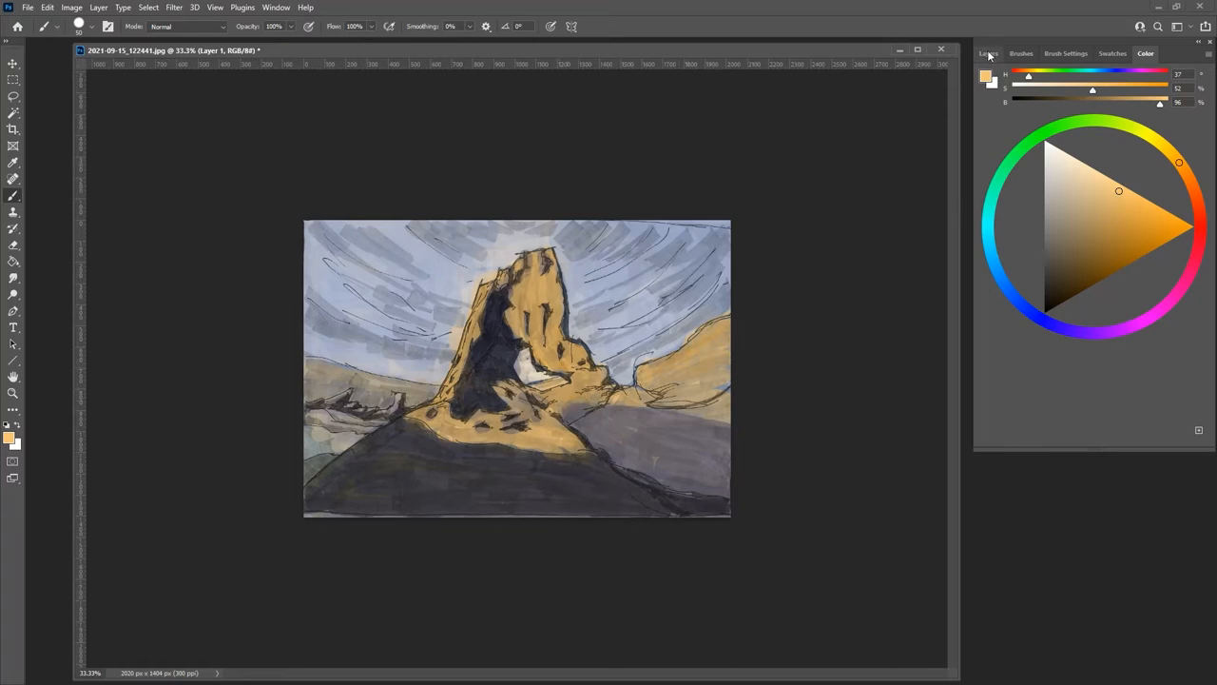
Step: Duplicate Background copy in the Layers panel, creating Background copy 2
left_click(990, 53)
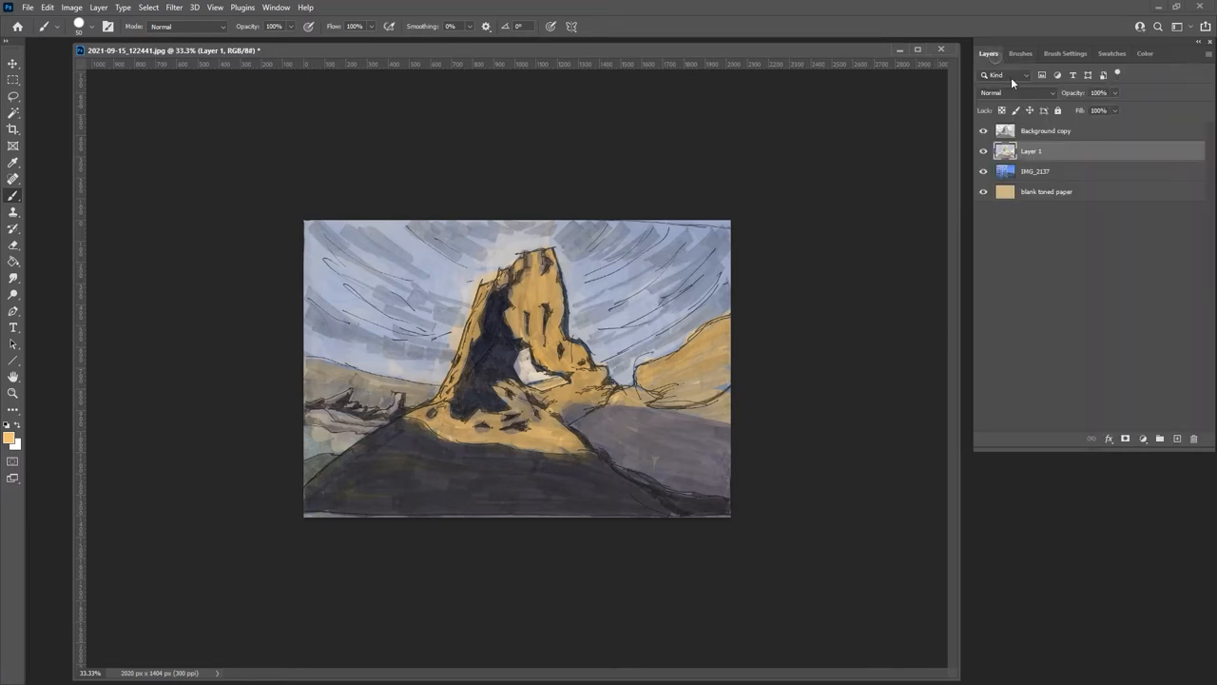
right_click(1047, 130)
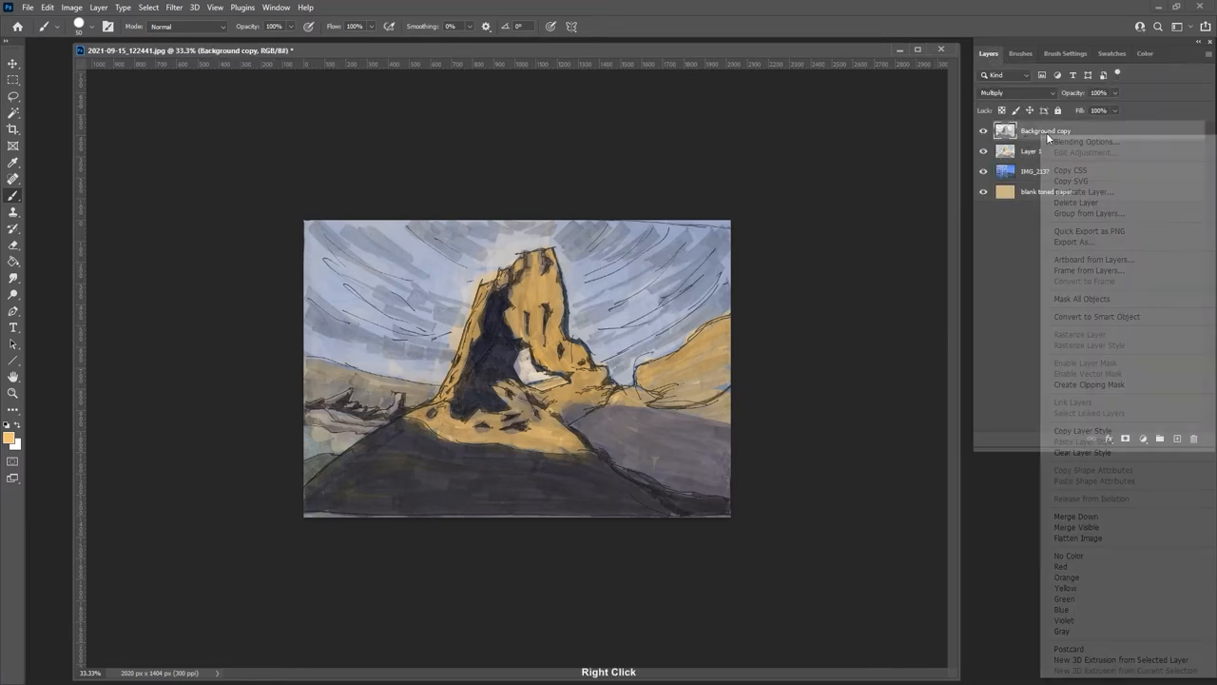
mouse_move(1094, 384)
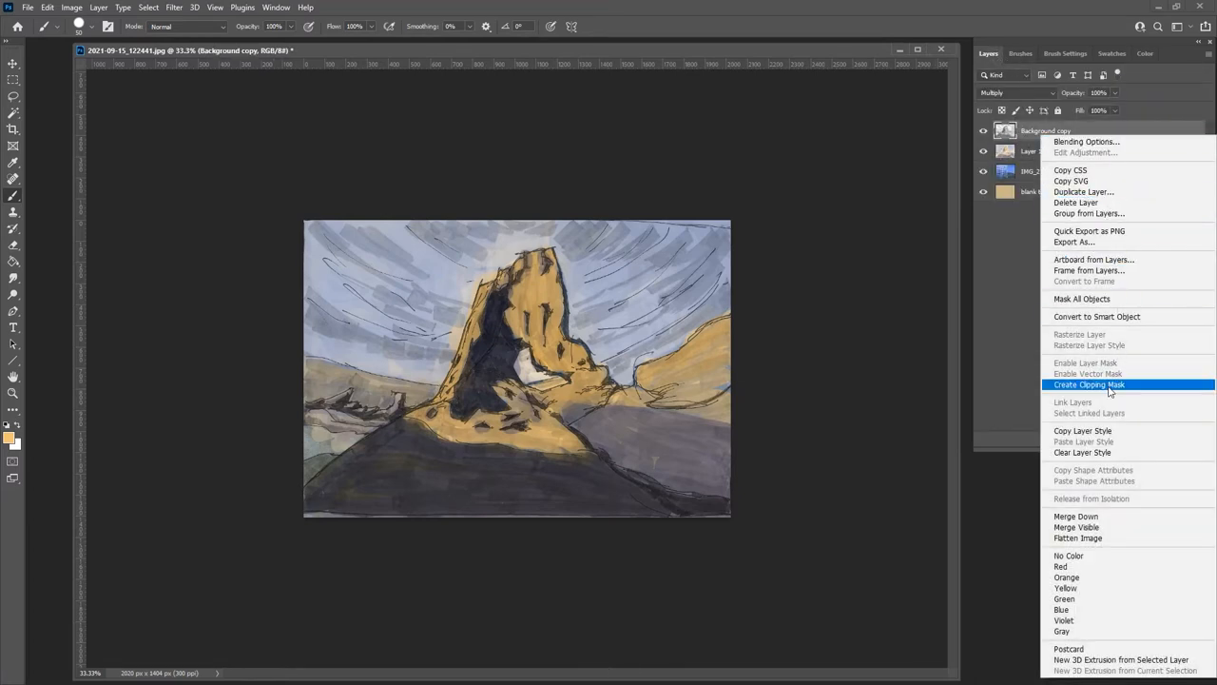
left_click(1084, 191)
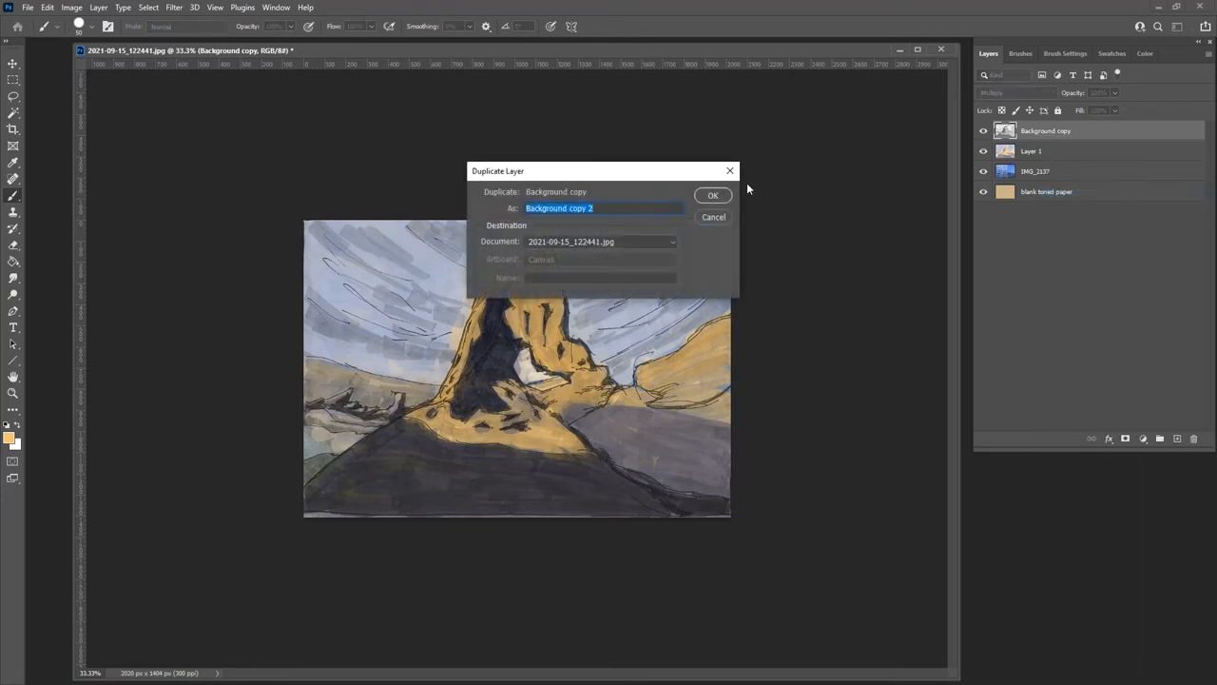
left_click(712, 195)
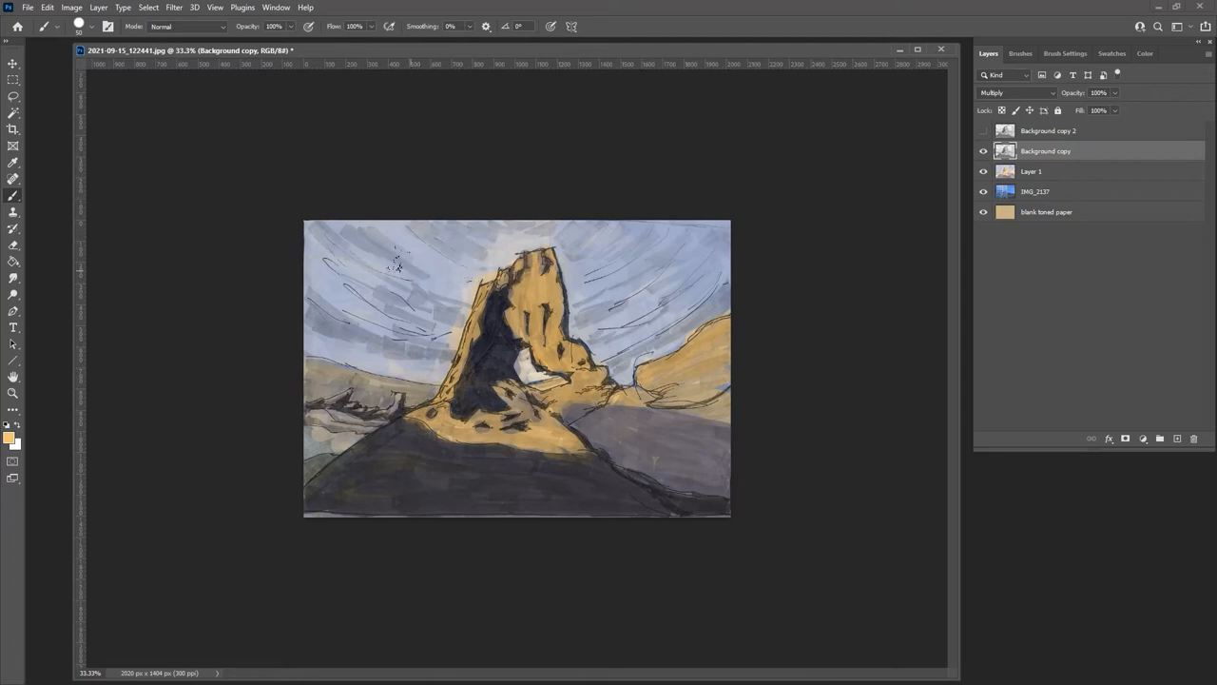
mouse_move(274, 283)
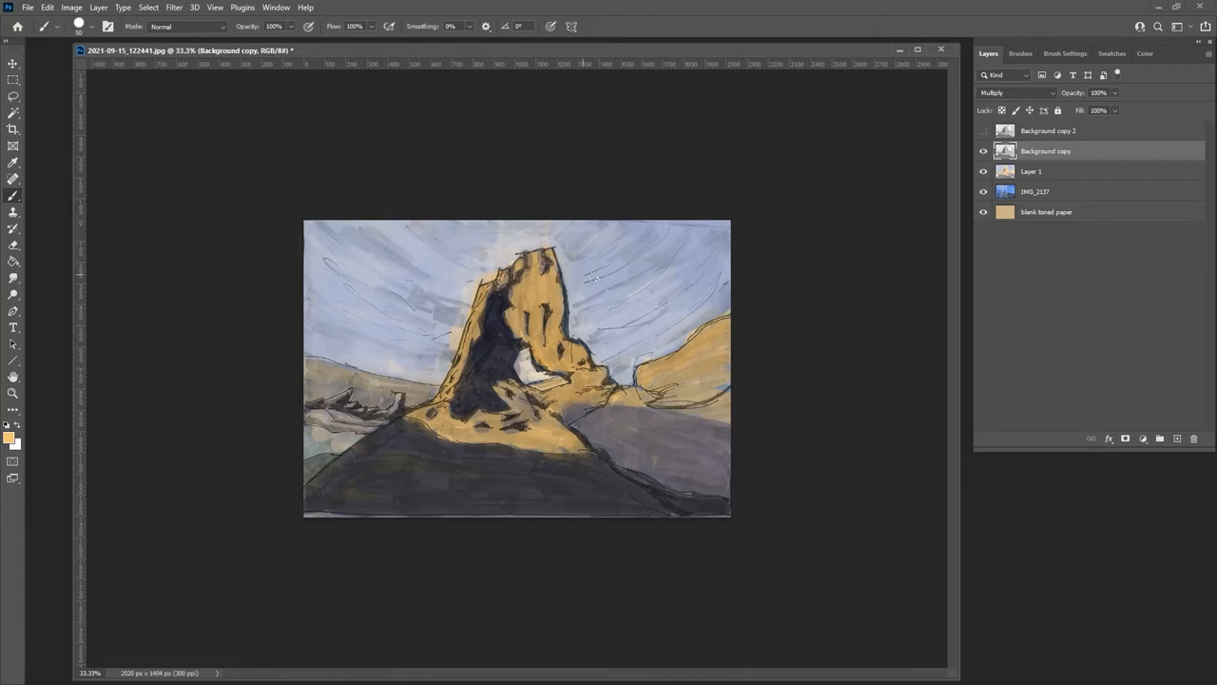
mouse_move(397, 230)
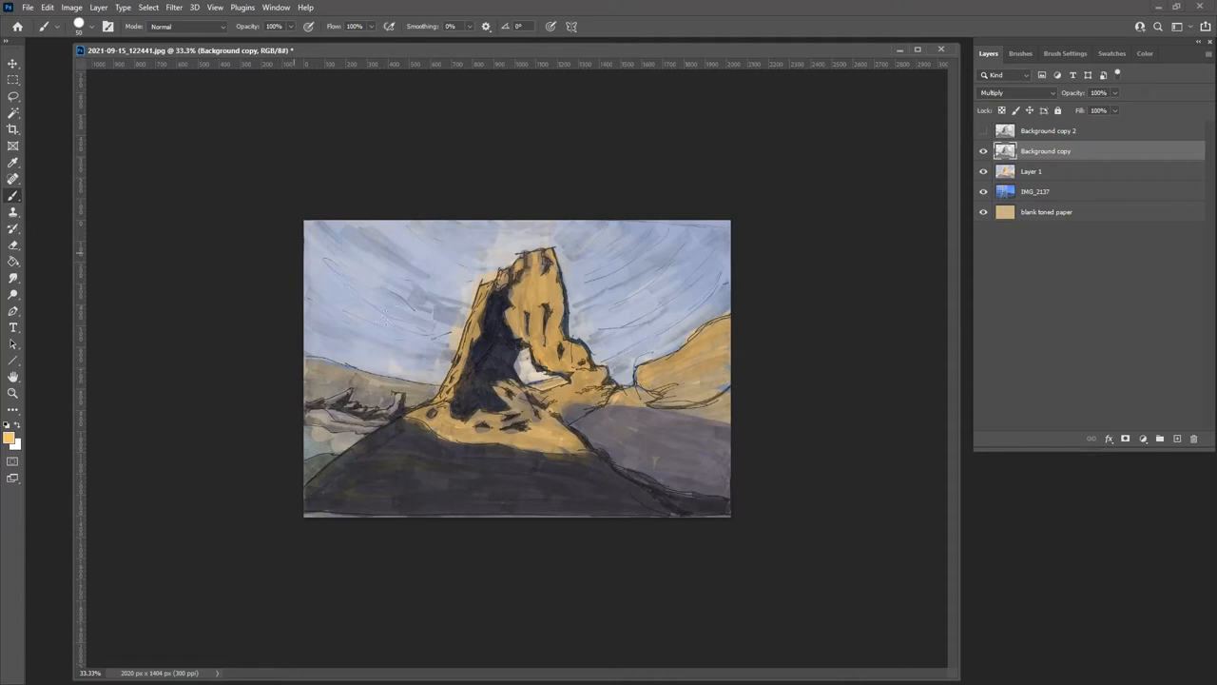
mouse_move(298, 292)
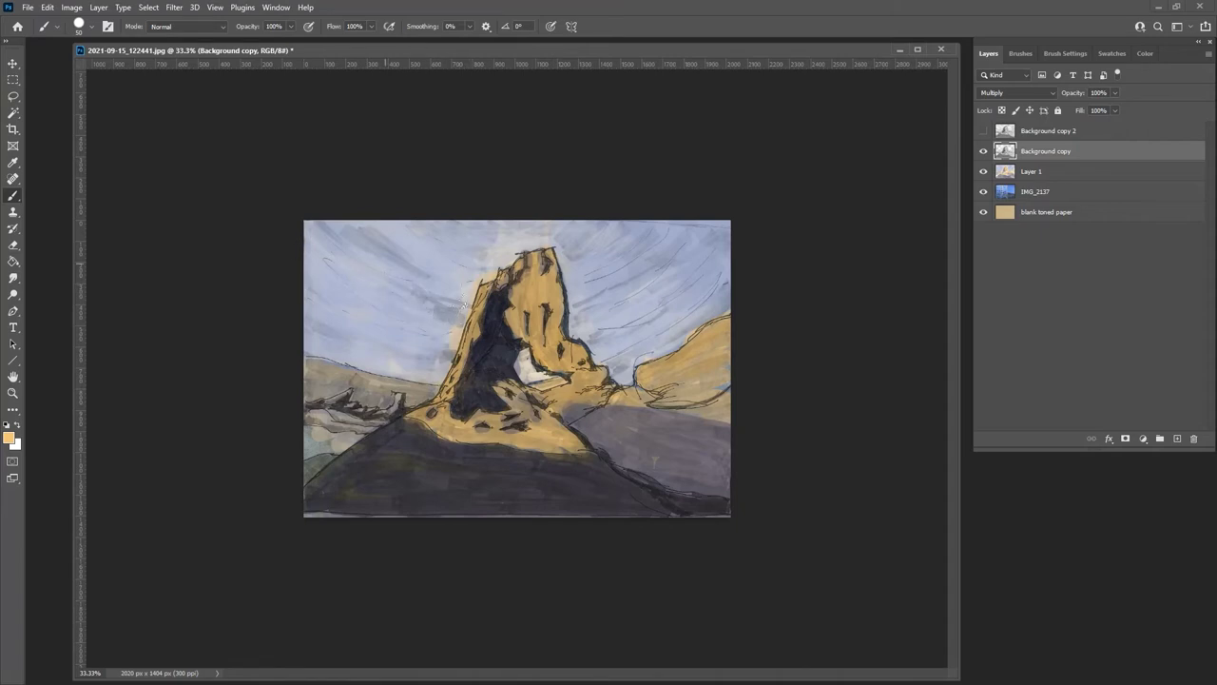
Step: Select the painted Layer 1
left_click(1018, 92)
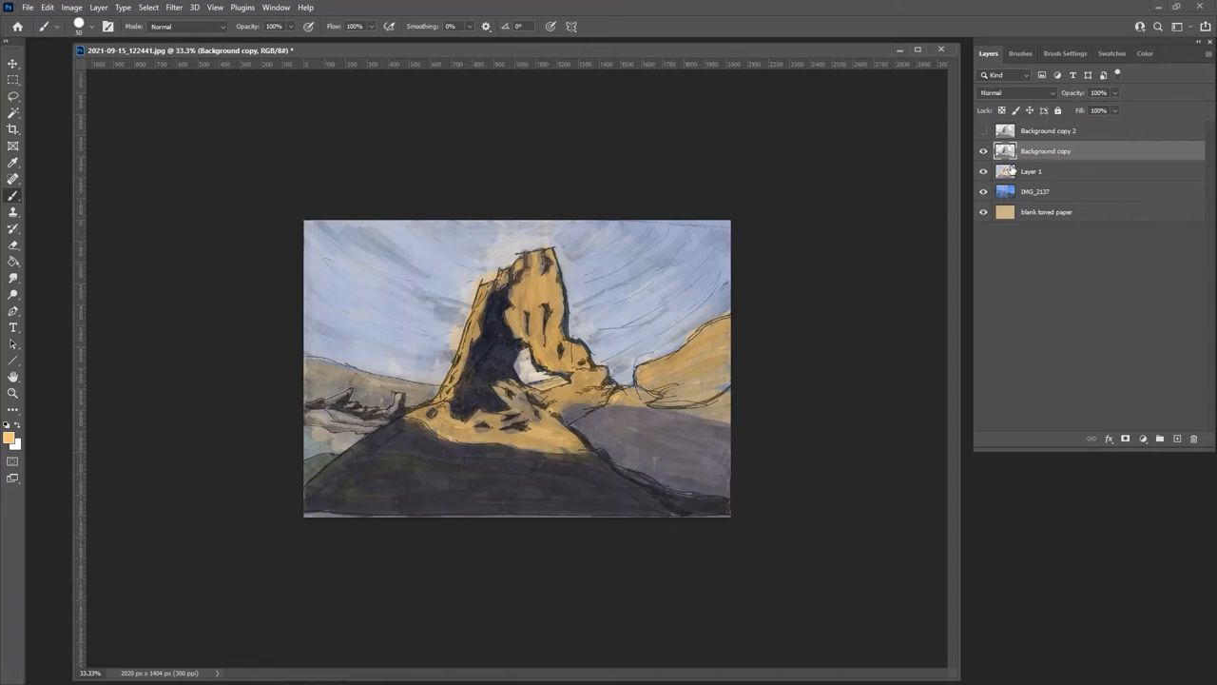
Step: Smooth the sky around the spire with soft pale strokes, then toggle the ink sketch off and on
left_click(983, 150)
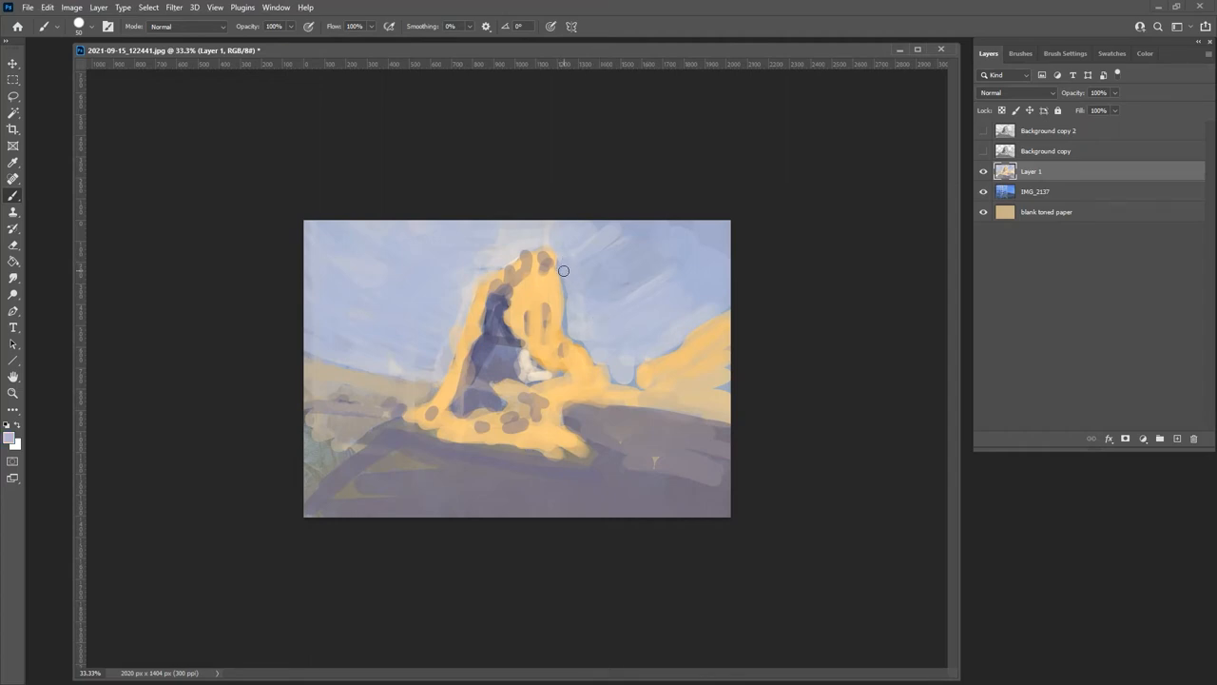
left_click_drag(564, 271, 682, 267)
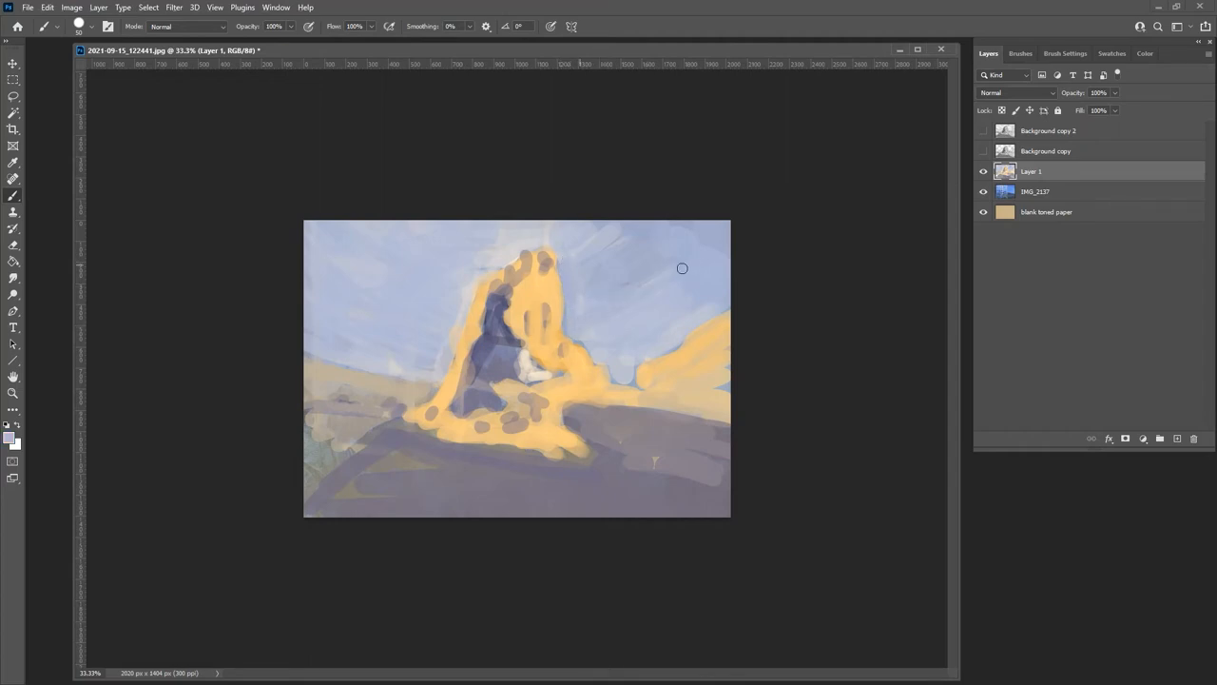
left_click_drag(682, 268, 518, 252)
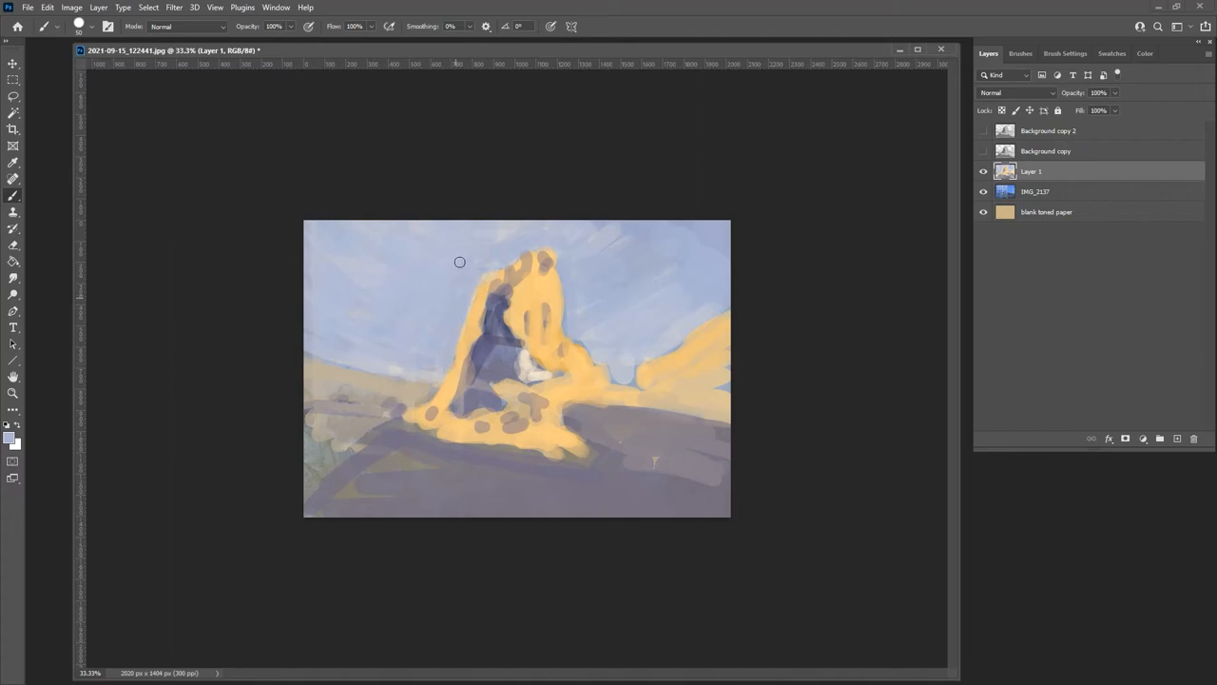
left_click_drag(459, 263, 571, 249)
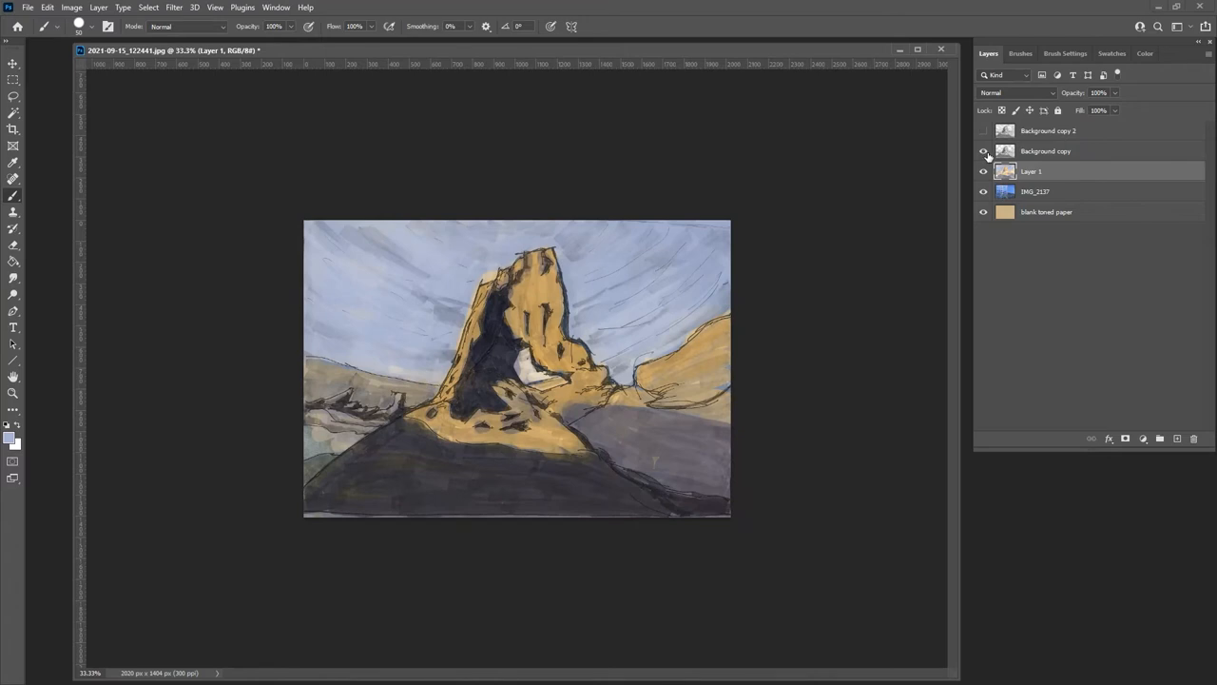
left_click(983, 152)
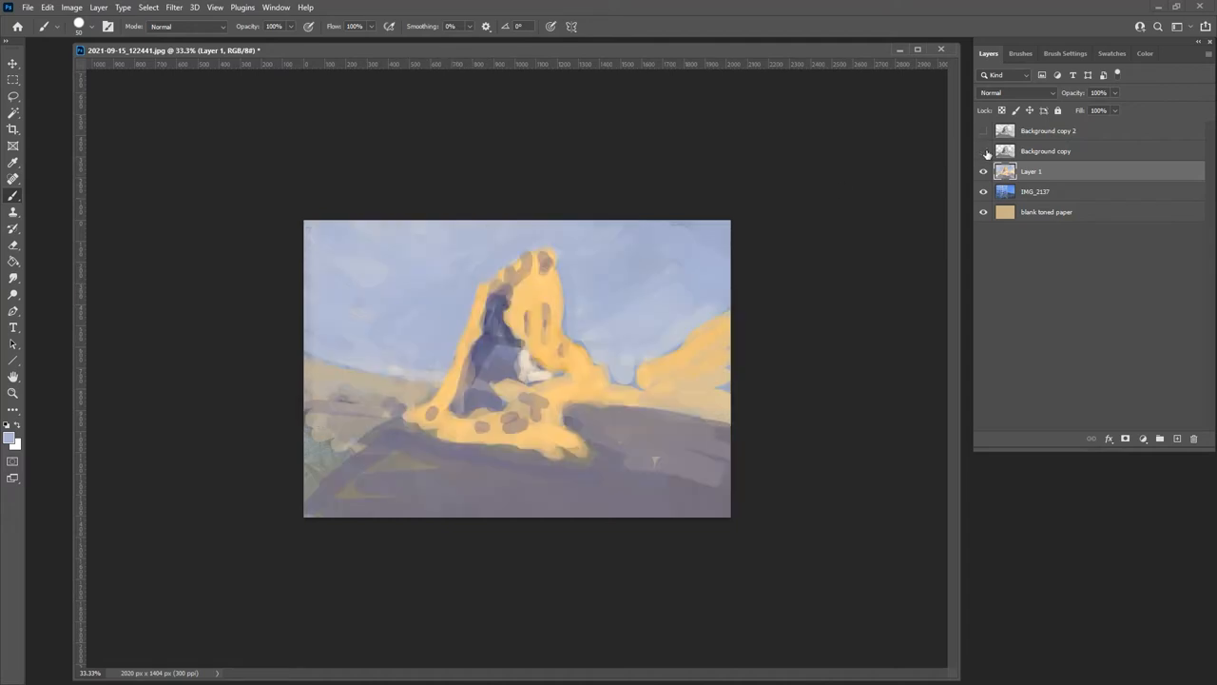
left_click(985, 151)
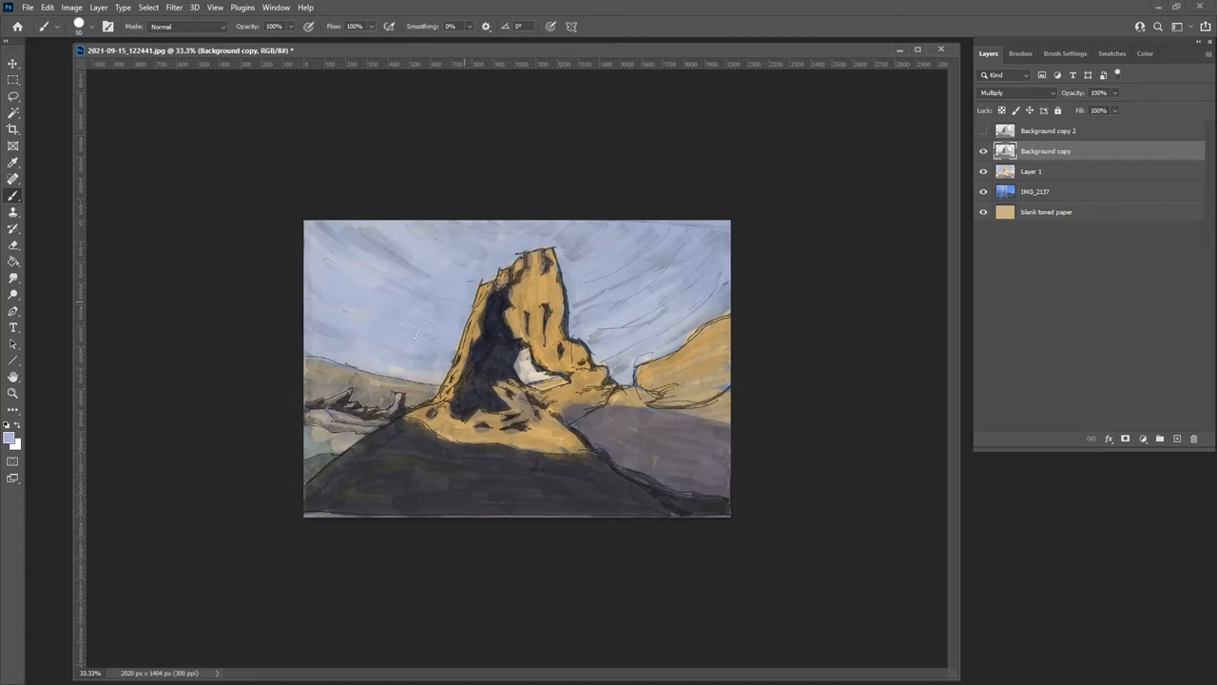
Step: Add a new empty Layer 2 above the ink sketch layer
left_click(580, 310)
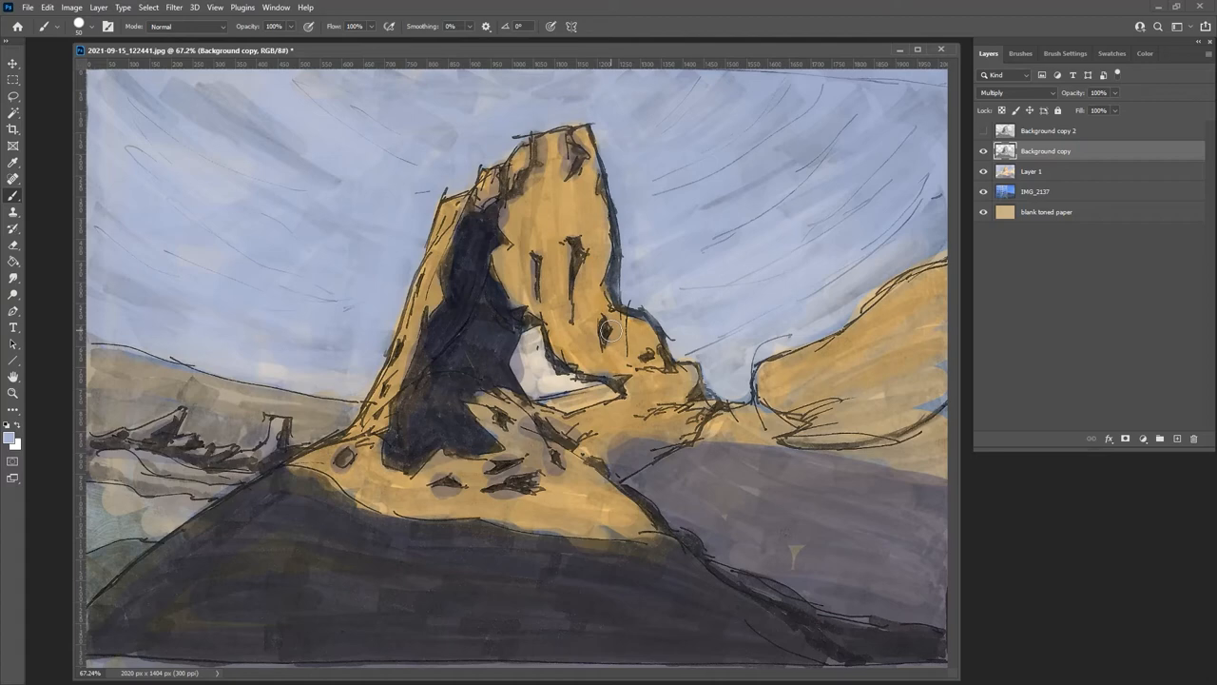
left_click(1127, 439)
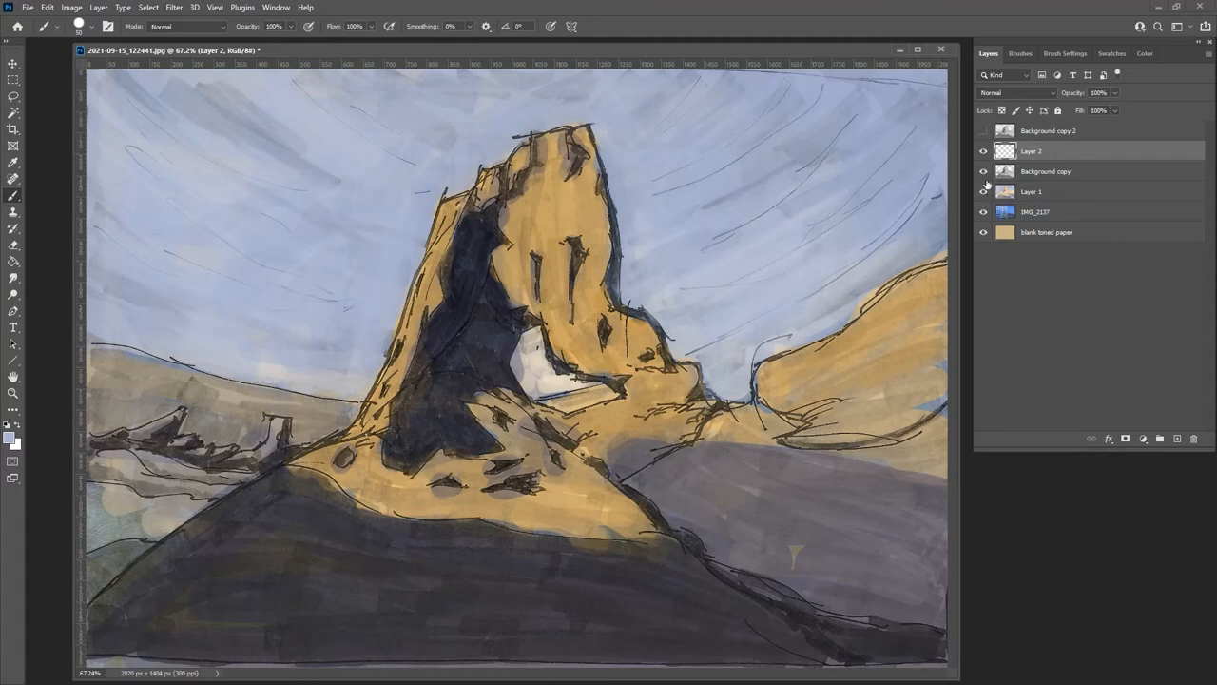
Step: Open the colour wheel and dismiss the history eraser error message
left_click_drag(913, 176, 937, 228)
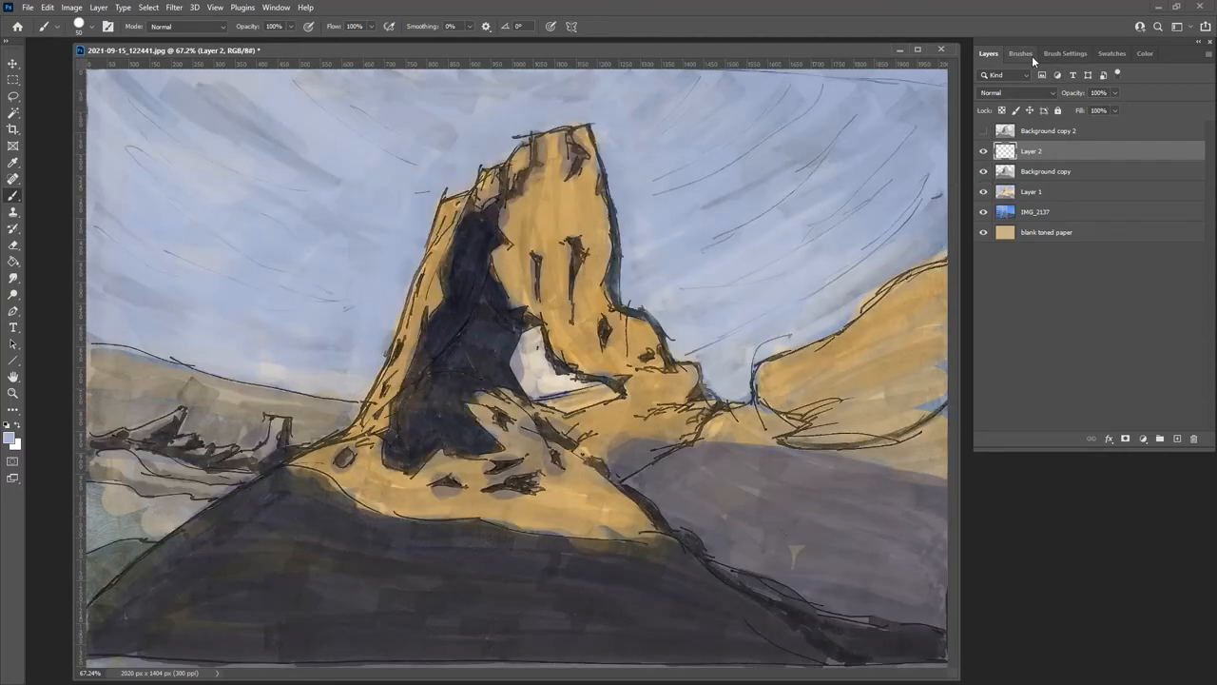
left_click(1147, 53)
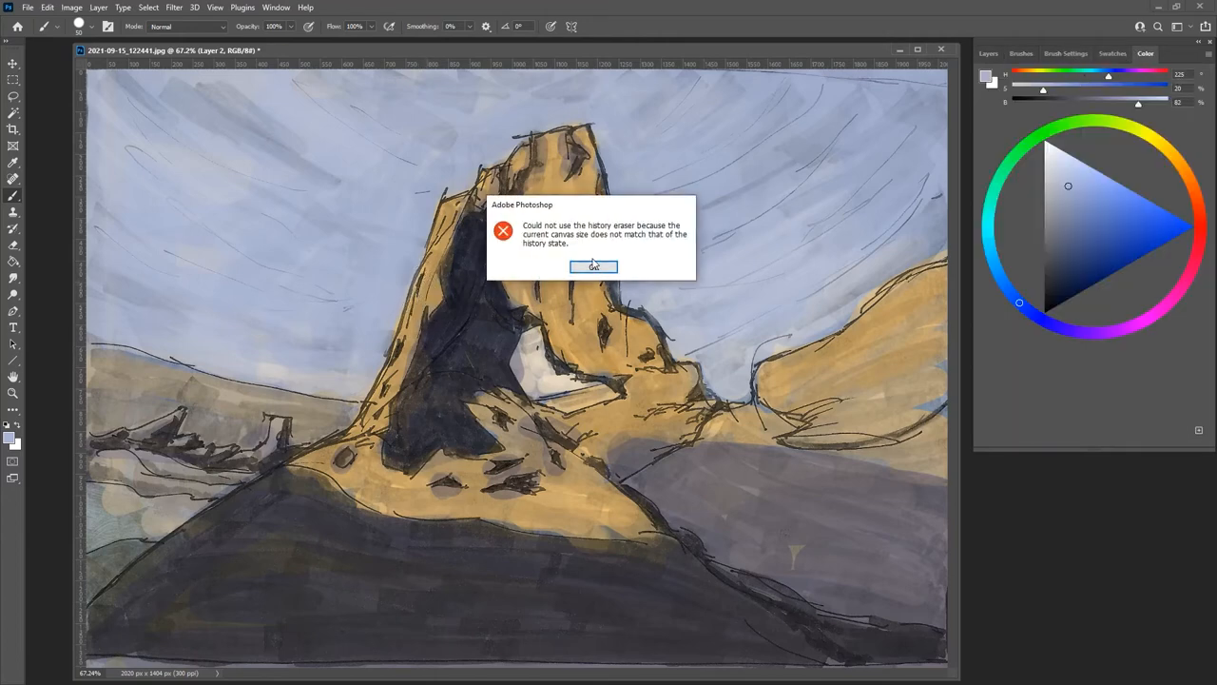
left_click(593, 267)
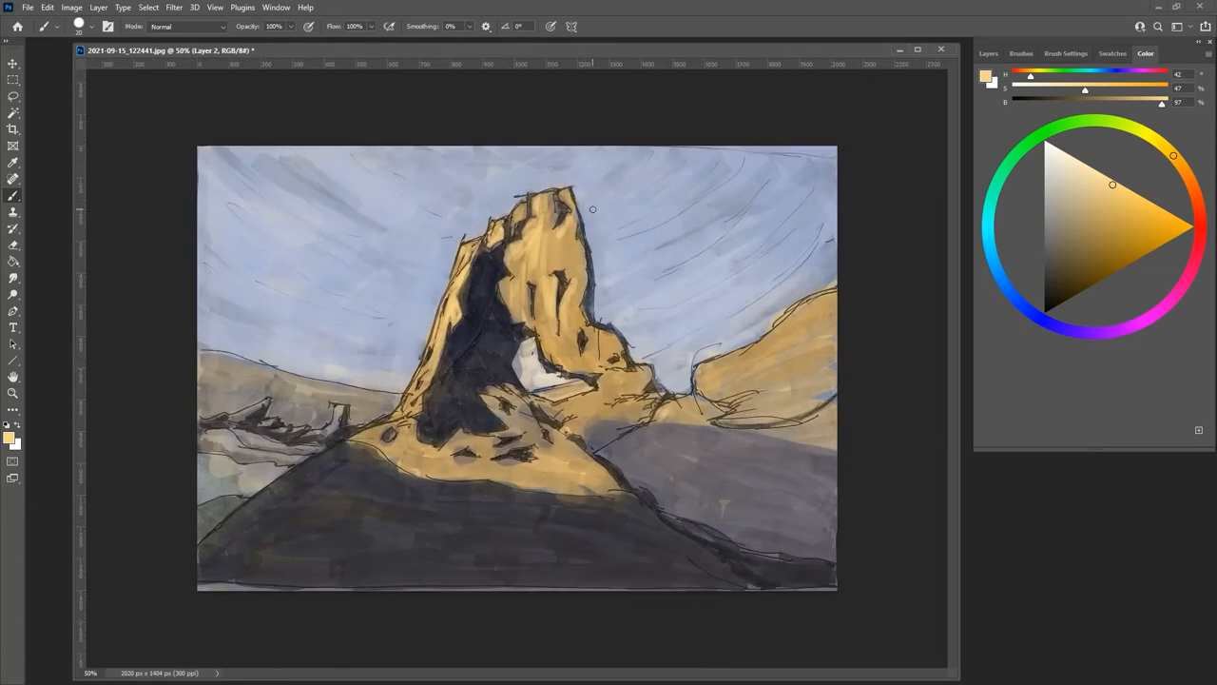
Step: Paint pale ochre light onto the spire's sunlit faces on Layer 2
left_click_drag(1111, 184, 1122, 190)
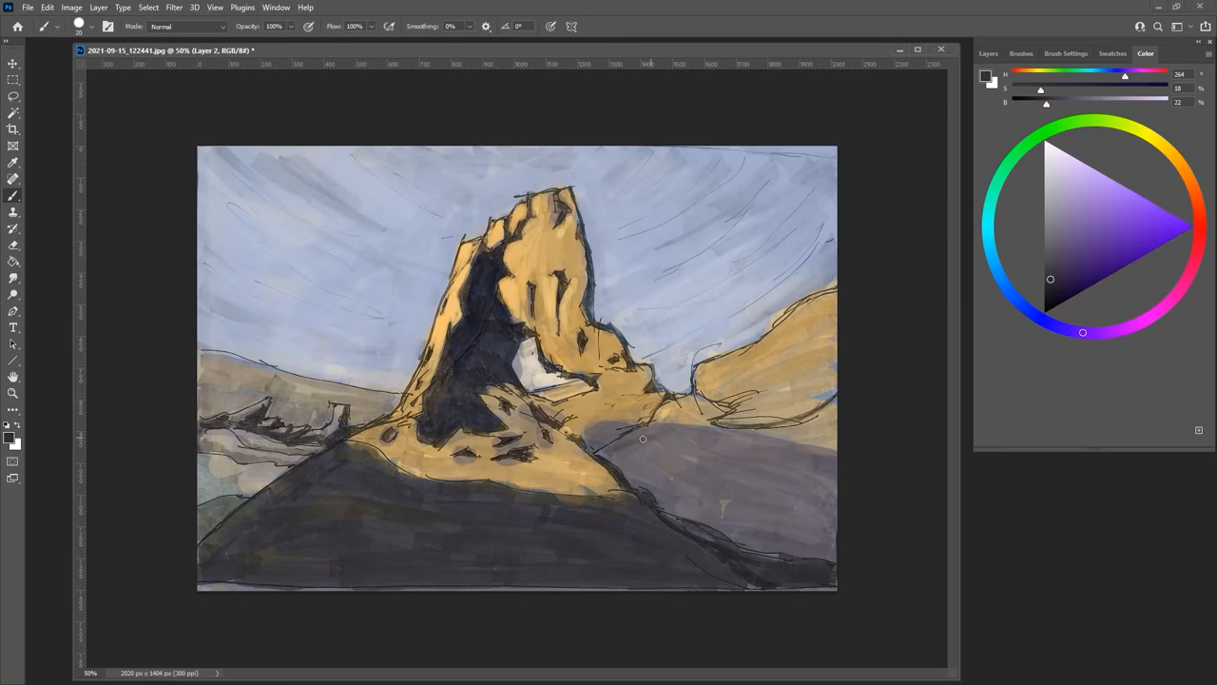
Step: Paint dark violet over the right-hand slope and the spire's shadowed face beside the arch
left_click_drag(643, 439, 735, 505)
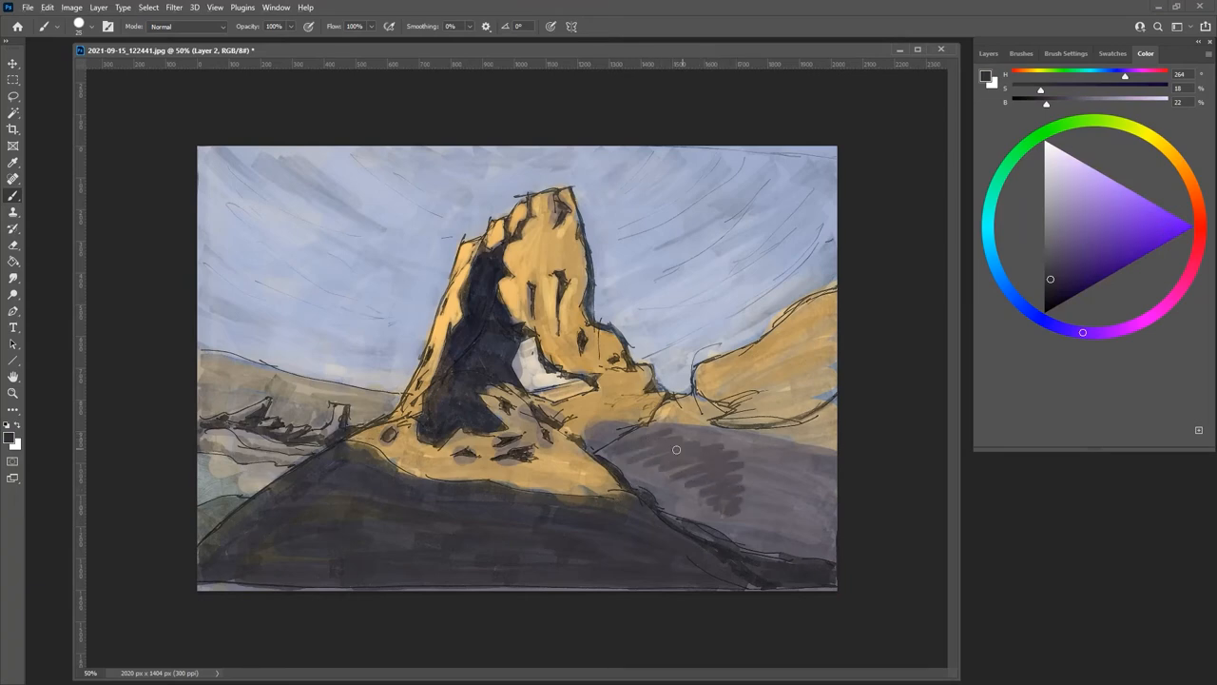
left_click_drag(676, 449, 615, 457)
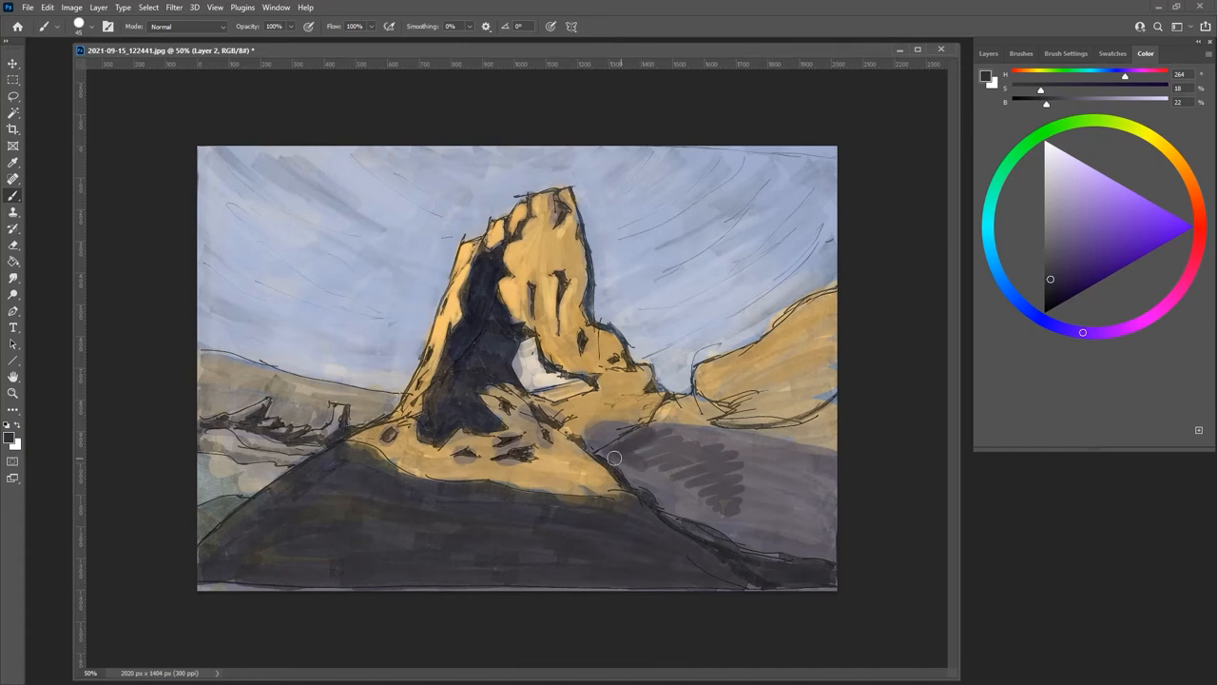
left_click_drag(613, 457, 739, 542)
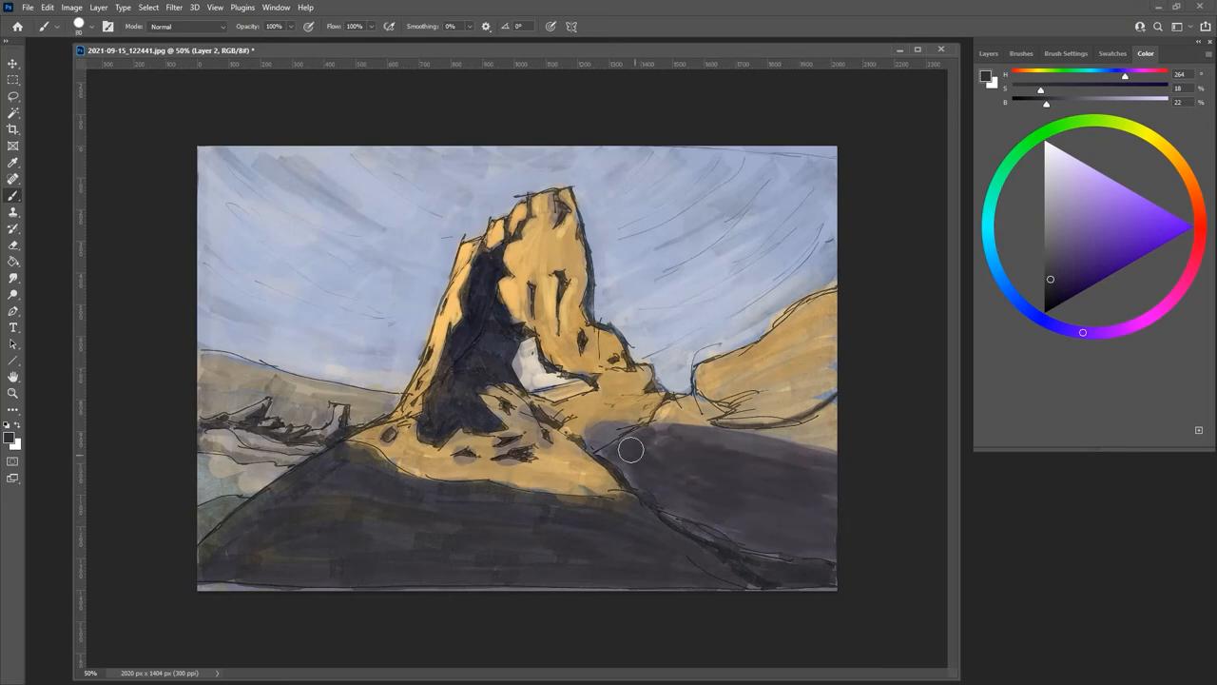
left_click_drag(630, 449, 595, 407)
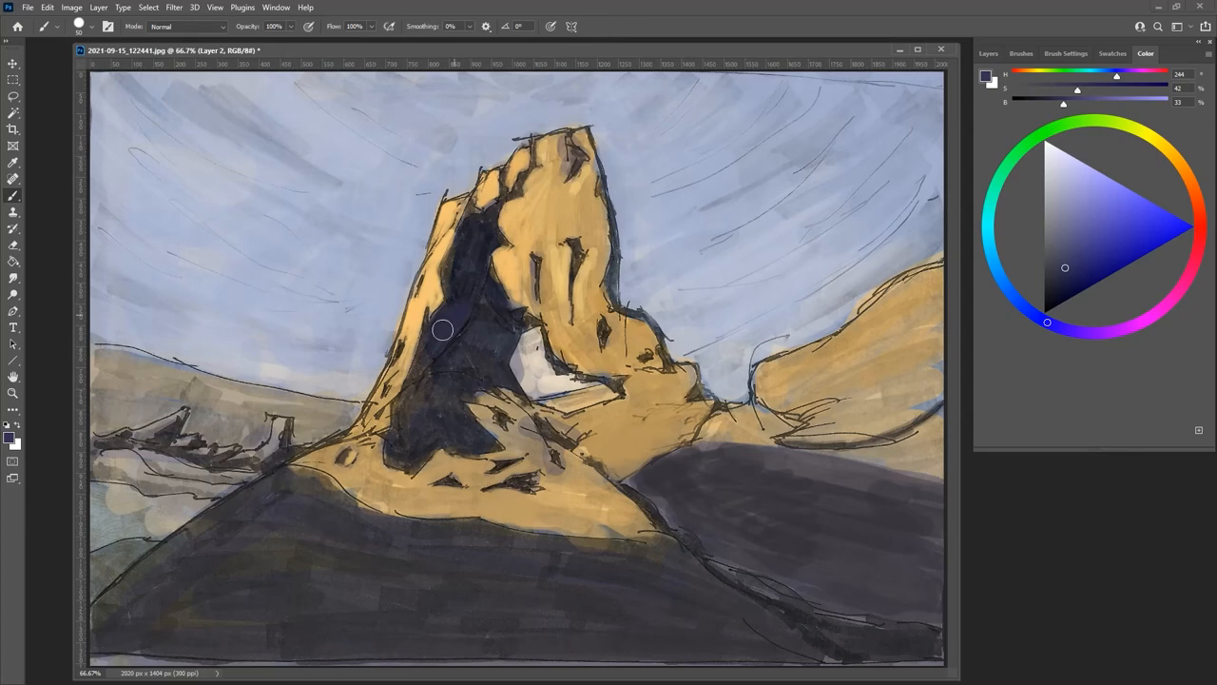
left_click_drag(442, 330, 504, 339)
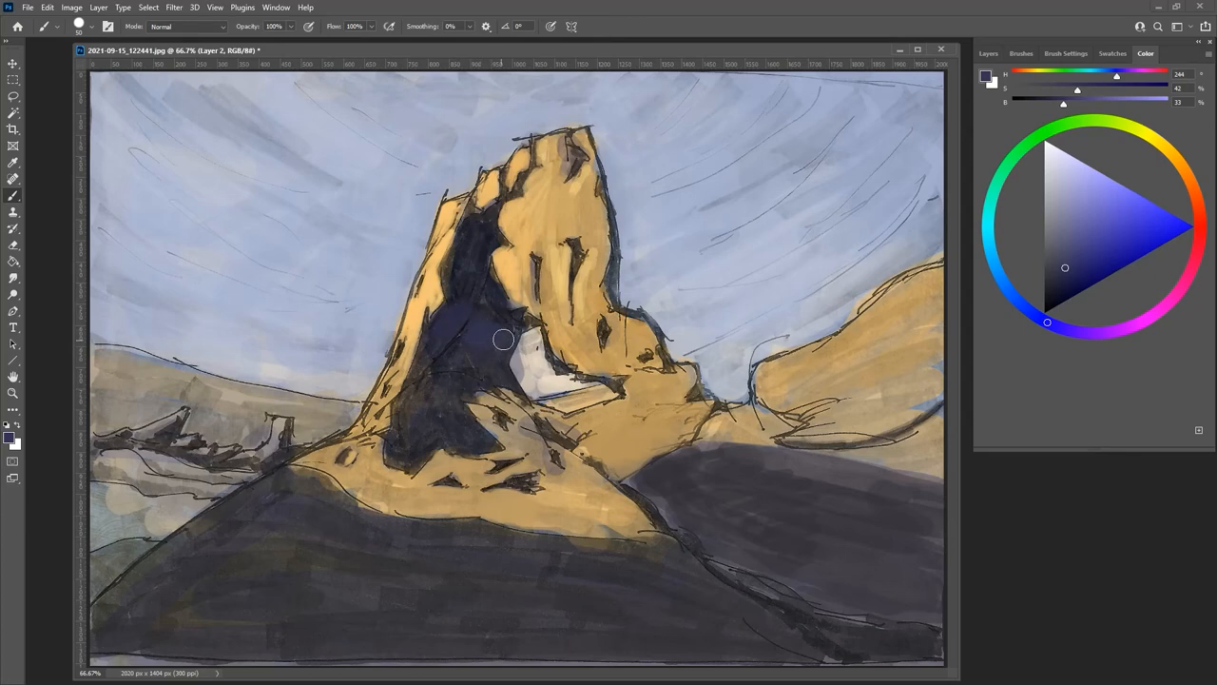
left_click_drag(504, 340, 504, 371)
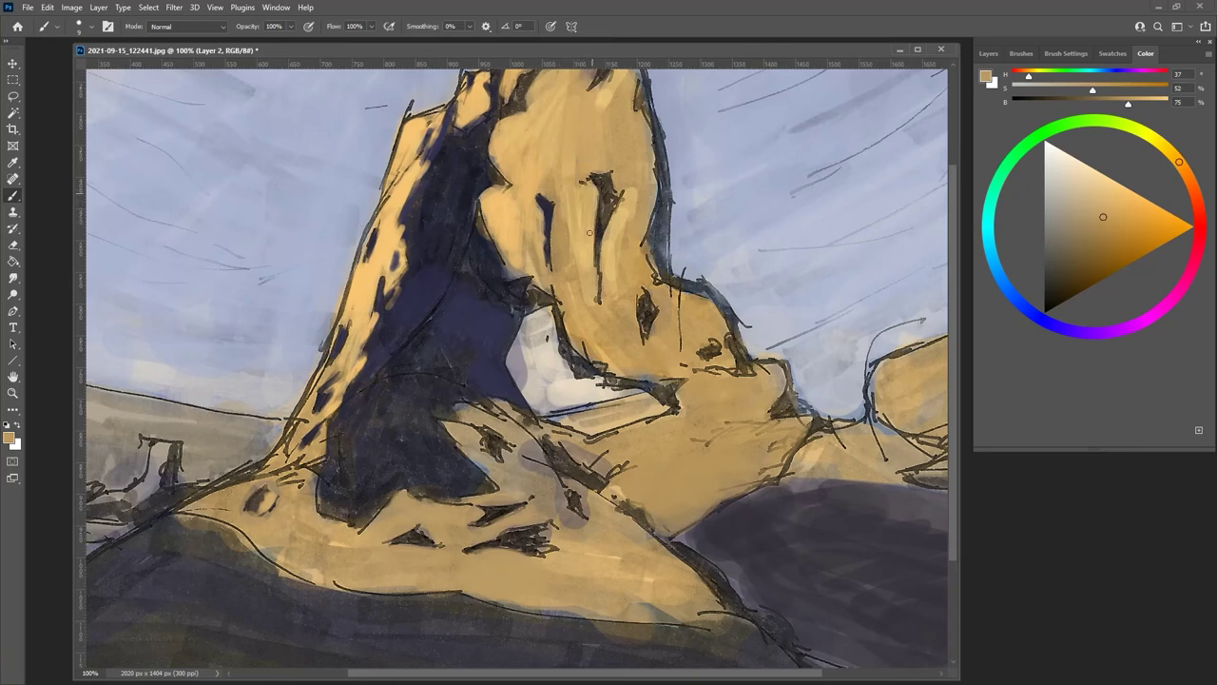
Step: Add ochre along the spire's upper edge and dark violet along the arch, then show layers
left_click_drag(590, 233, 578, 195)
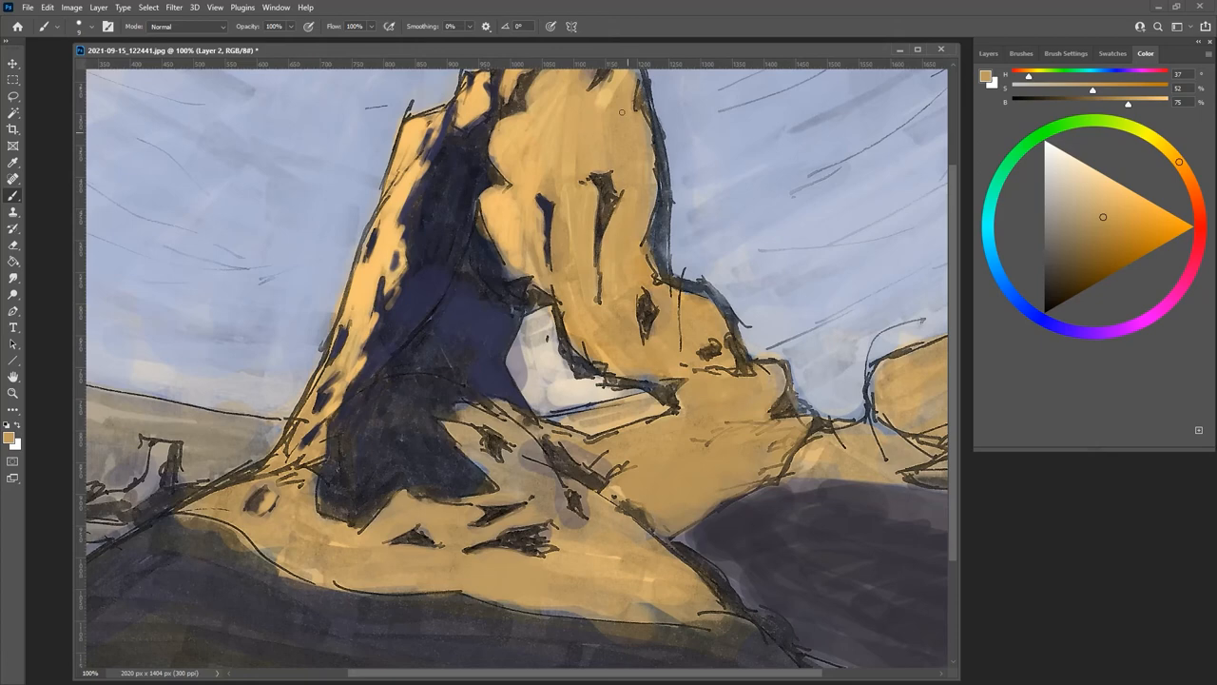
key("alt")
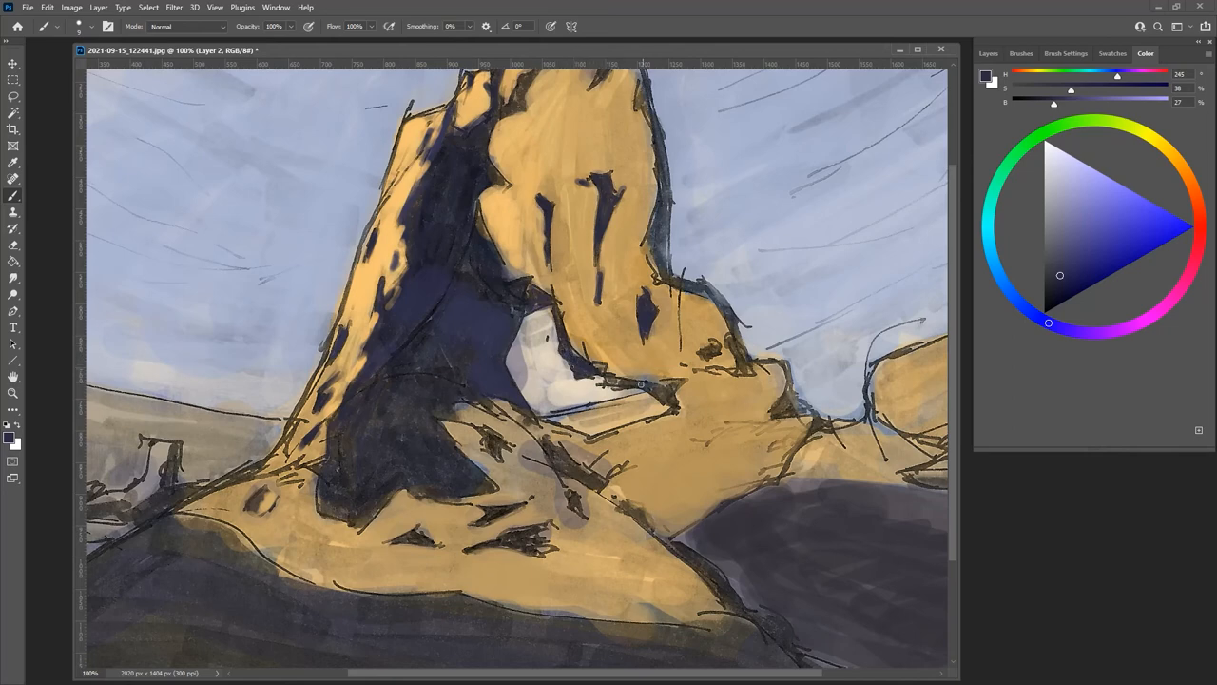
left_click_drag(609, 385, 666, 395)
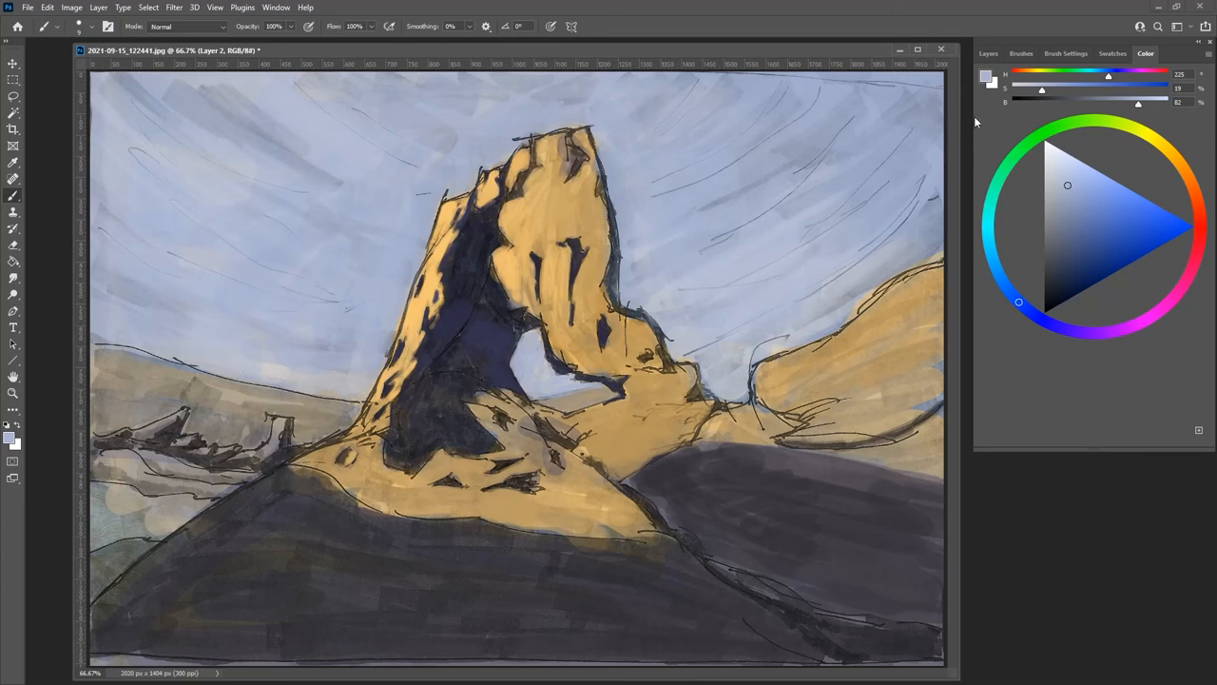
left_click(991, 54)
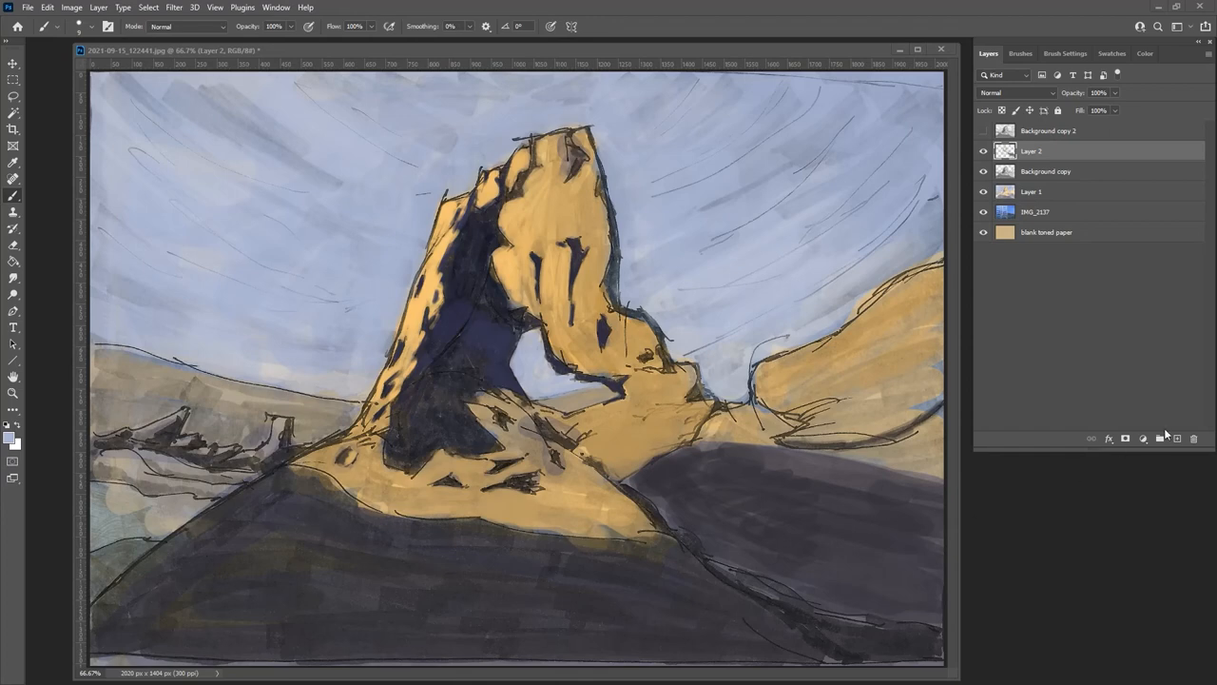
mouse_move(1177, 438)
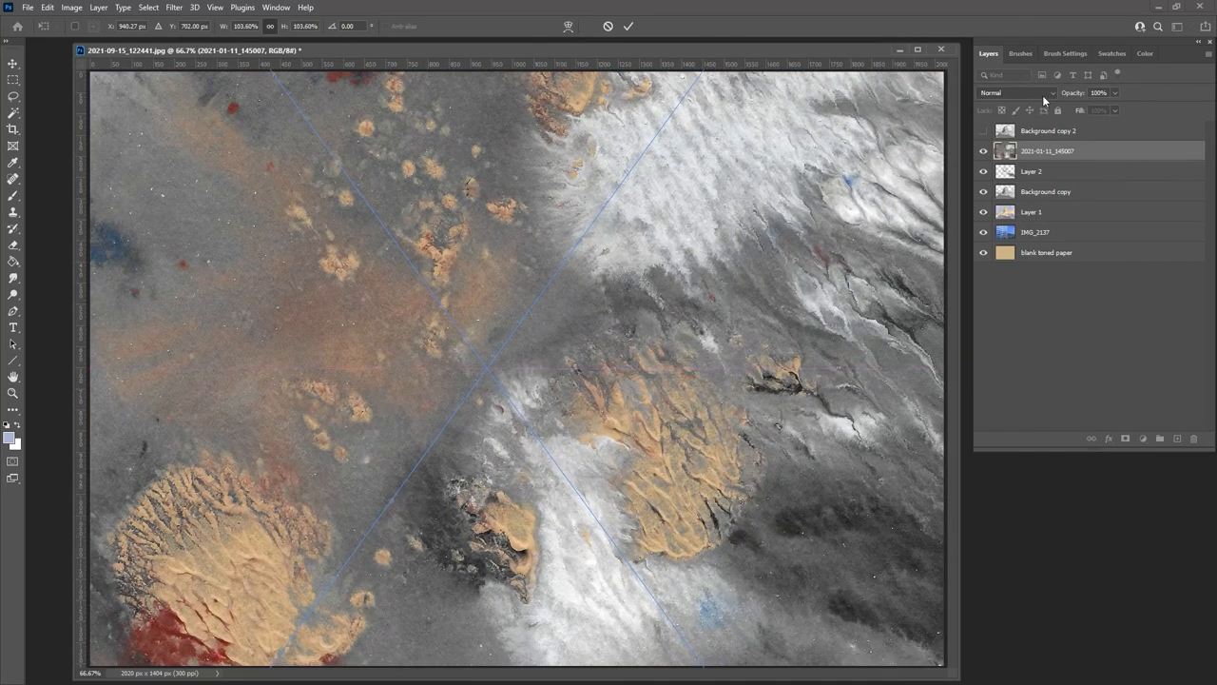
Step: Set the texture layer's blend mode to Overlay
left_click(1035, 93)
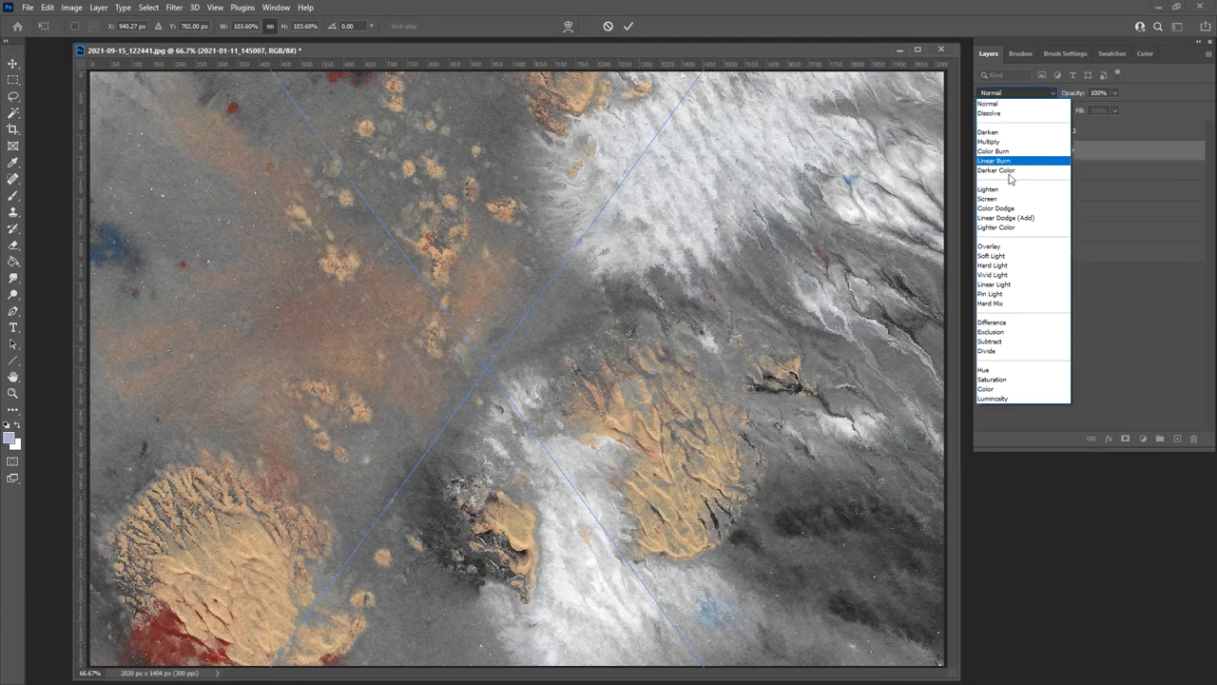
left_click(990, 245)
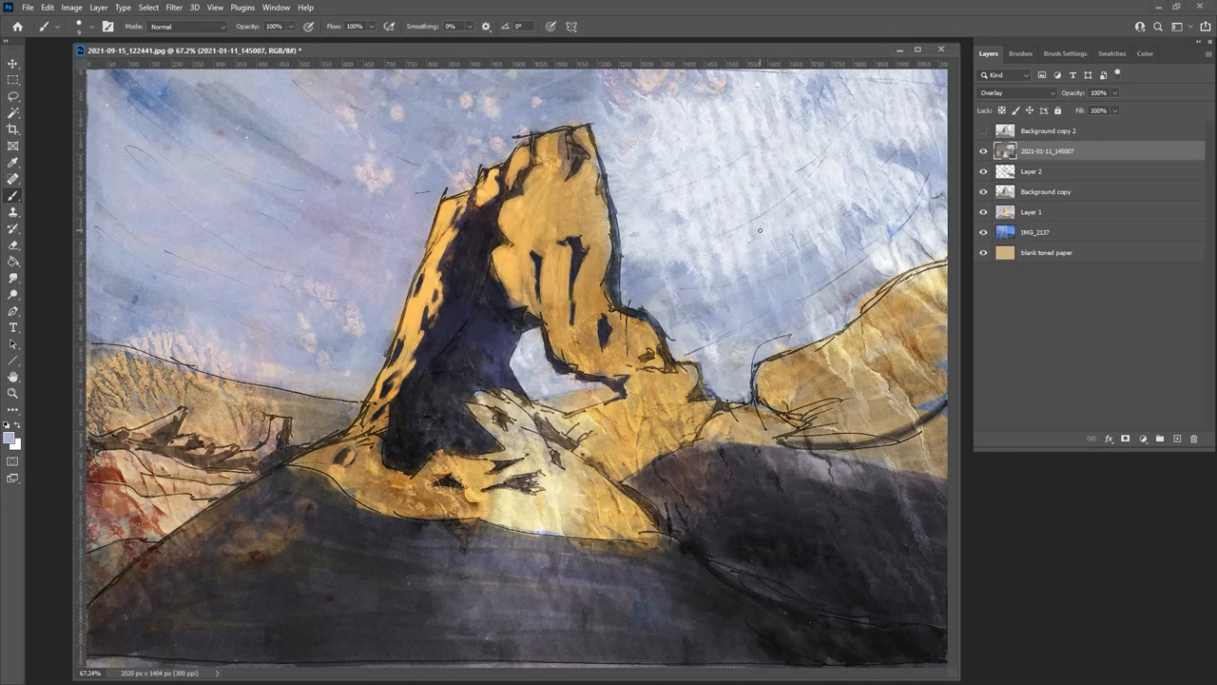
mouse_move(297, 344)
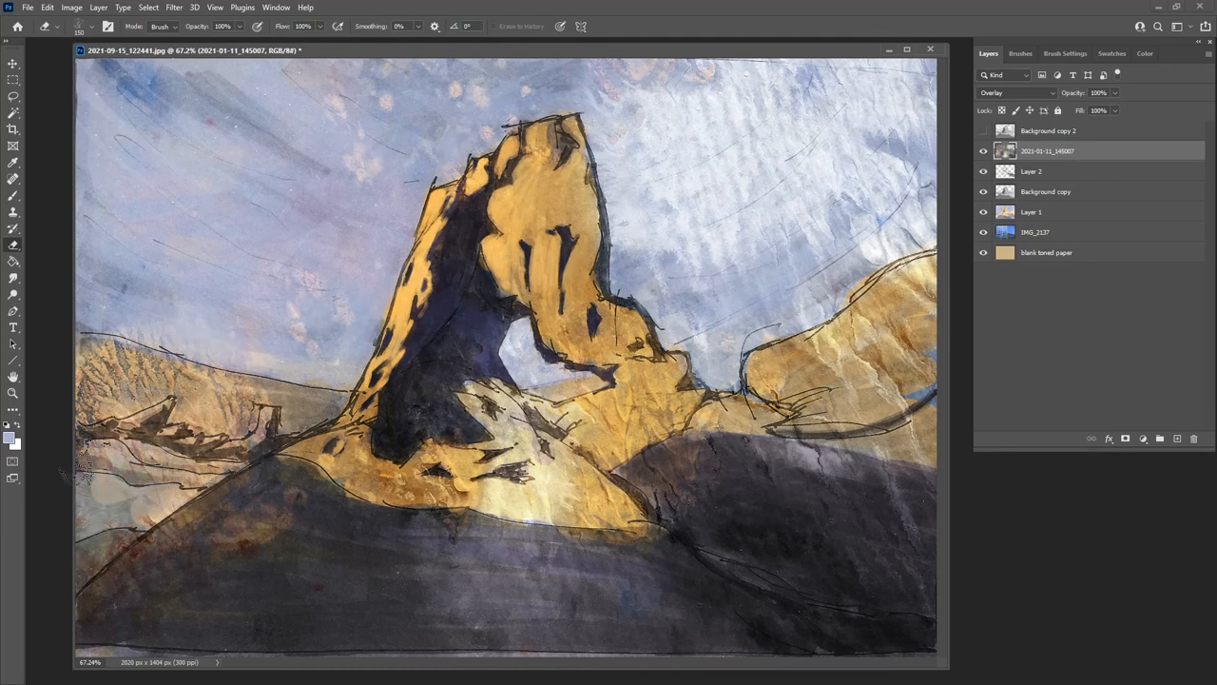
Step: Erase a patch of the Overlay texture from the painting with a soft eraser
left_click_drag(456, 466, 466, 504)
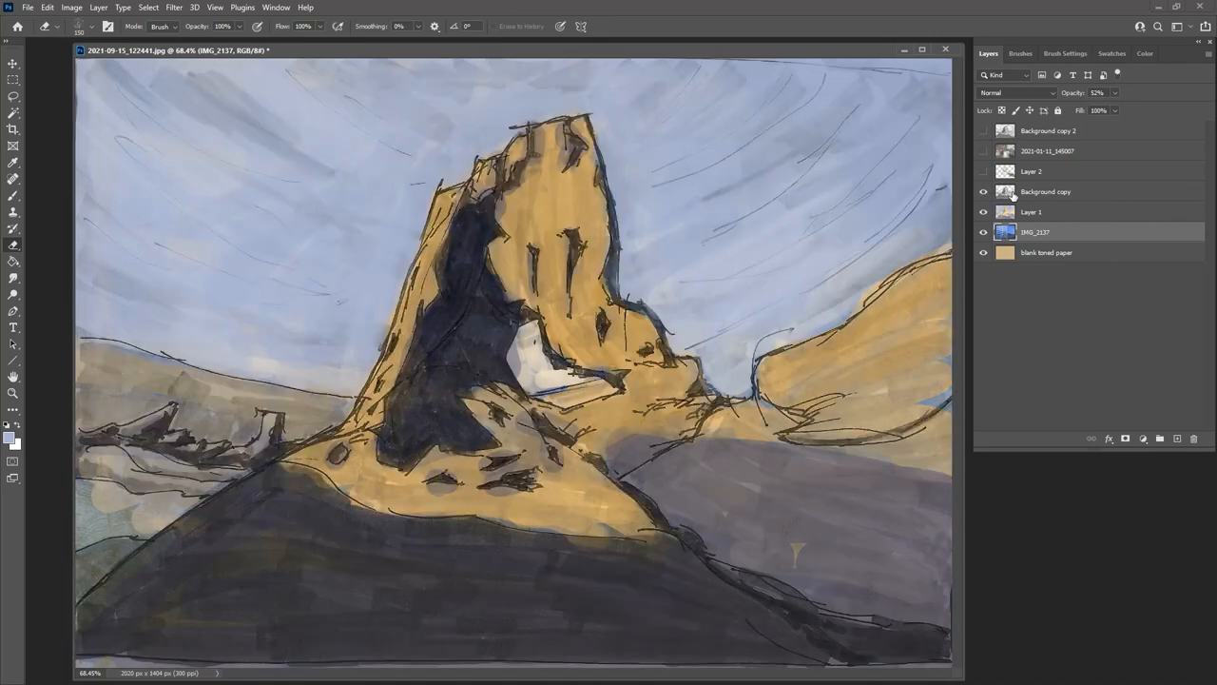
Step: Show Layer 2 and the 2021-01-11_145007 texture layer, covering the painting in Normal mode
left_click(985, 211)
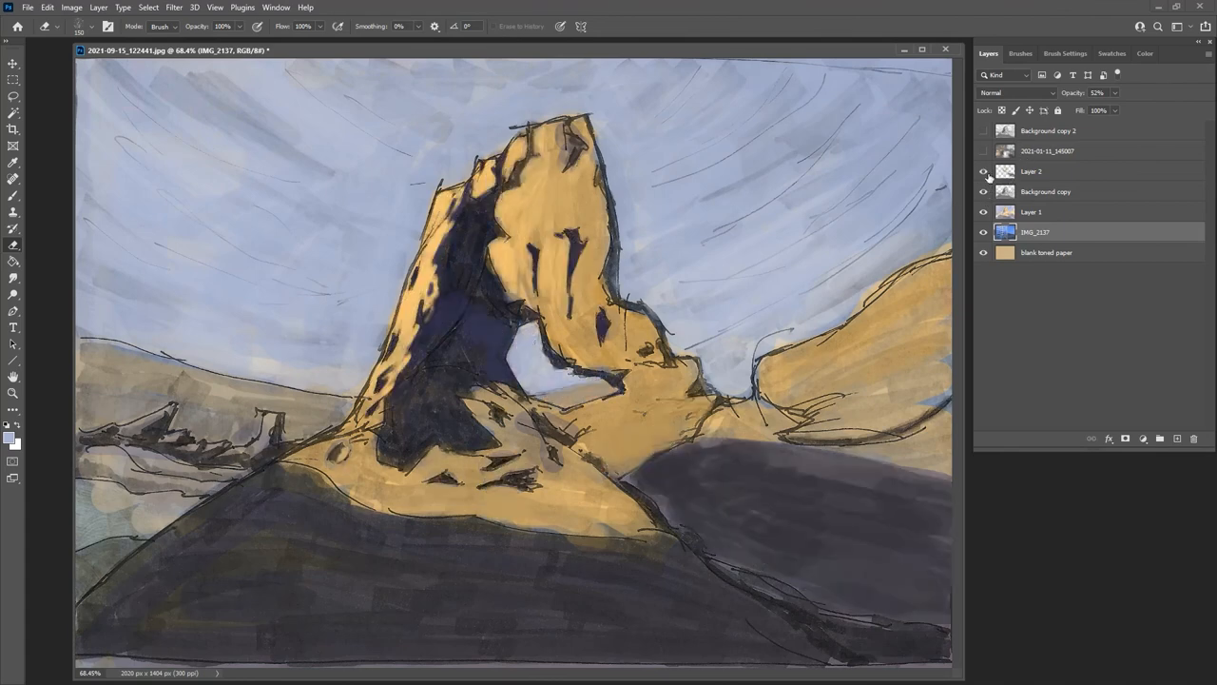
left_click(985, 150)
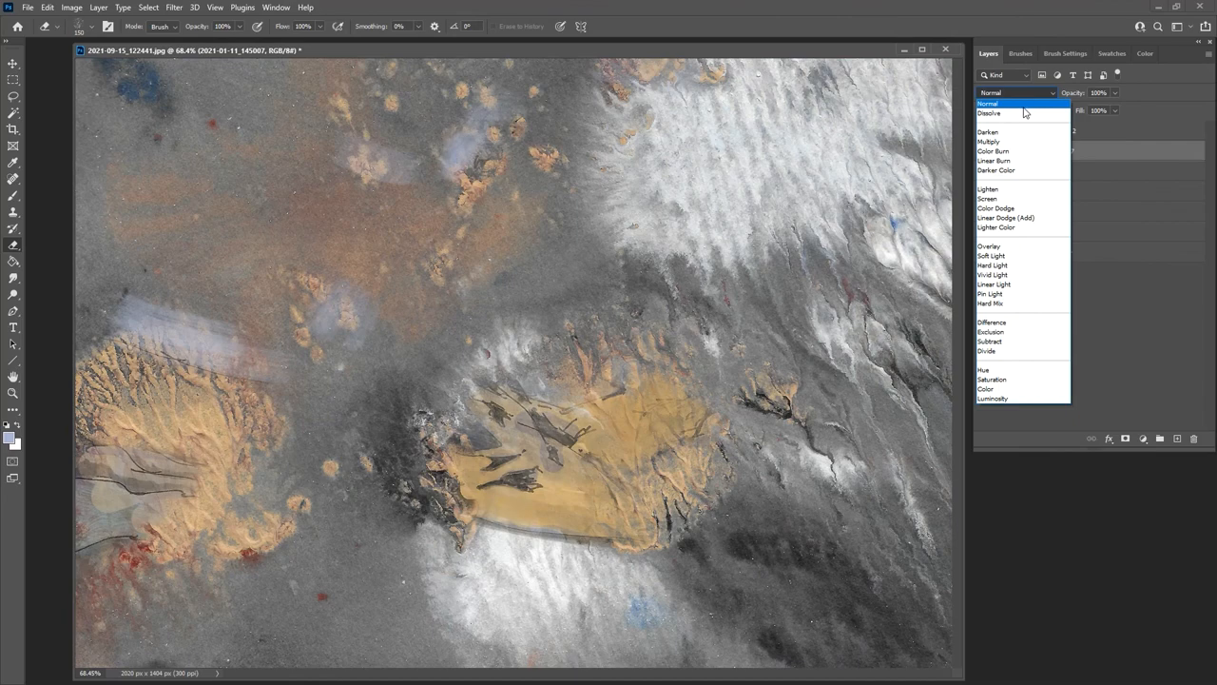
Step: Preview the texture in blend modes from Darker Color and Soft Light through Divide, Saturation, Hue
left_click(993, 170)
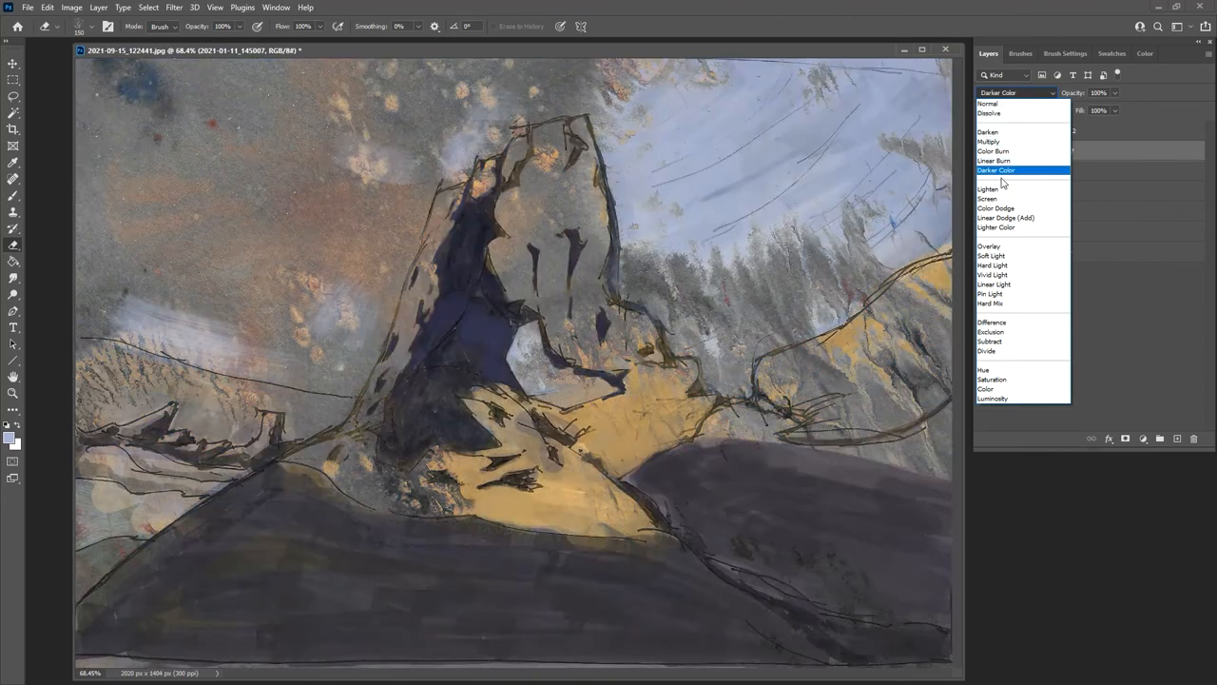
left_click(994, 254)
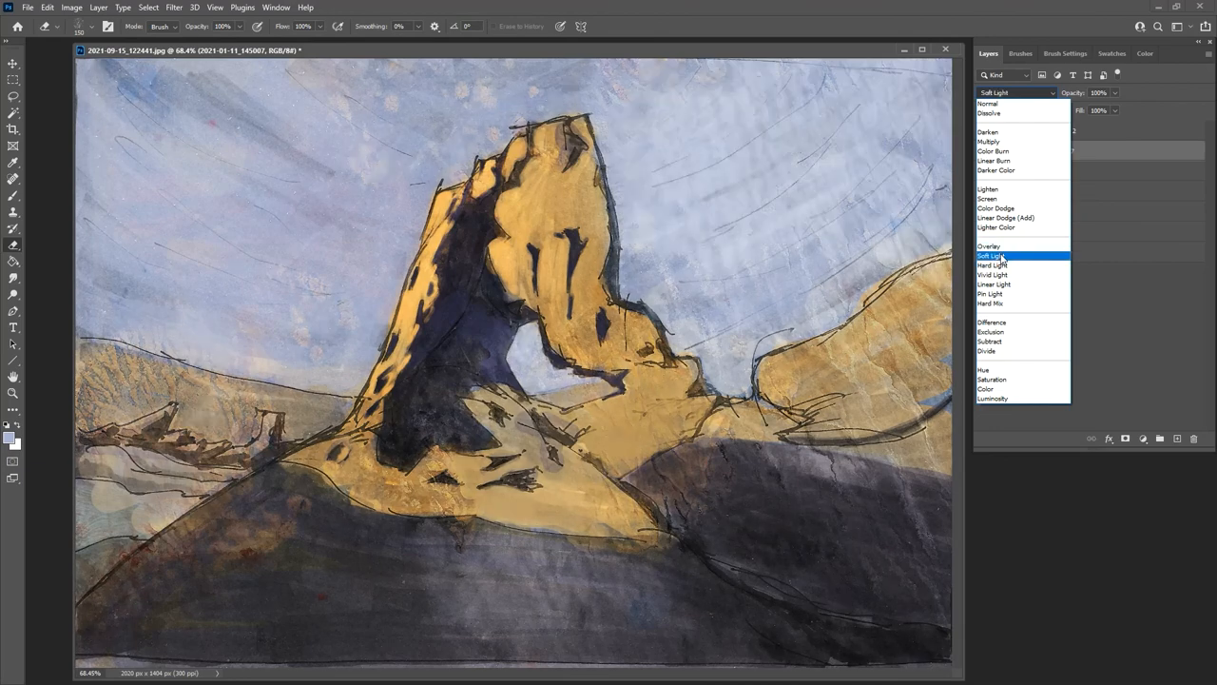
left_click(995, 265)
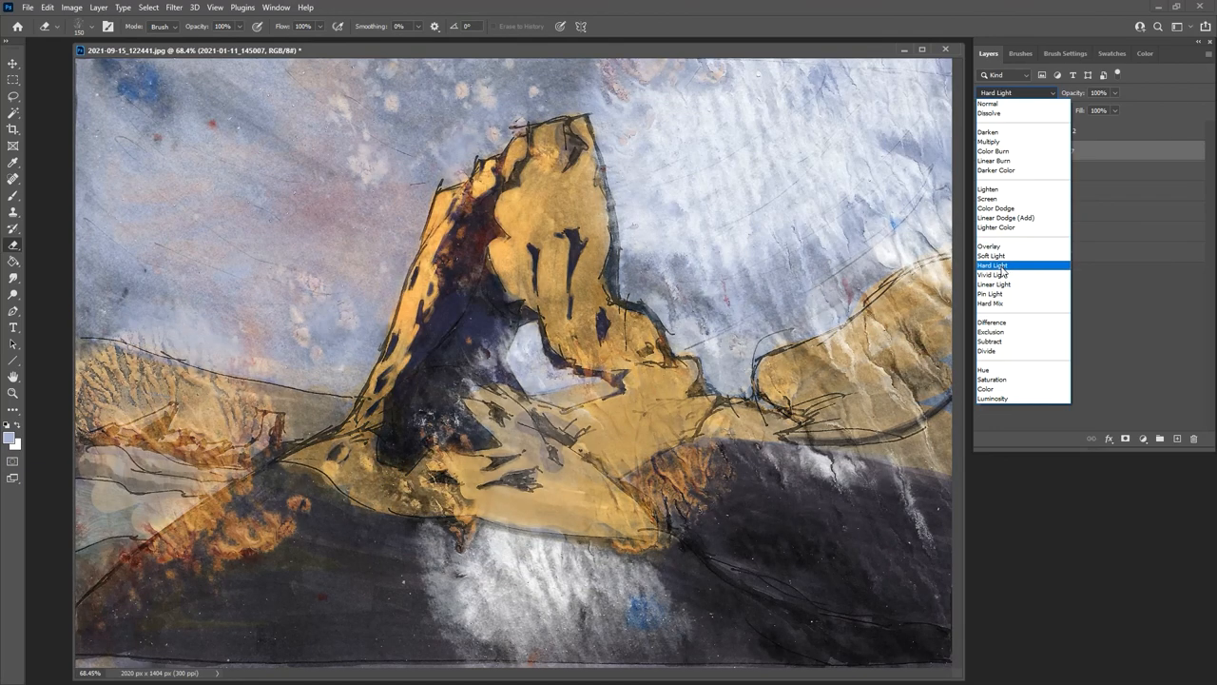
left_click(993, 274)
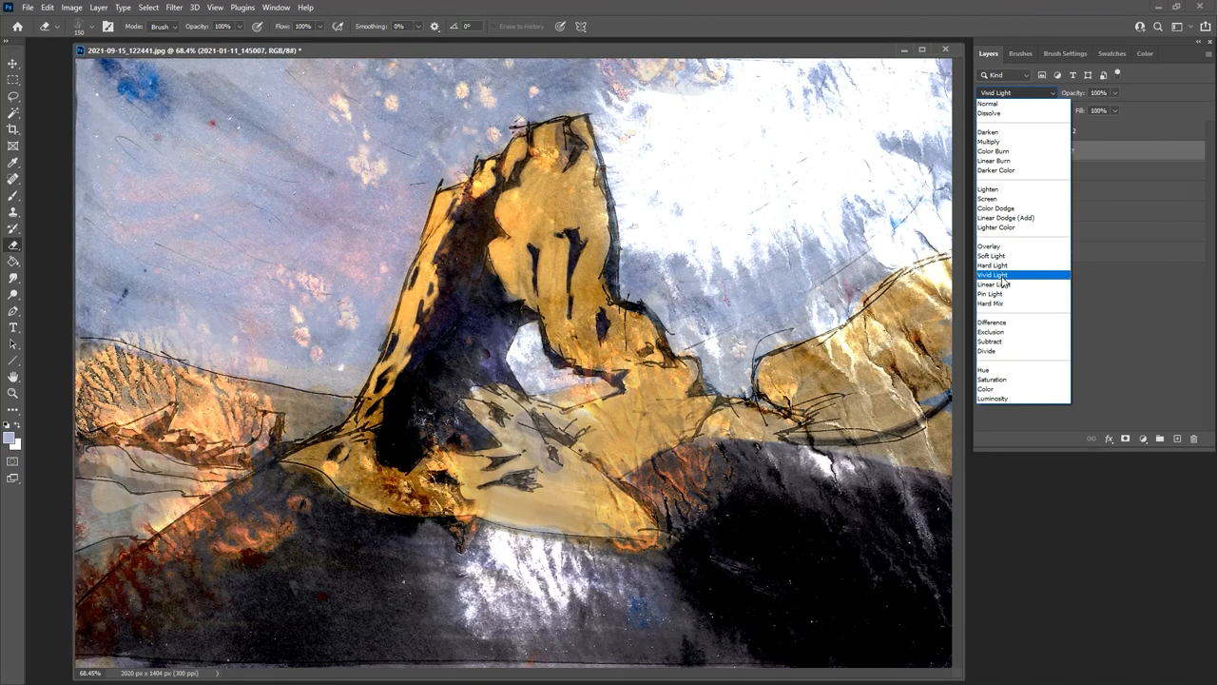
left_click(994, 283)
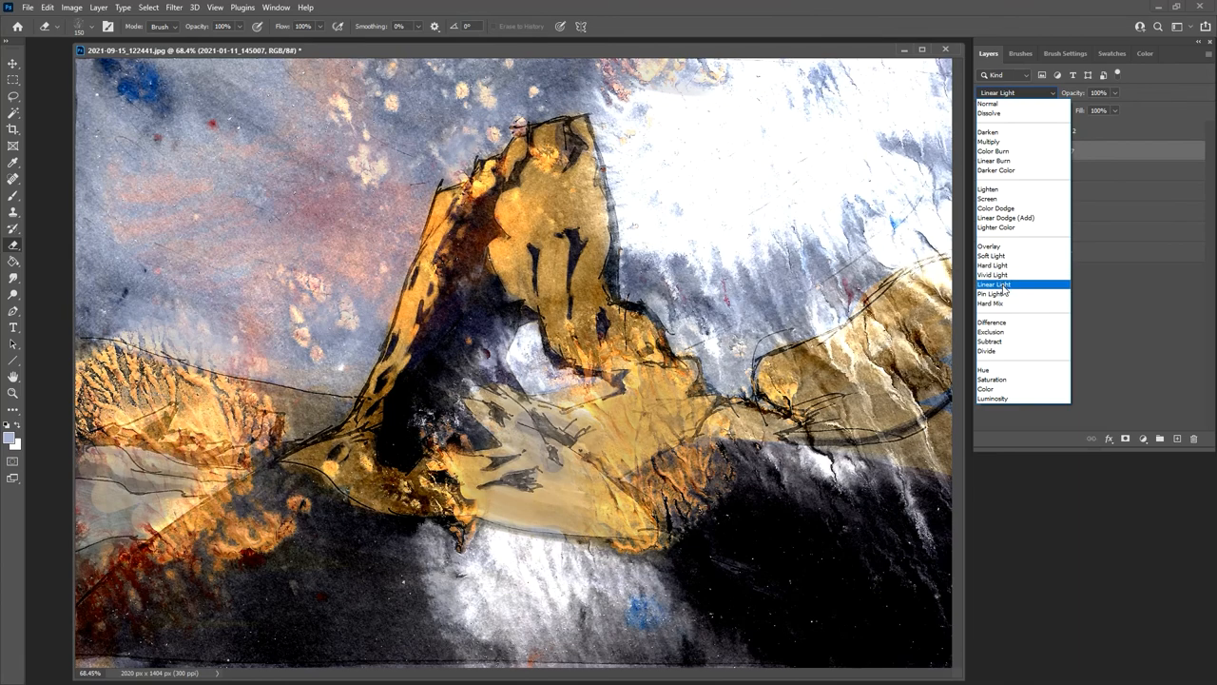
left_click(994, 303)
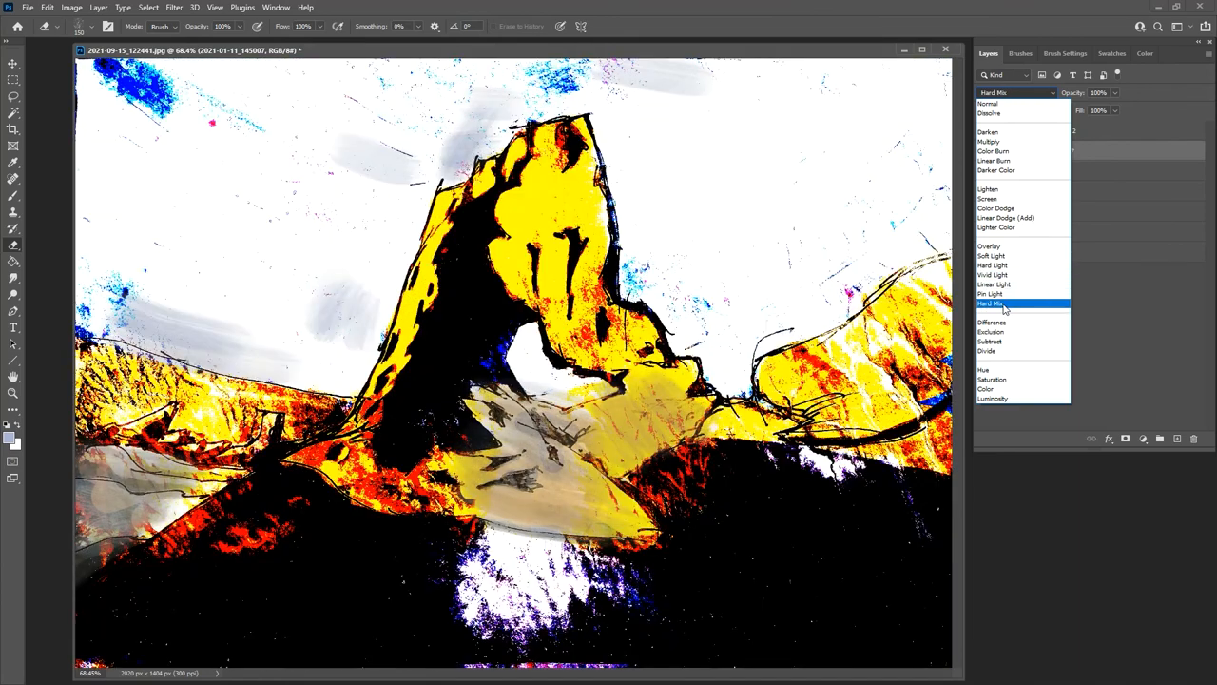
left_click(989, 341)
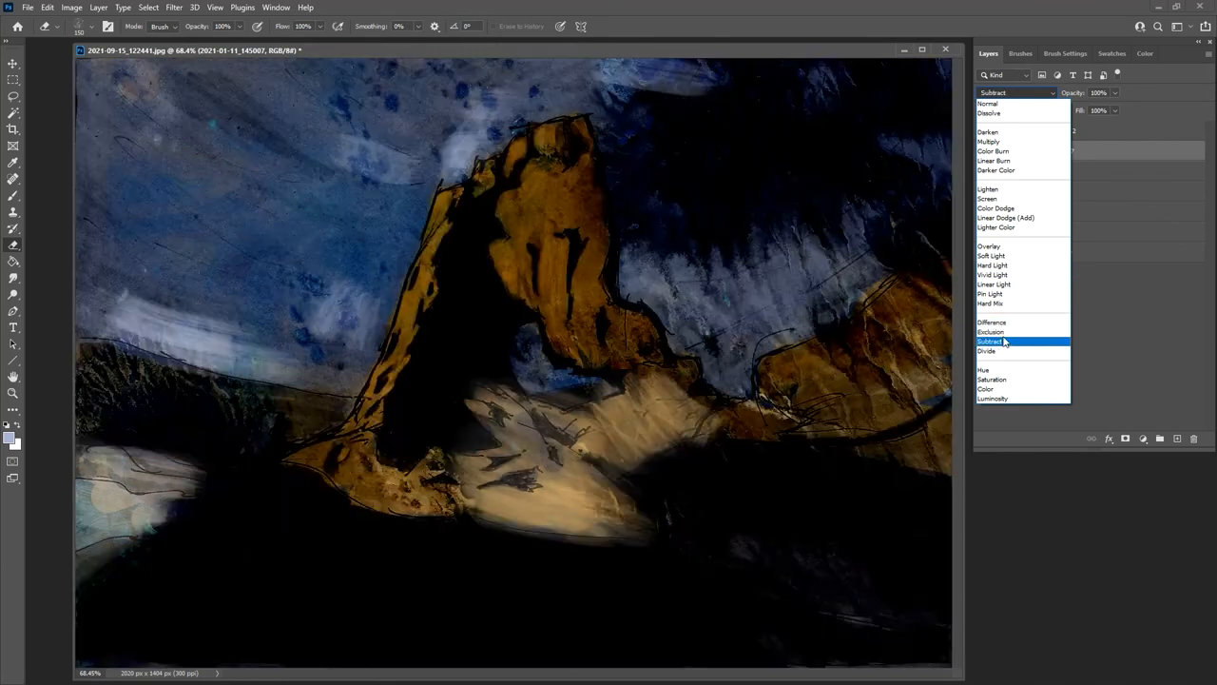
left_click(993, 331)
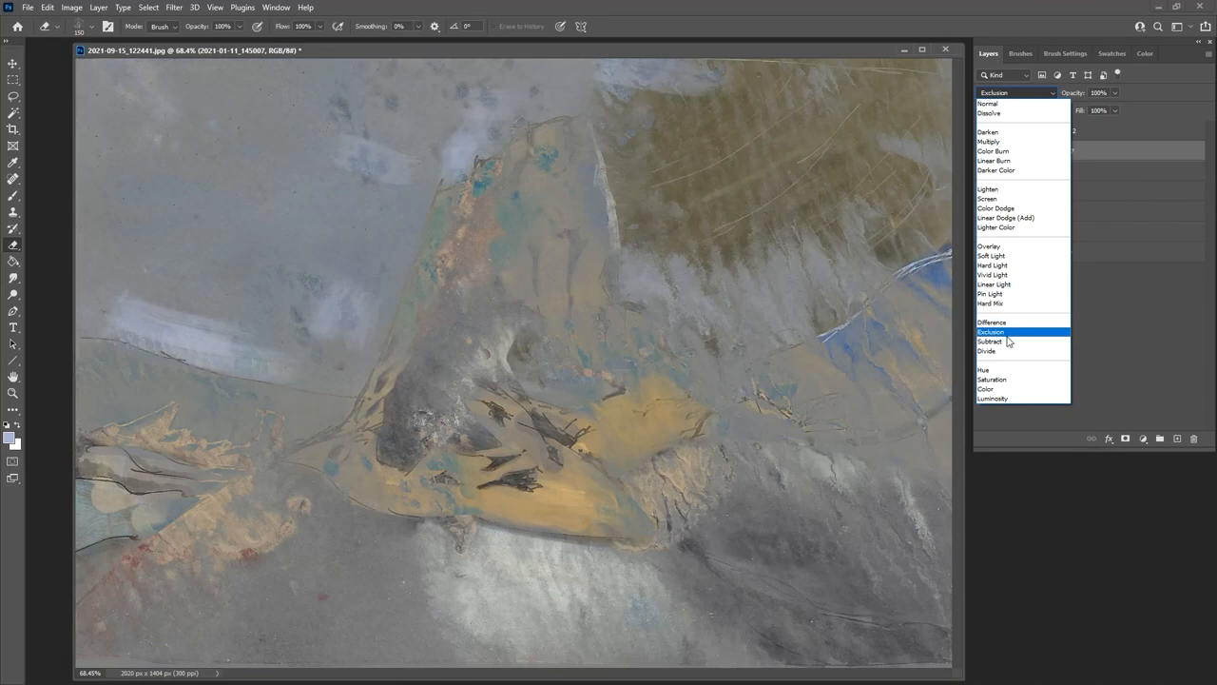
left_click(986, 351)
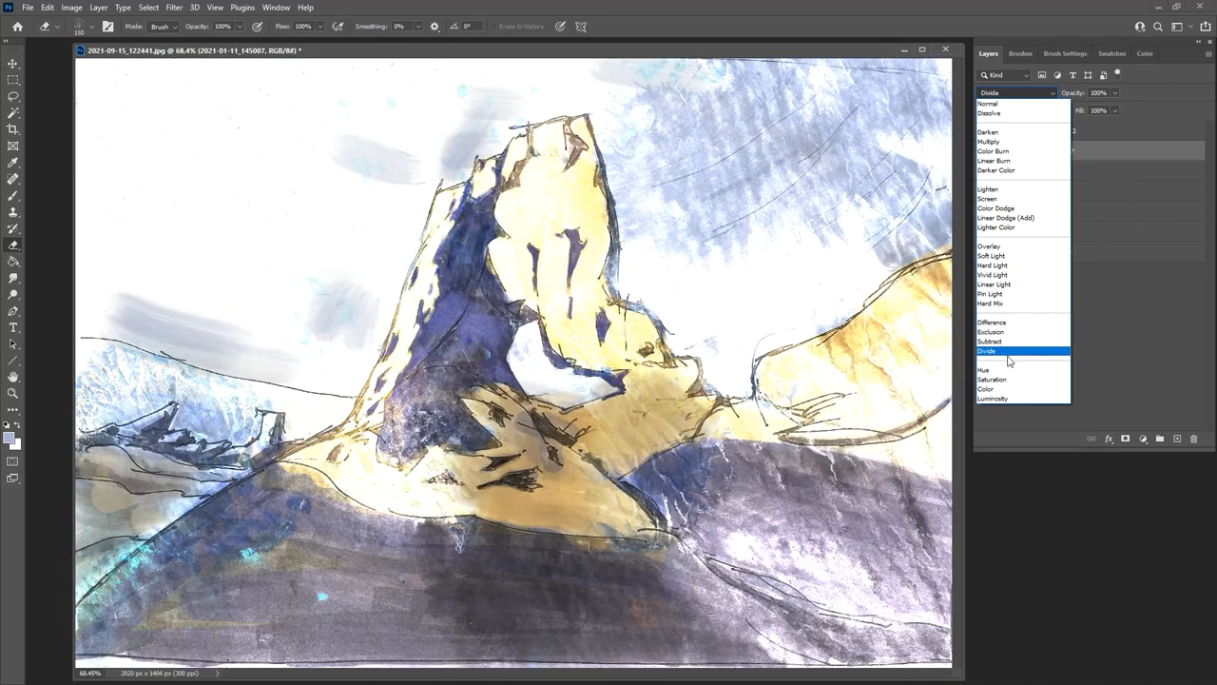
left_click(996, 378)
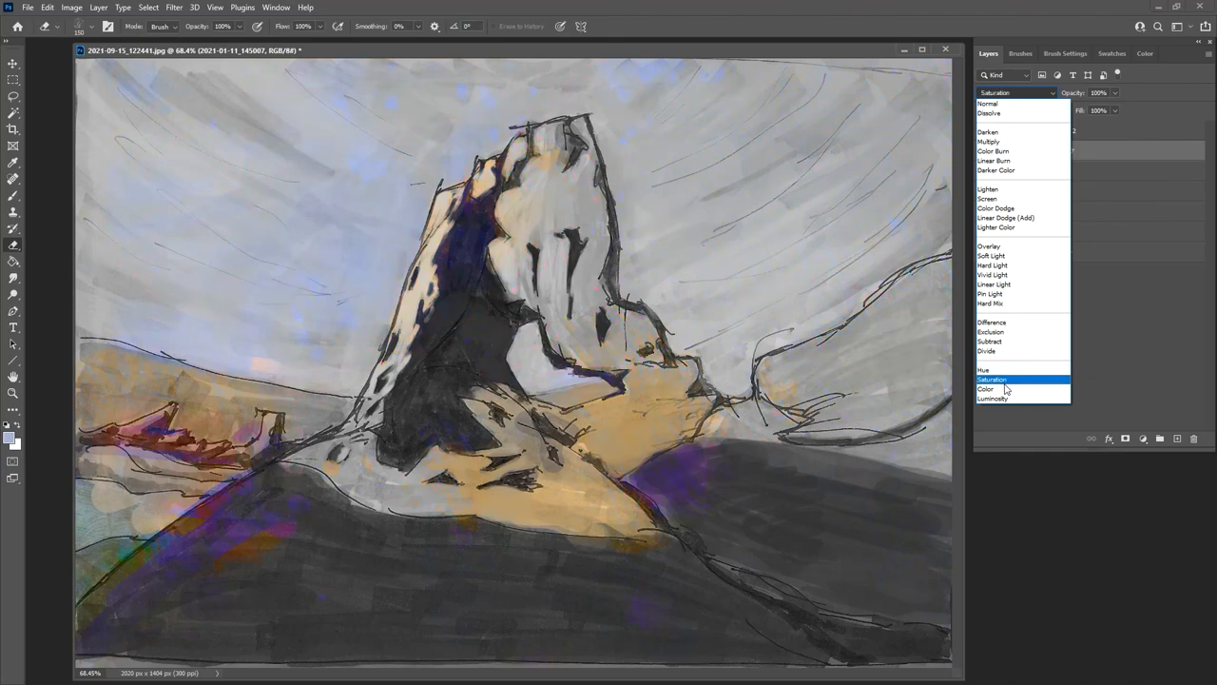
left_click(986, 369)
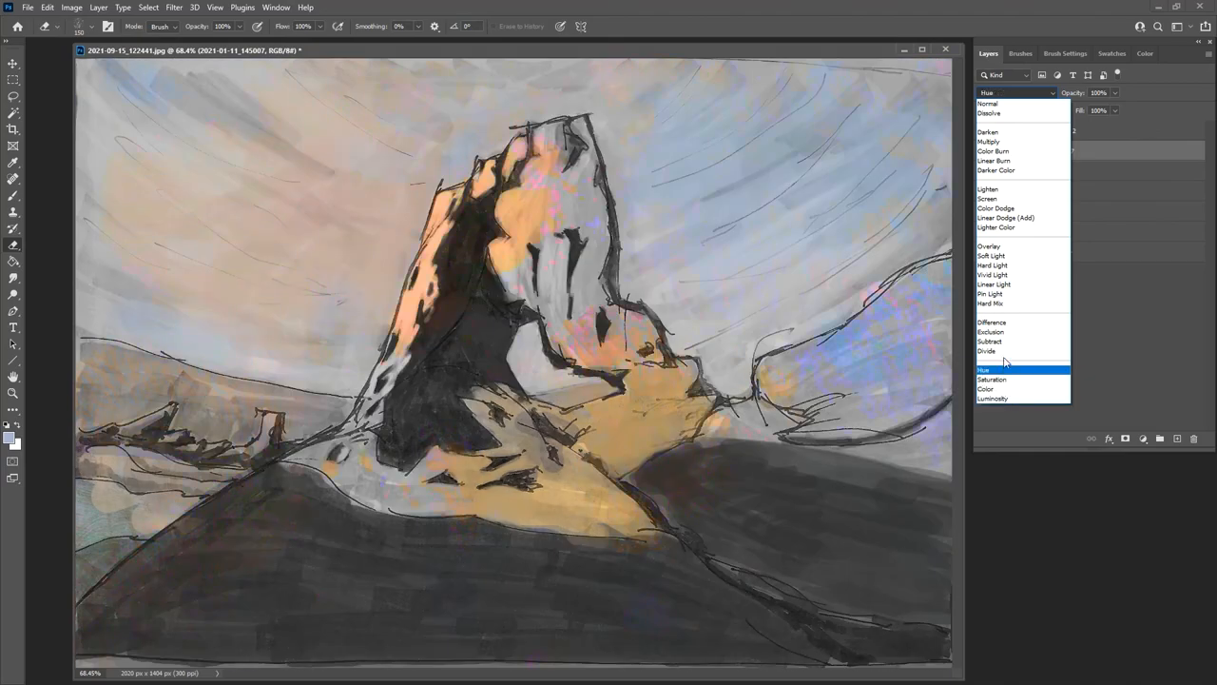
Step: Compare Multiply with Dissolve, settle on Multiply, and show the duplicate ink sketch layer
left_click(990, 141)
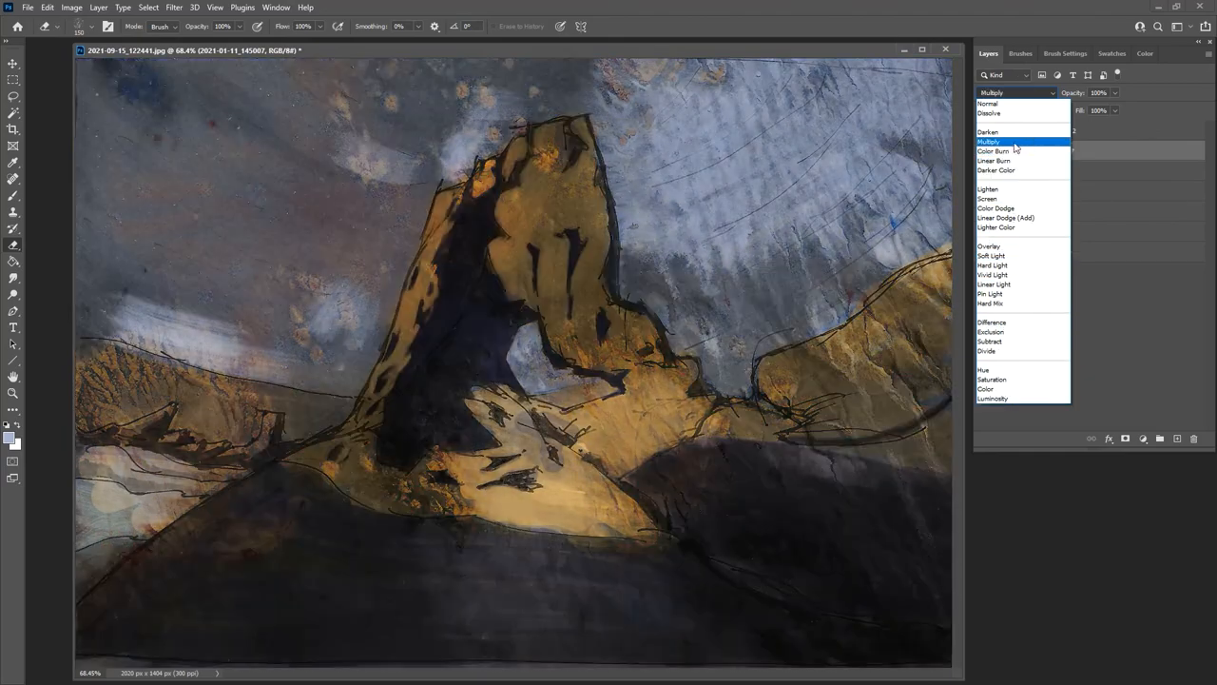
left_click(992, 113)
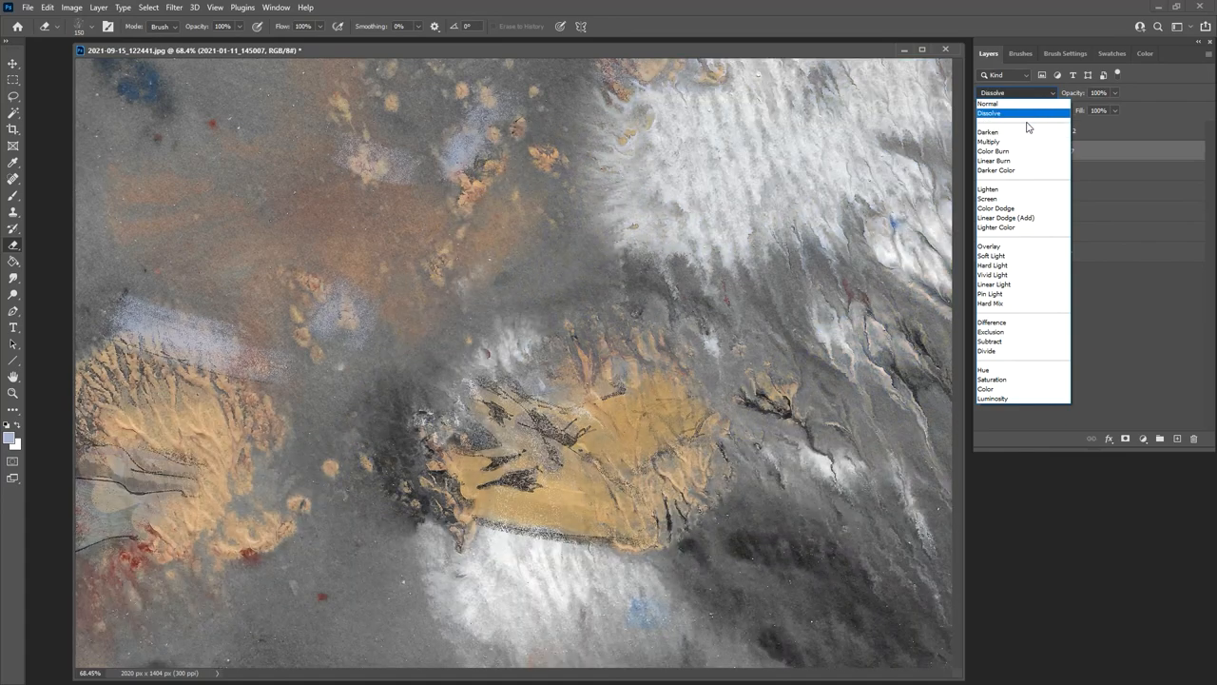
left_click(989, 141)
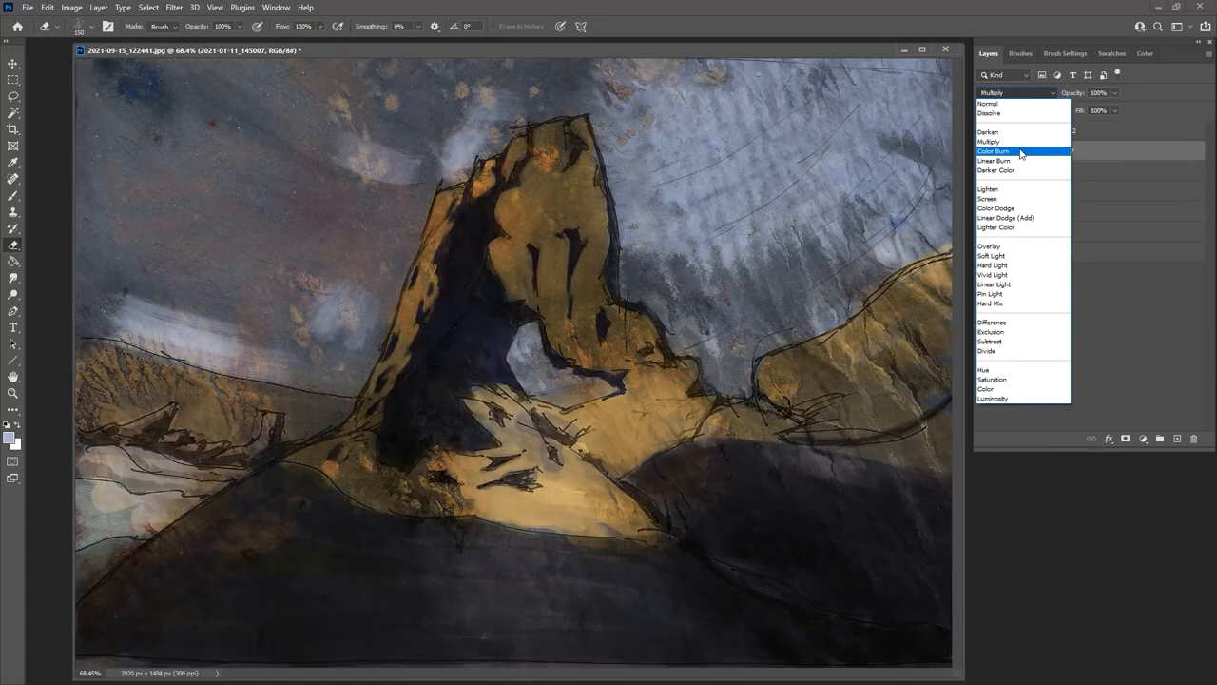
left_click(989, 245)
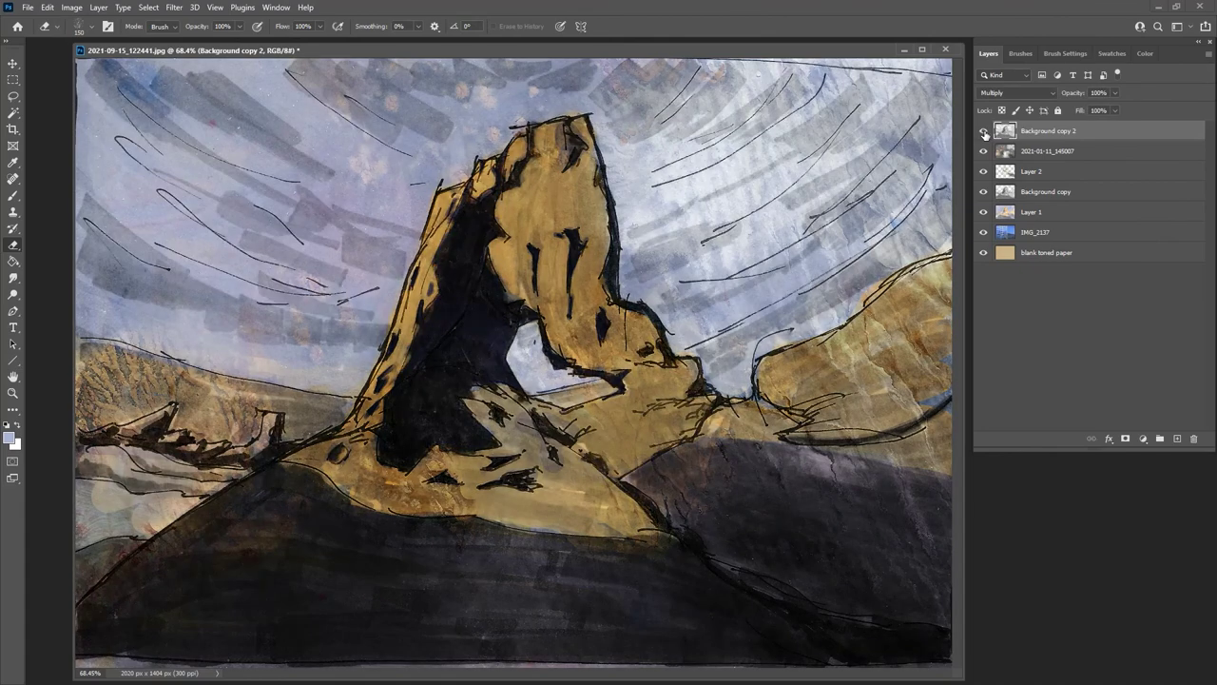
Step: Toggle Background copy 2's visibility to compare linework, ending with it hidden
left_click(984, 132)
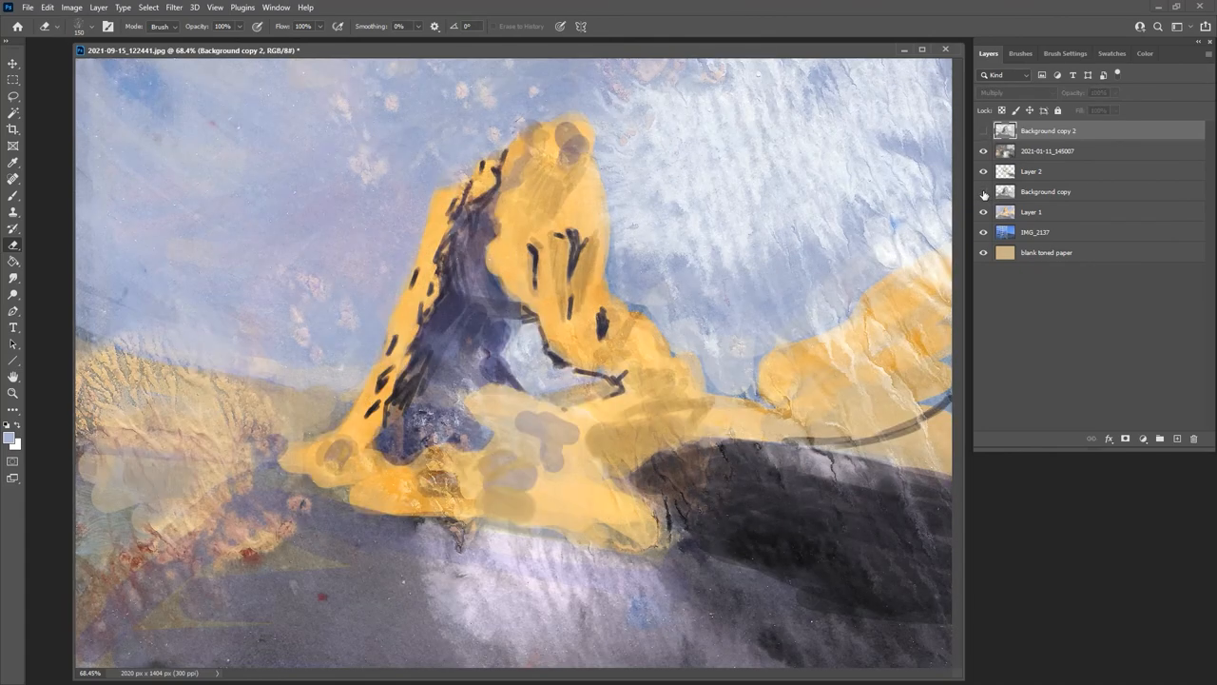
left_click(982, 132)
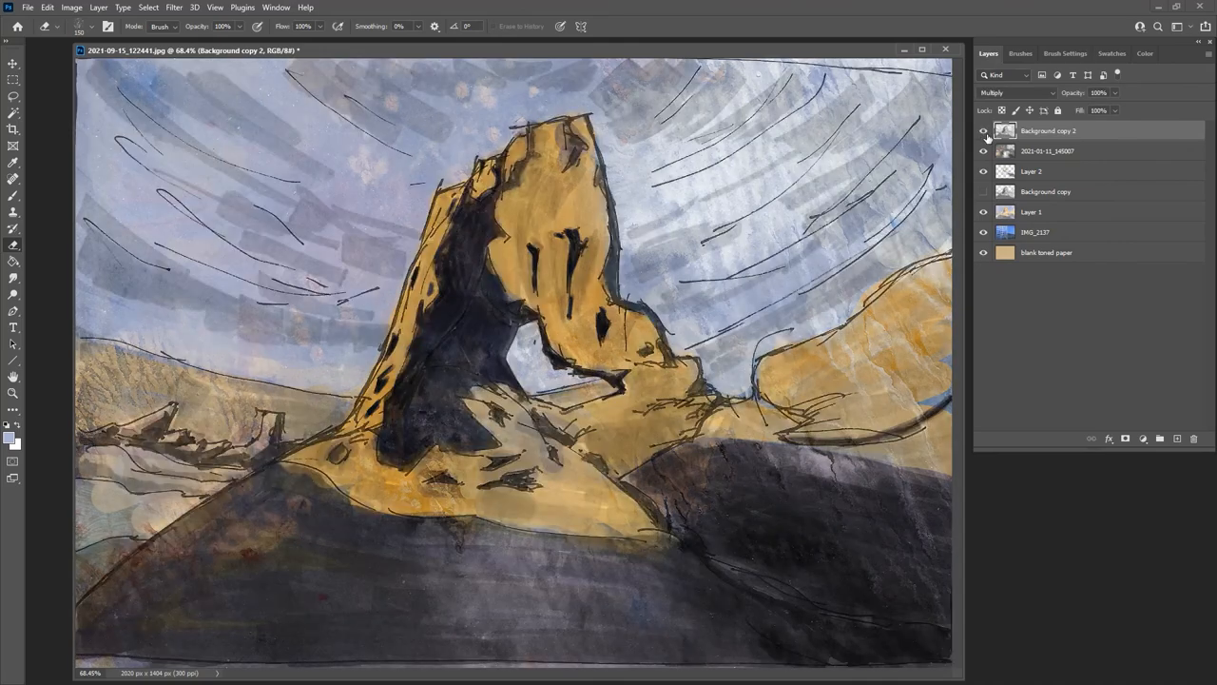
left_click(984, 131)
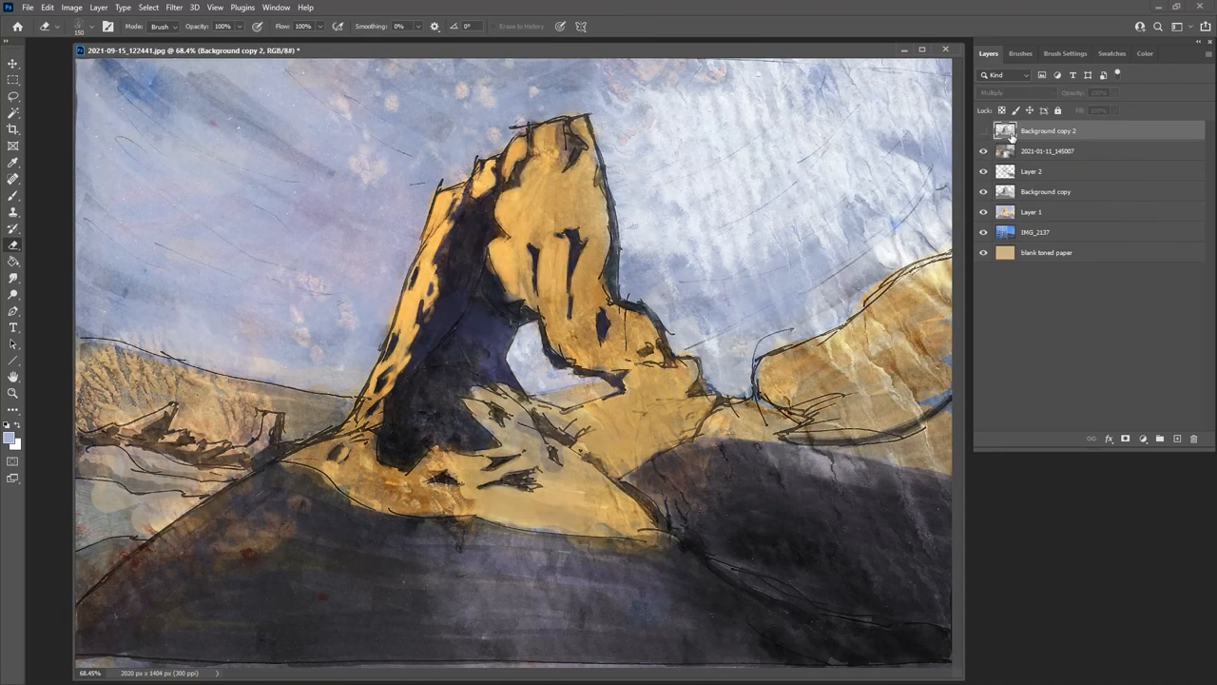
mouse_move(1045, 112)
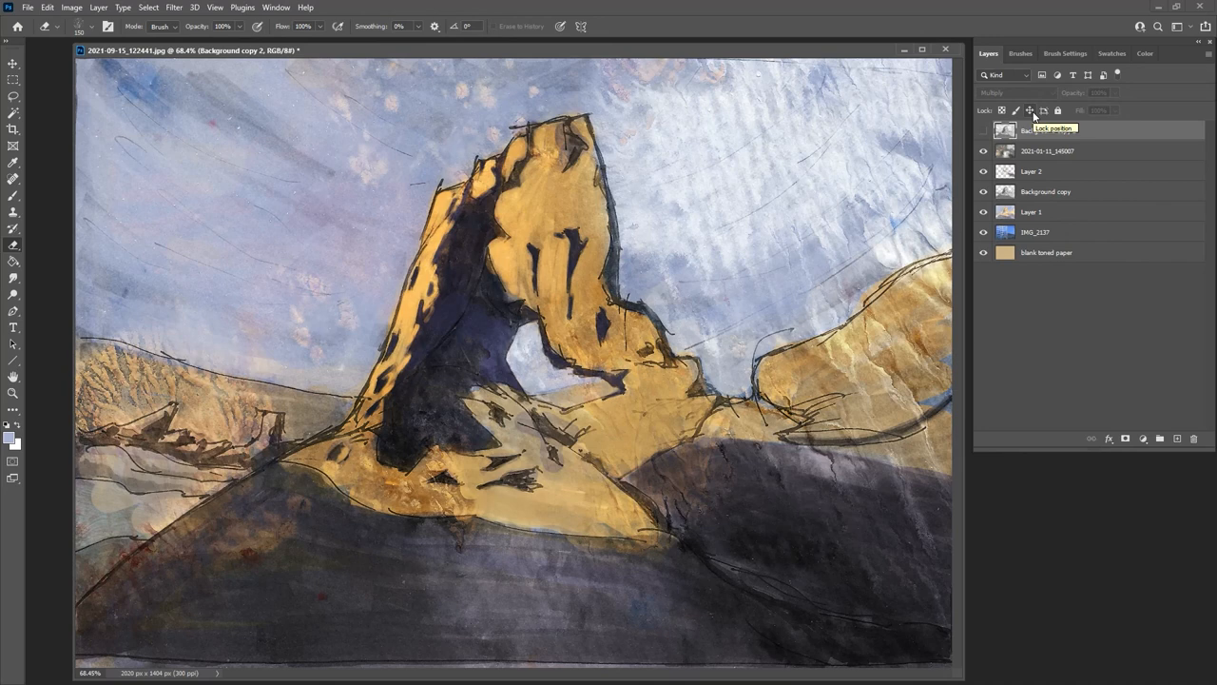
mouse_move(1084, 31)
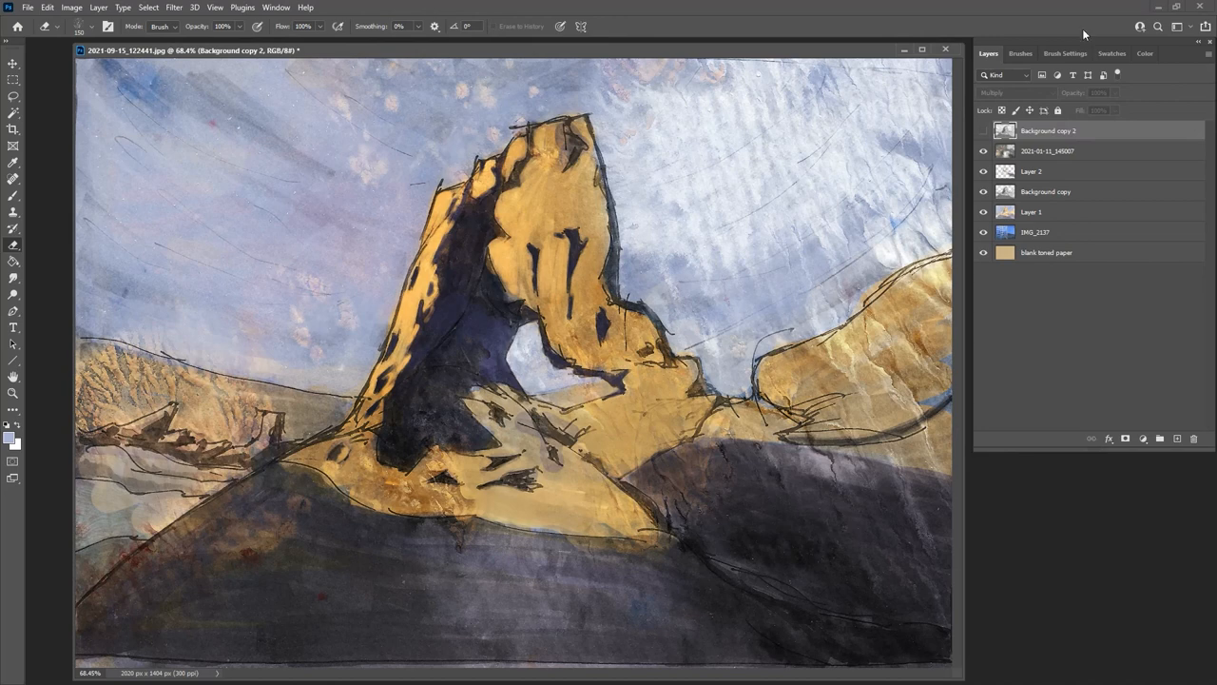